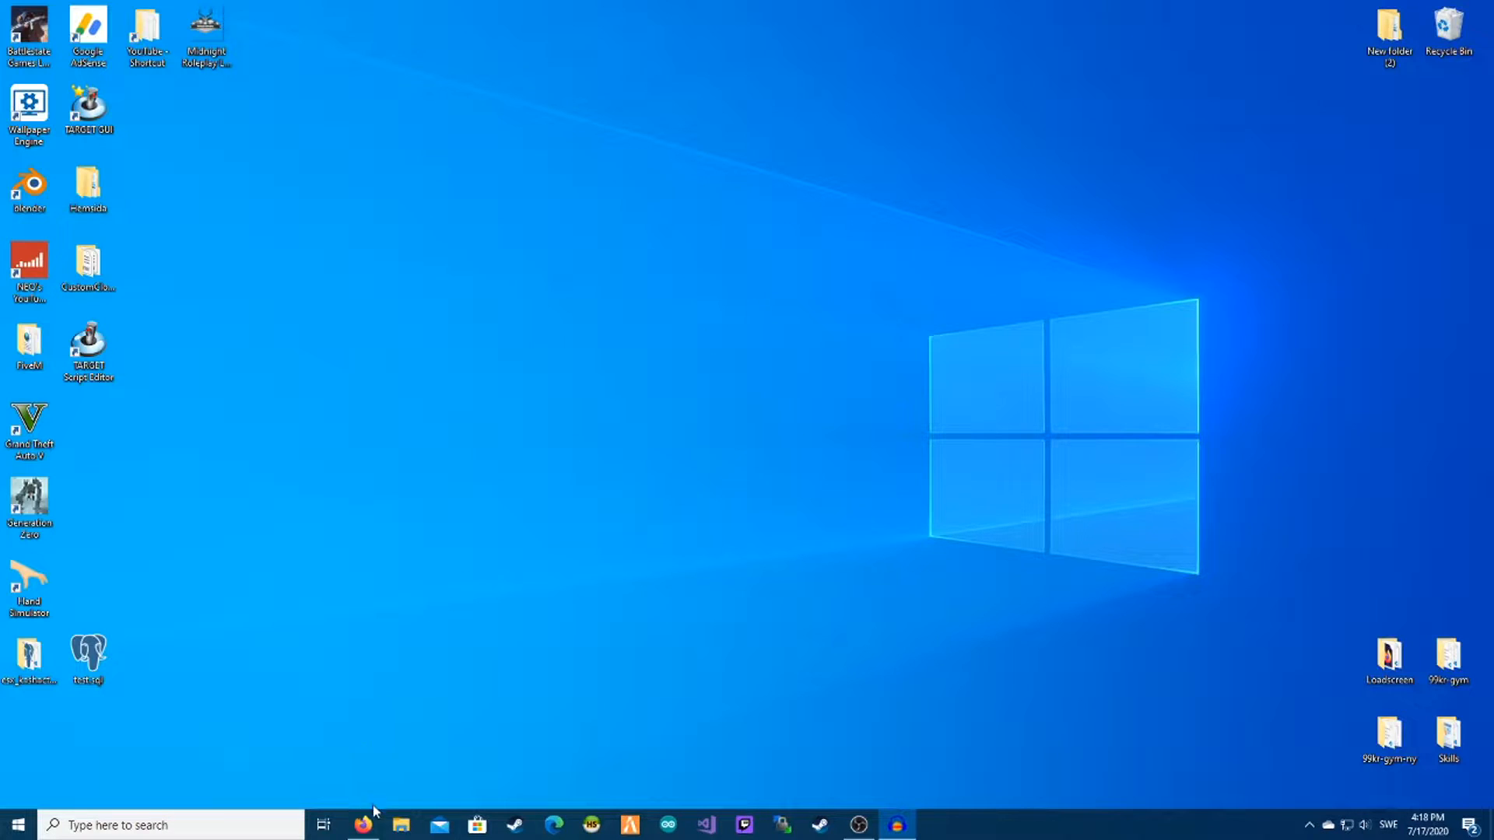
Step: Download gtautil-2.2.7.zip from the GitHub release page in Firefox and show it in Downloads
{"action": "left_click", "coordinate": [361, 824]}
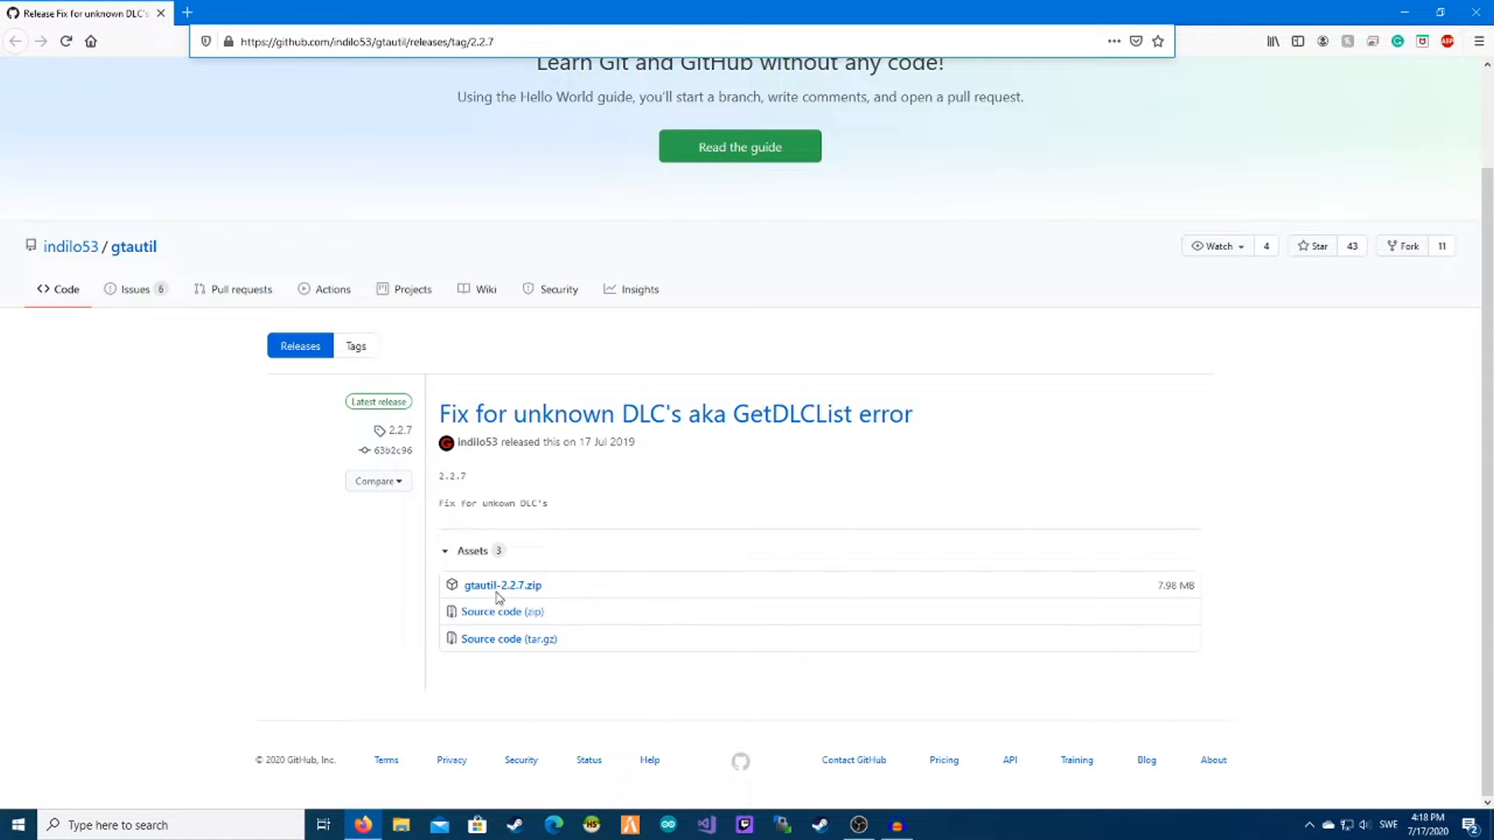
{"action": "left_click", "coordinate": [500, 585]}
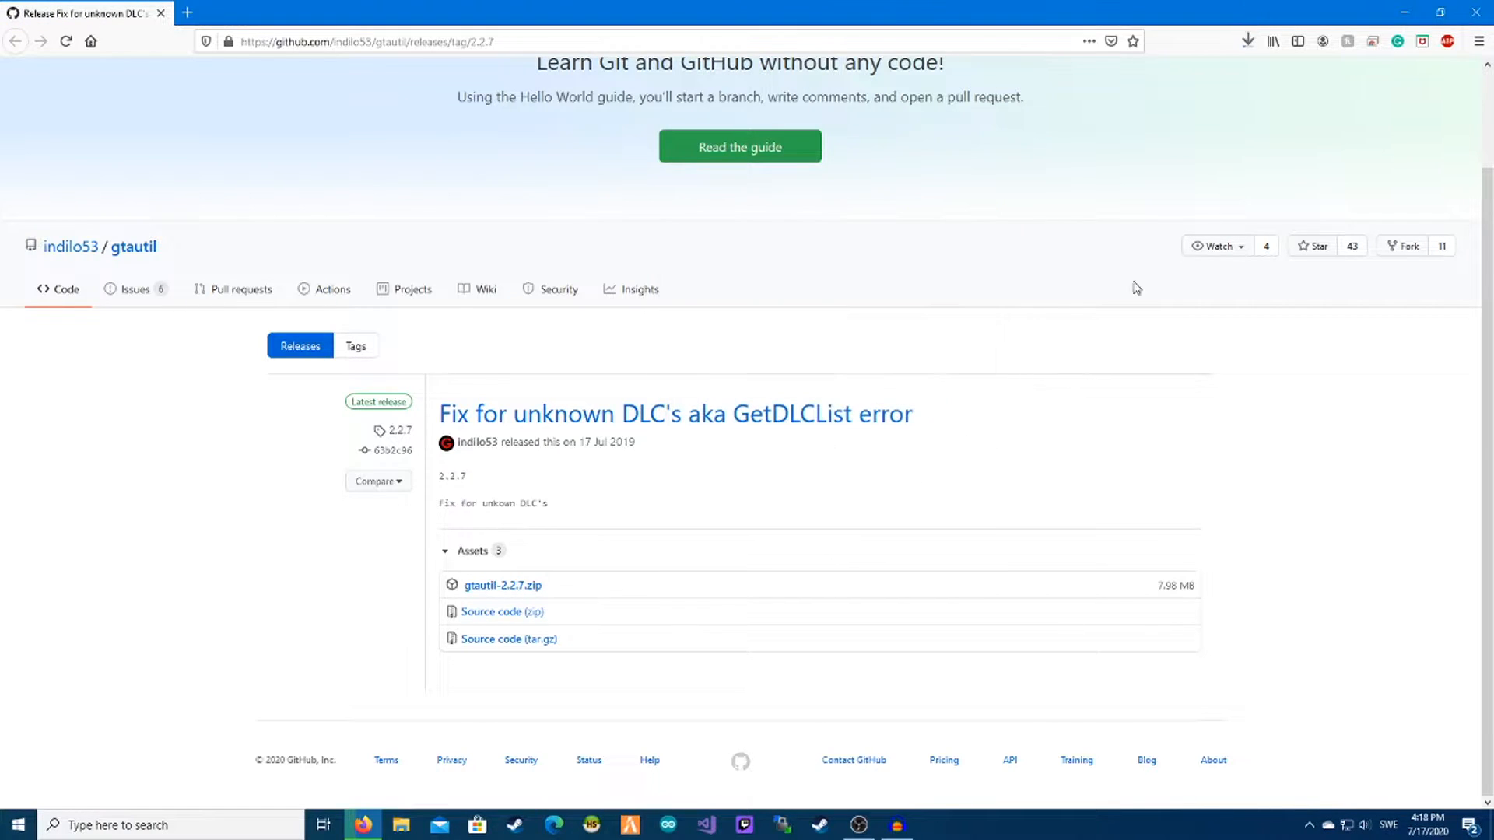
{"action": "left_click", "coordinate": [501, 585]}
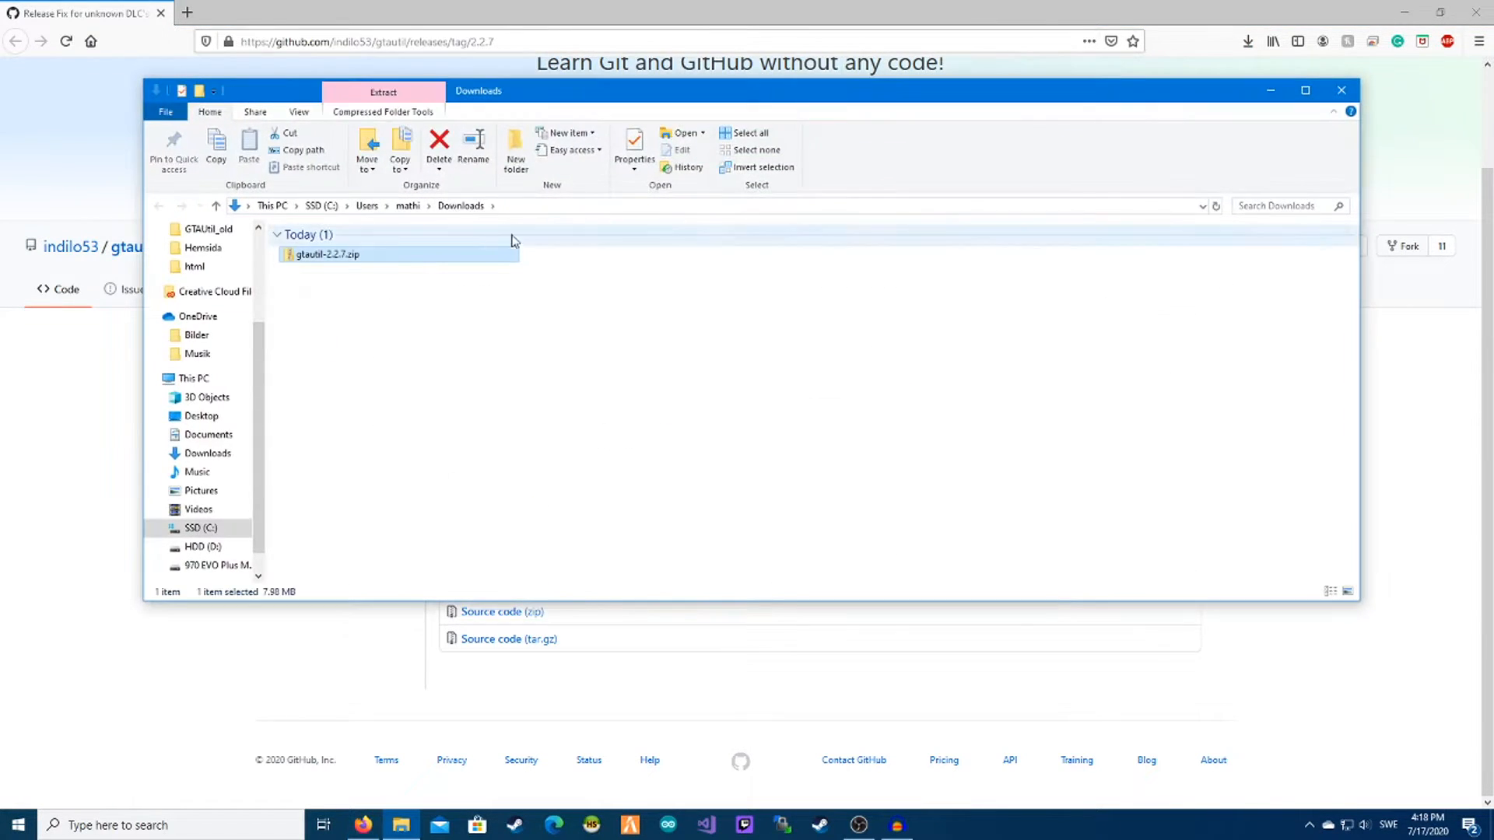
Step: Extract gtautil-2.2.7.zip into its own gtautil-2.2.7 folder with Extract All
{"action": "right_click", "coordinate": [325, 254]}
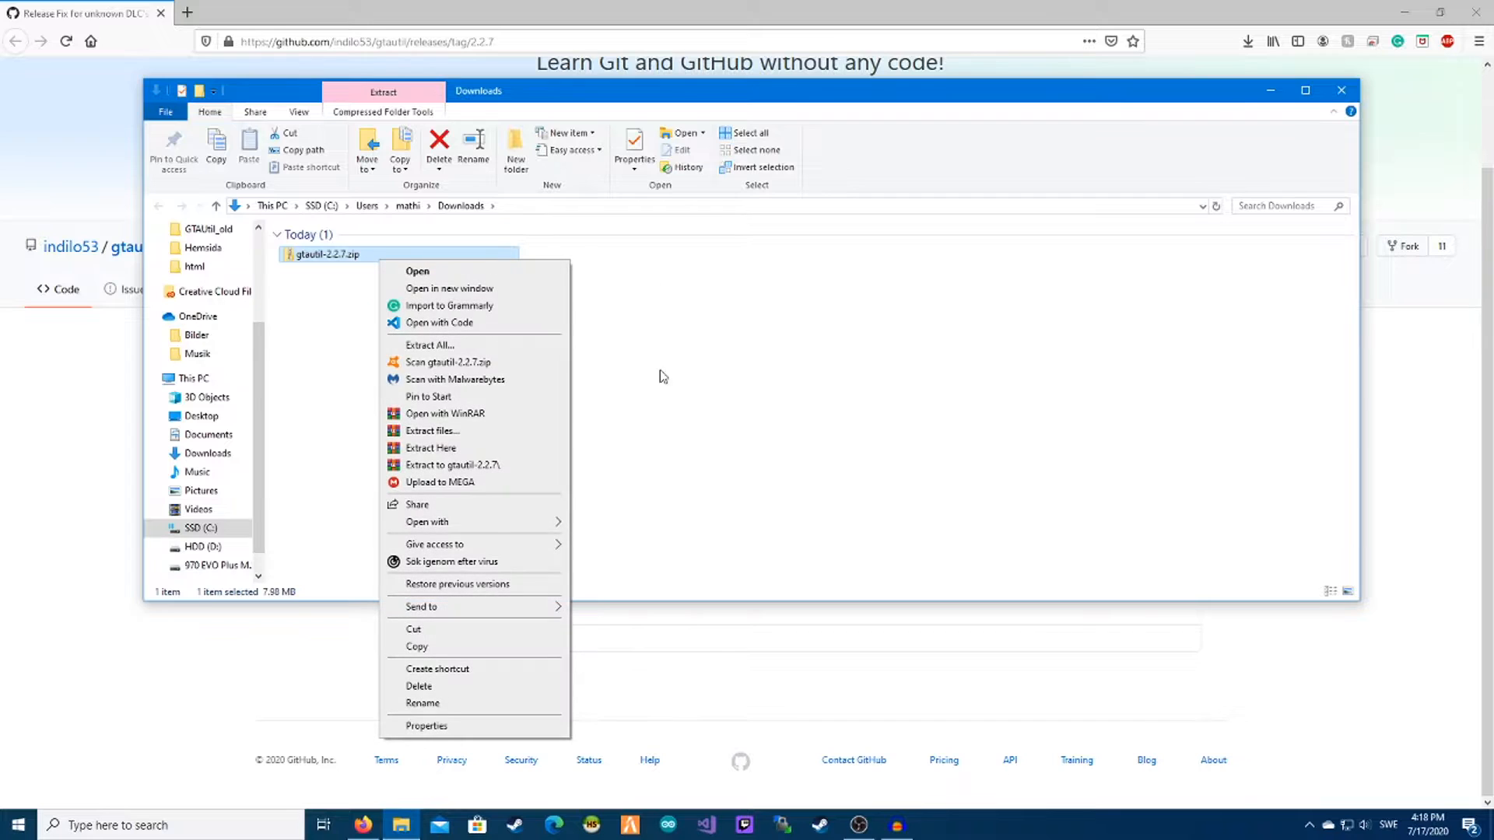
{"action": "left_click", "coordinate": [429, 344]}
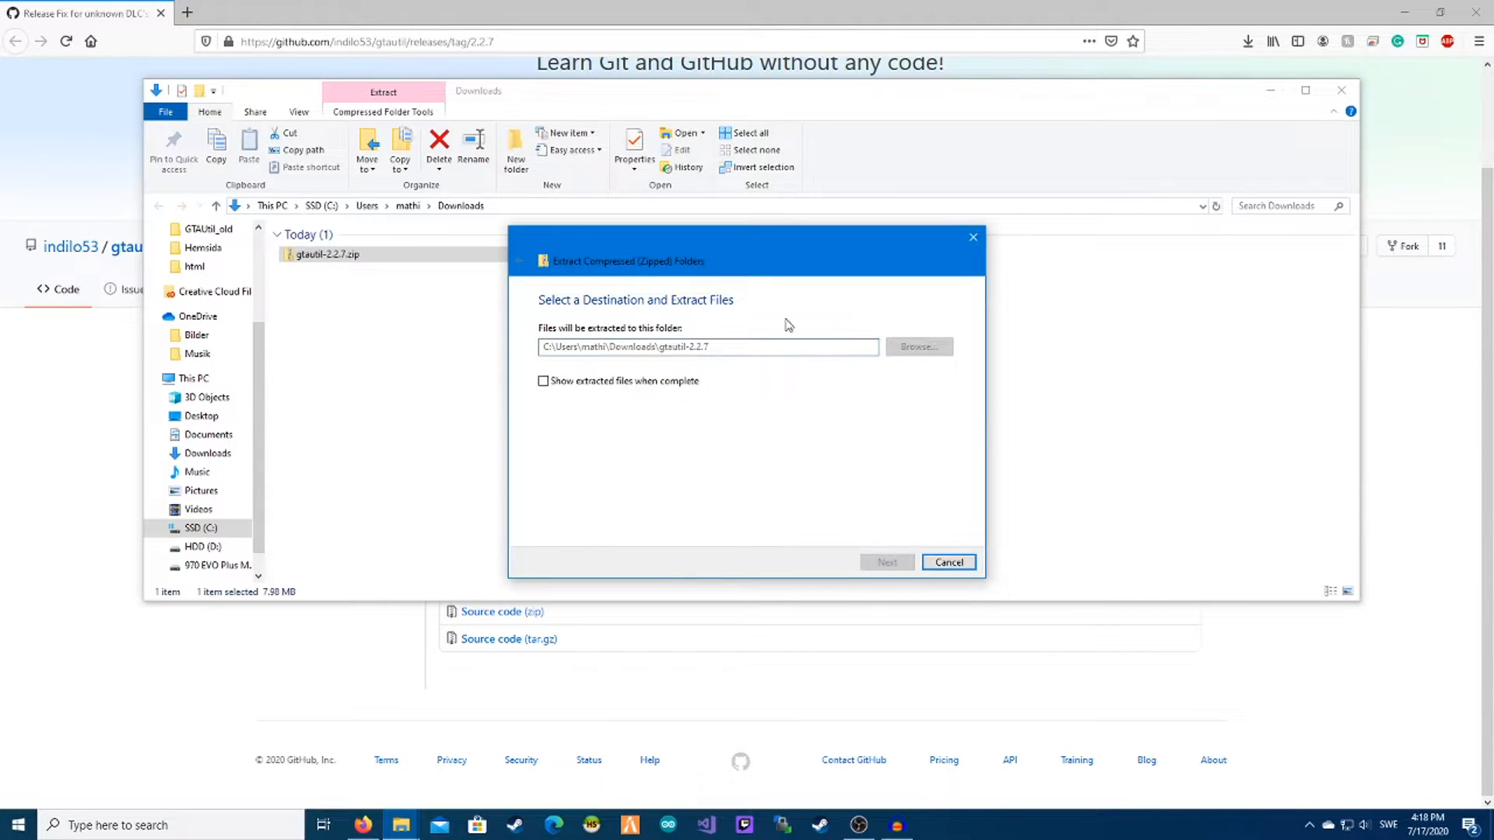
{"action": "left_click", "coordinate": [885, 561]}
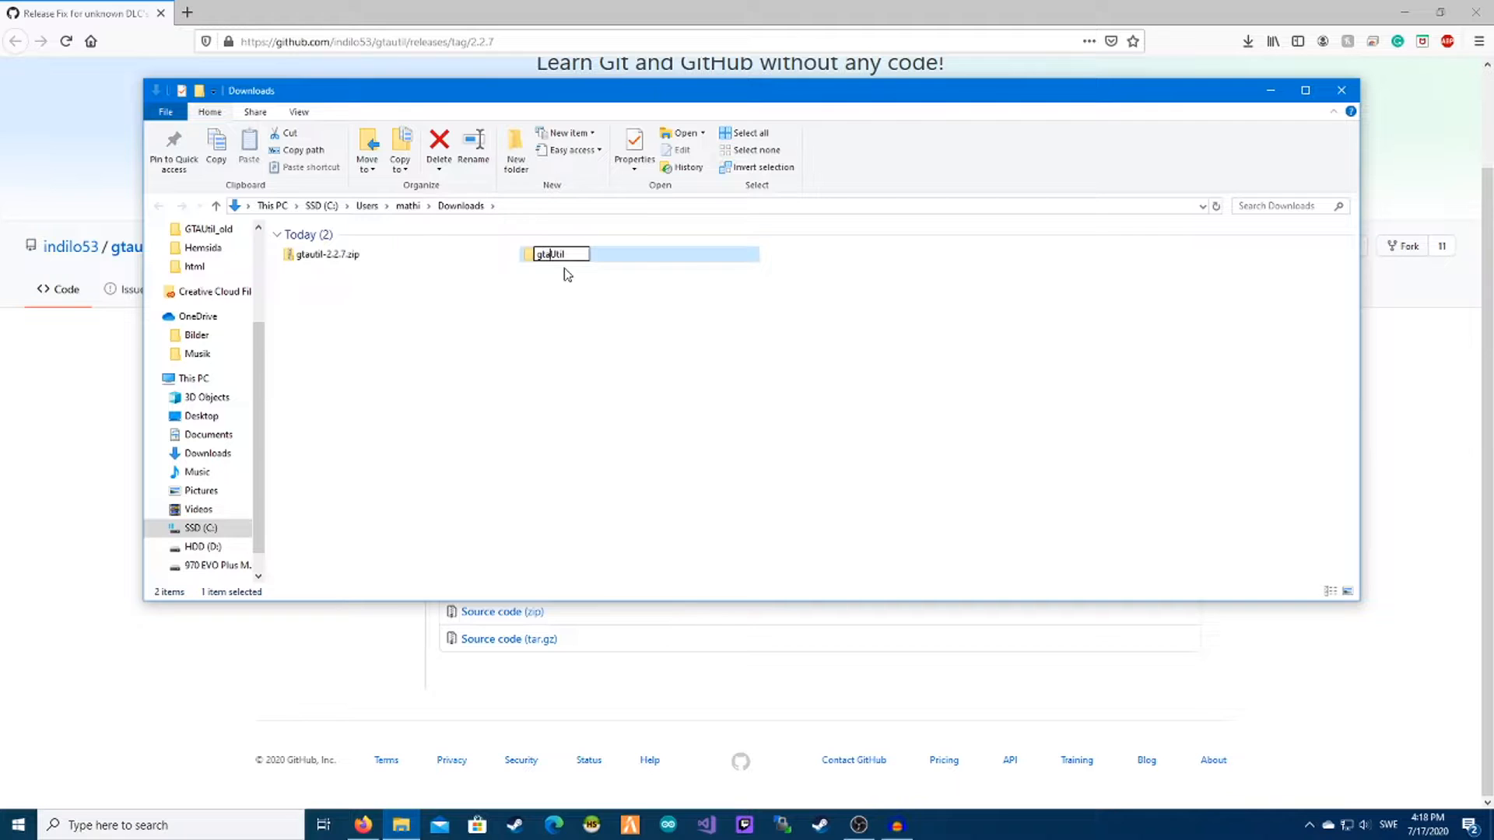
Step: Rename the extracted folder GTAUtil and move it onto the desktop
{"action": "type", "text": "gtUtil"}
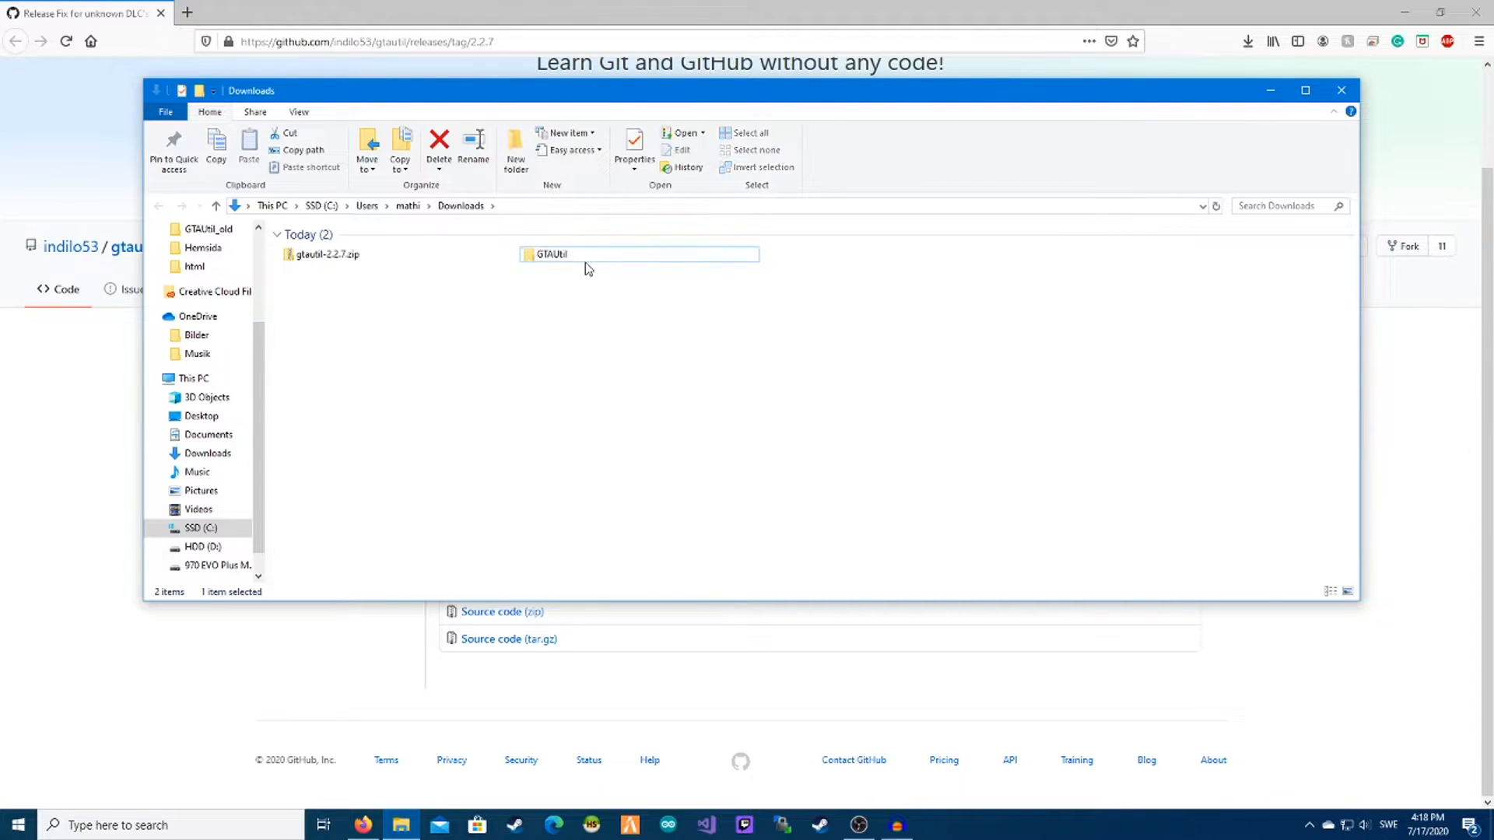
{"action": "right_click", "coordinate": [550, 254]}
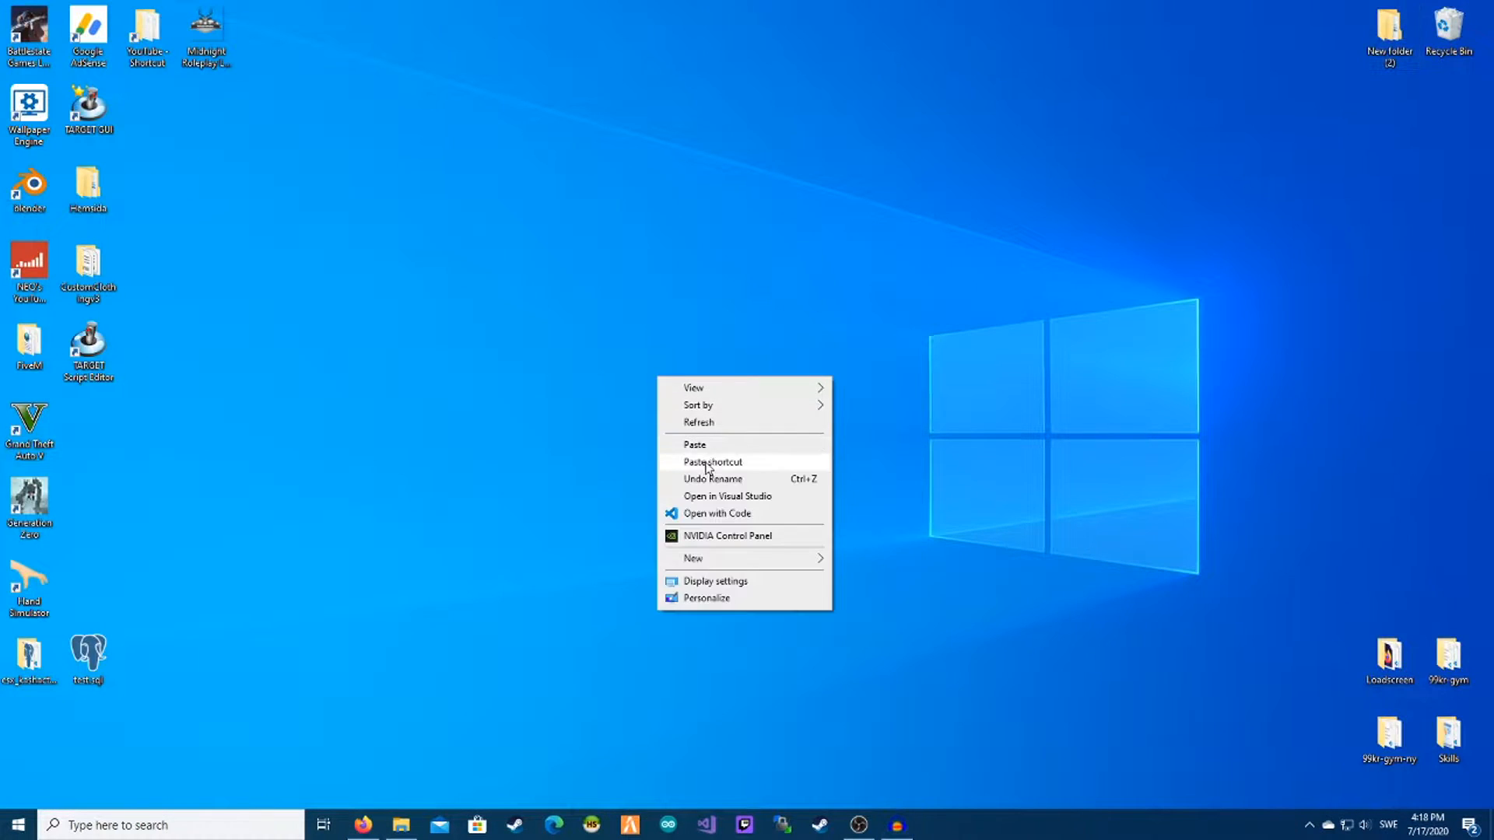
{"action": "left_click", "coordinate": [710, 462]}
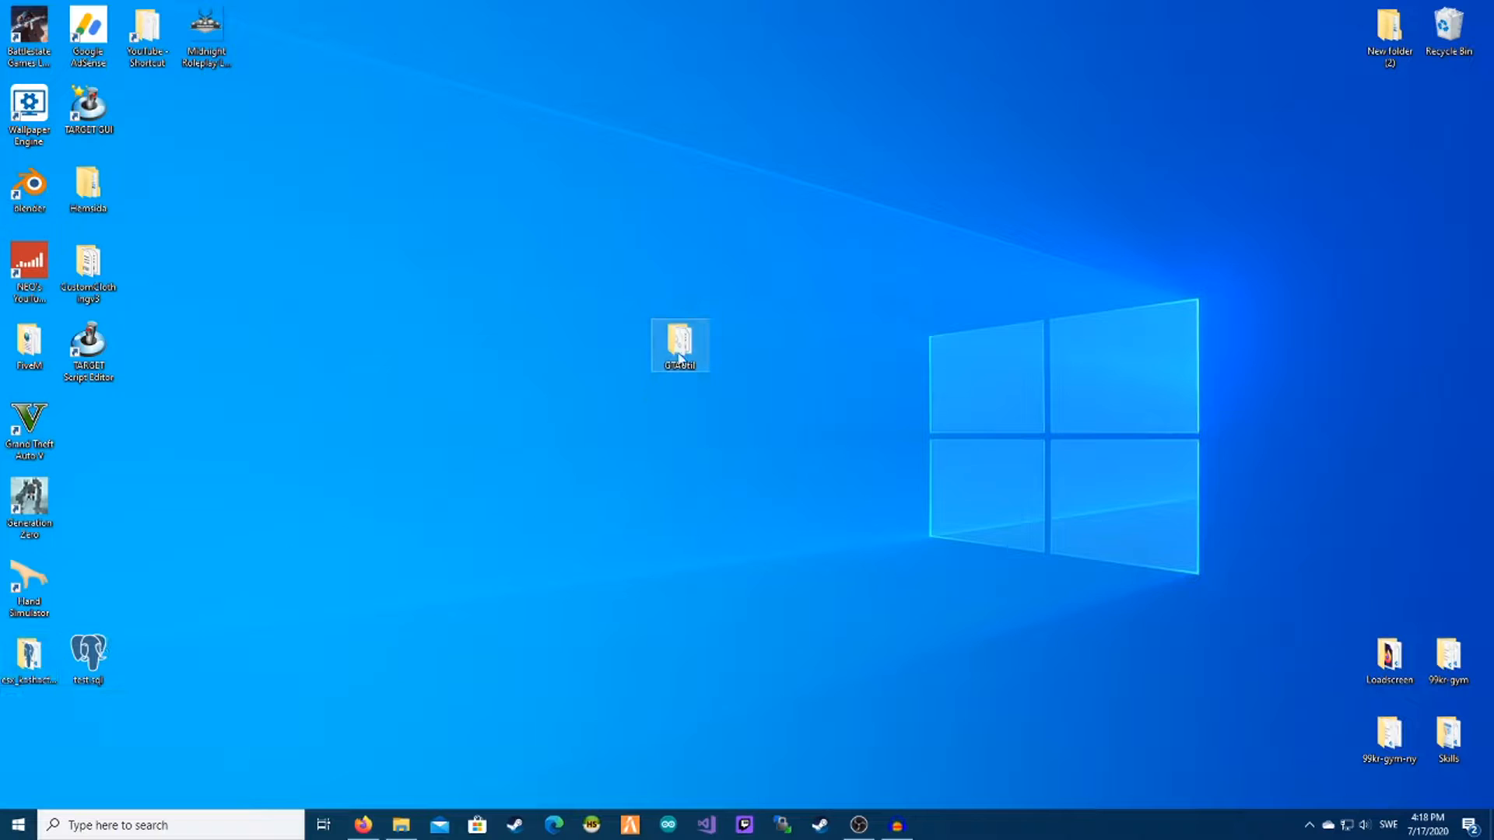
{"action": "left_click_drag", "start_coordinate": [680, 344], "coordinate": [797, 182]}
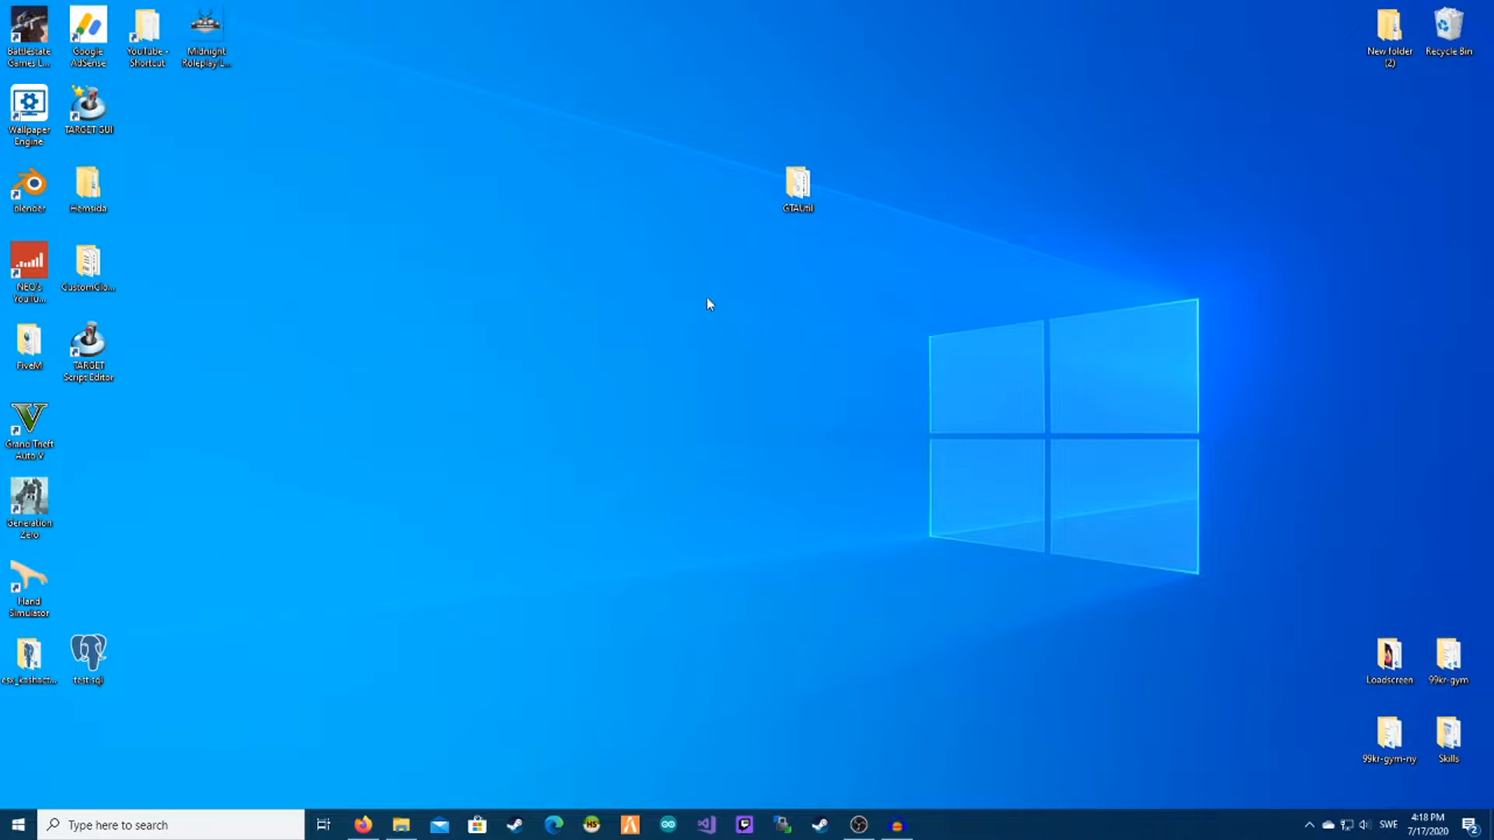
Step: Copy the desktop GTAUtil folder's path and begin a cd /d command in Command Prompt
{"action": "double_click", "coordinate": [796, 182]}
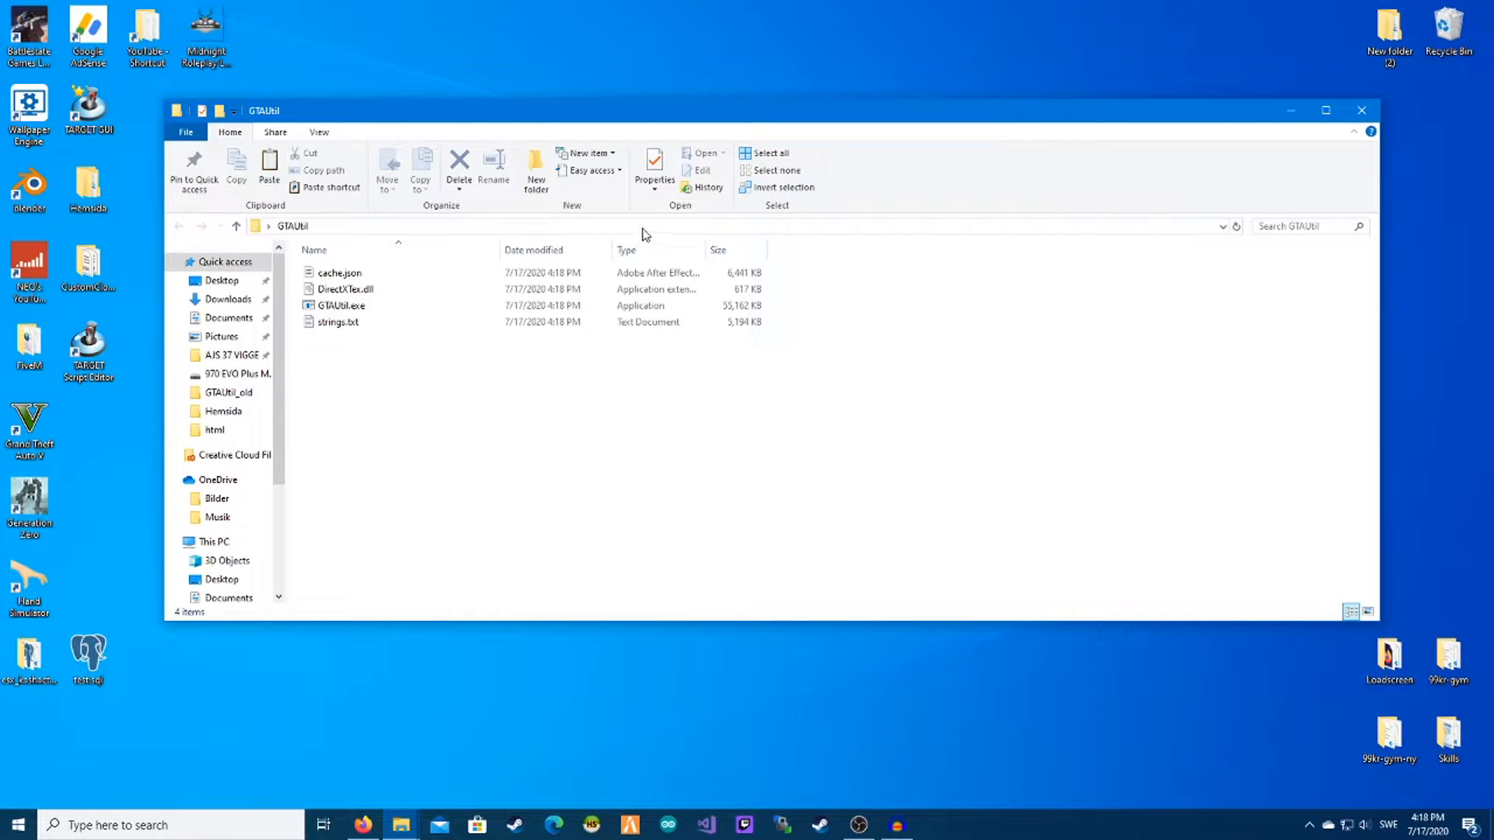
{"action": "left_click", "coordinate": [667, 225]}
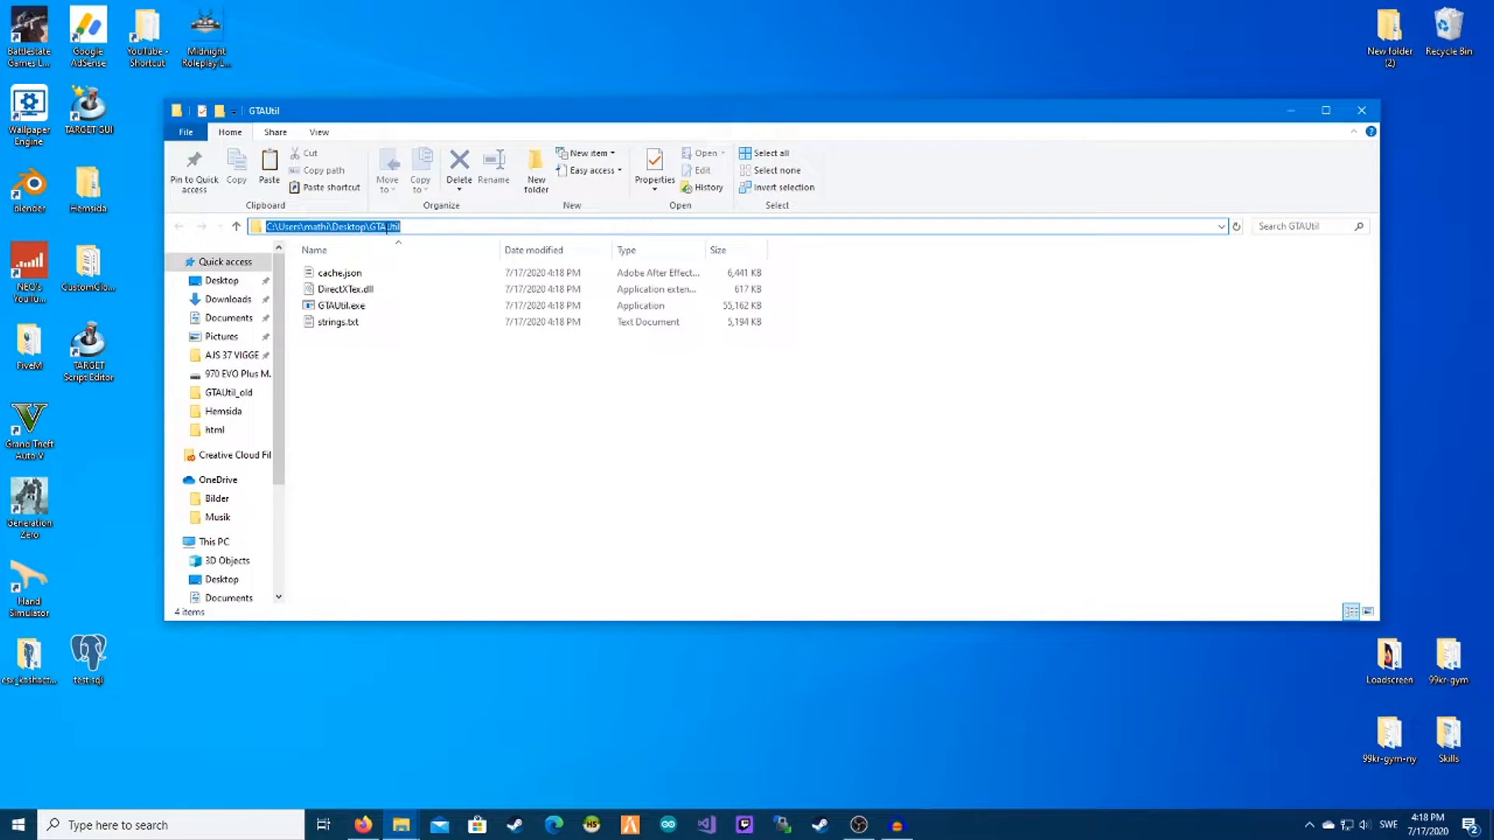
{"action": "left_click", "coordinate": [336, 272]}
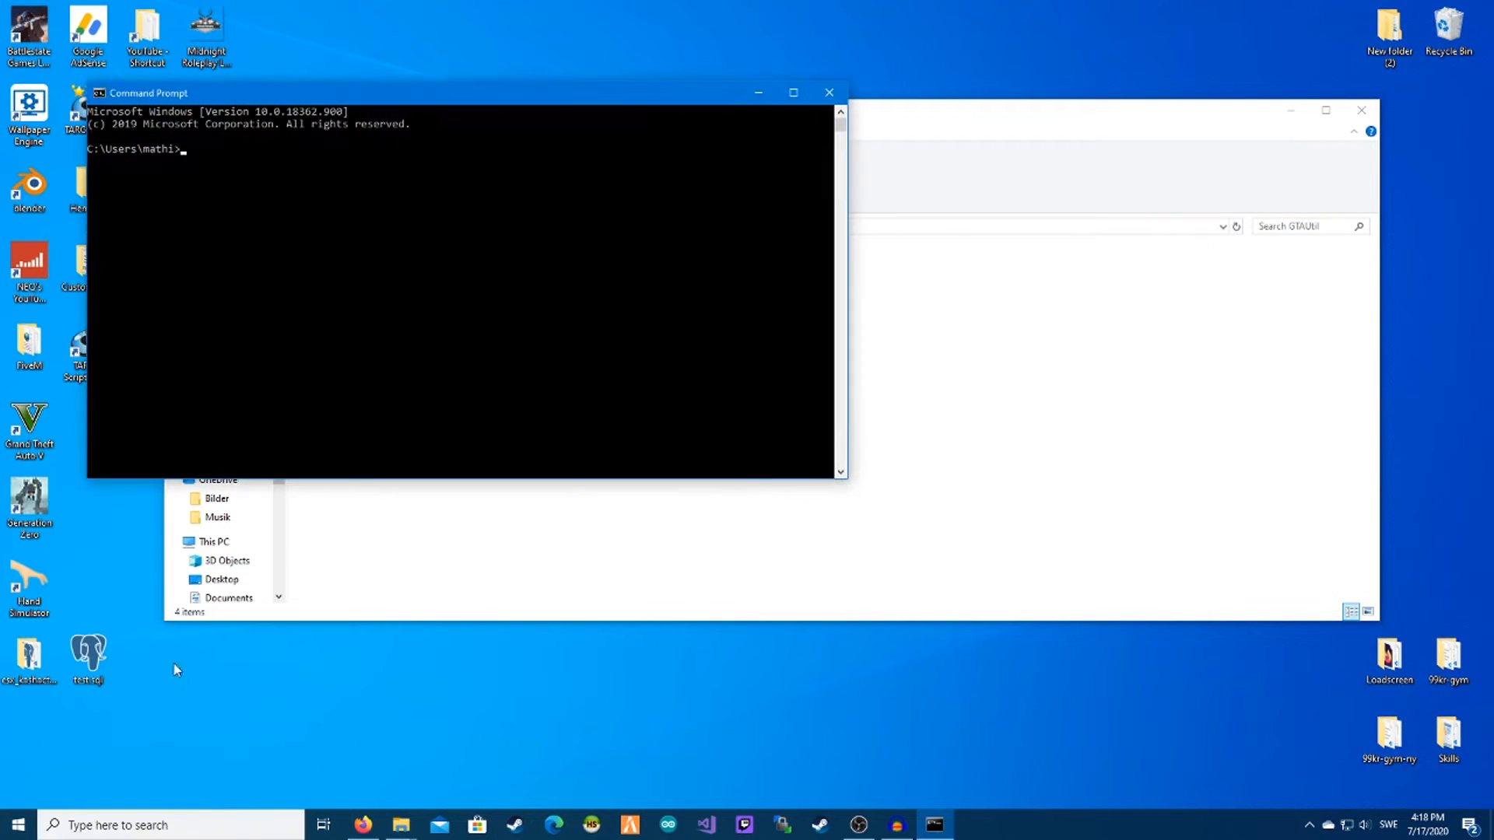
{"action": "mouse_move", "coordinate": [234, 175]}
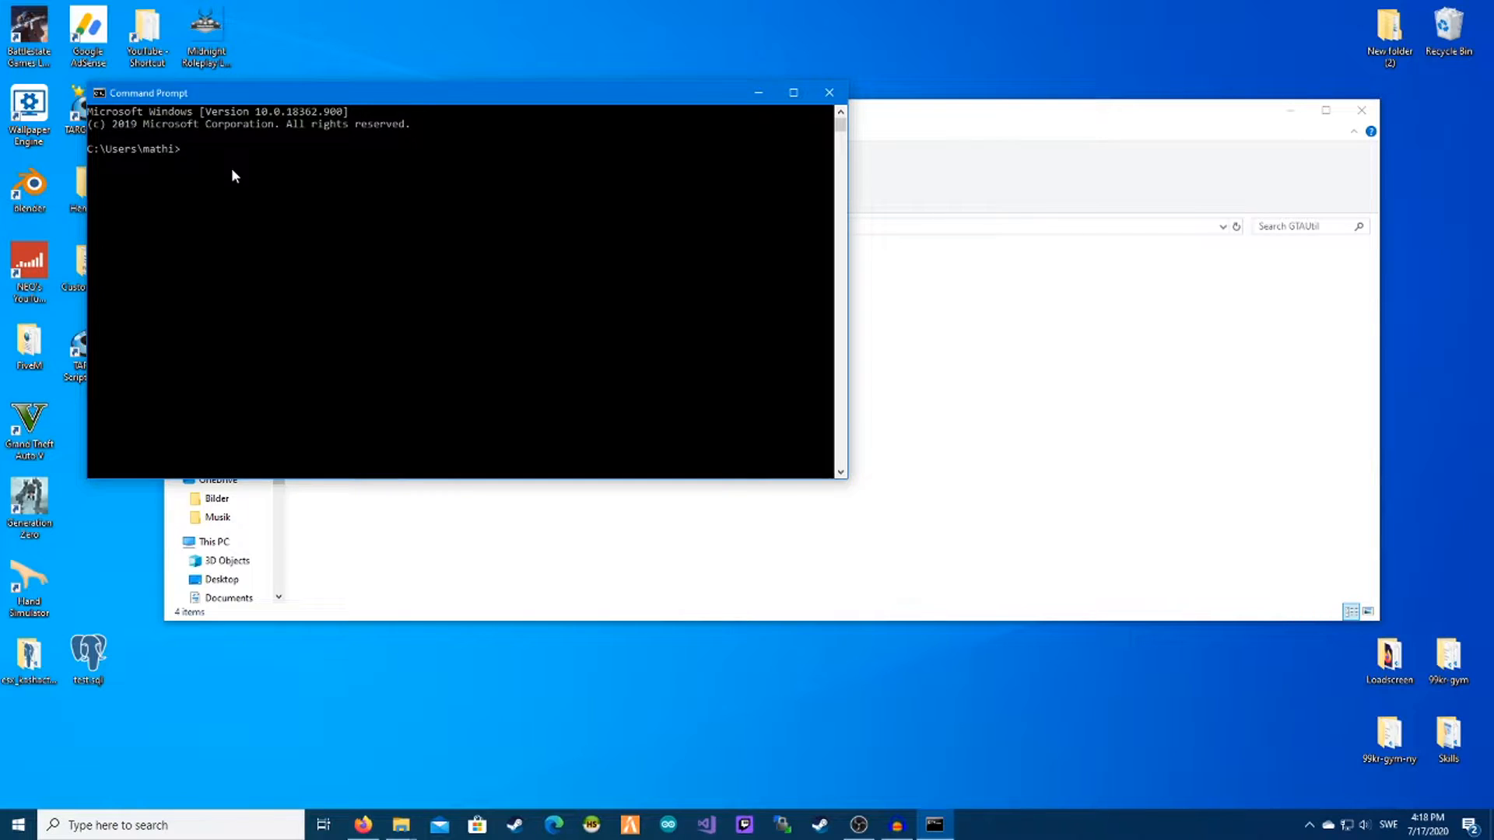
{"action": "type", "text": "cd /d C:\\Users\\mathi\\Desktop\\GTAUtil"}
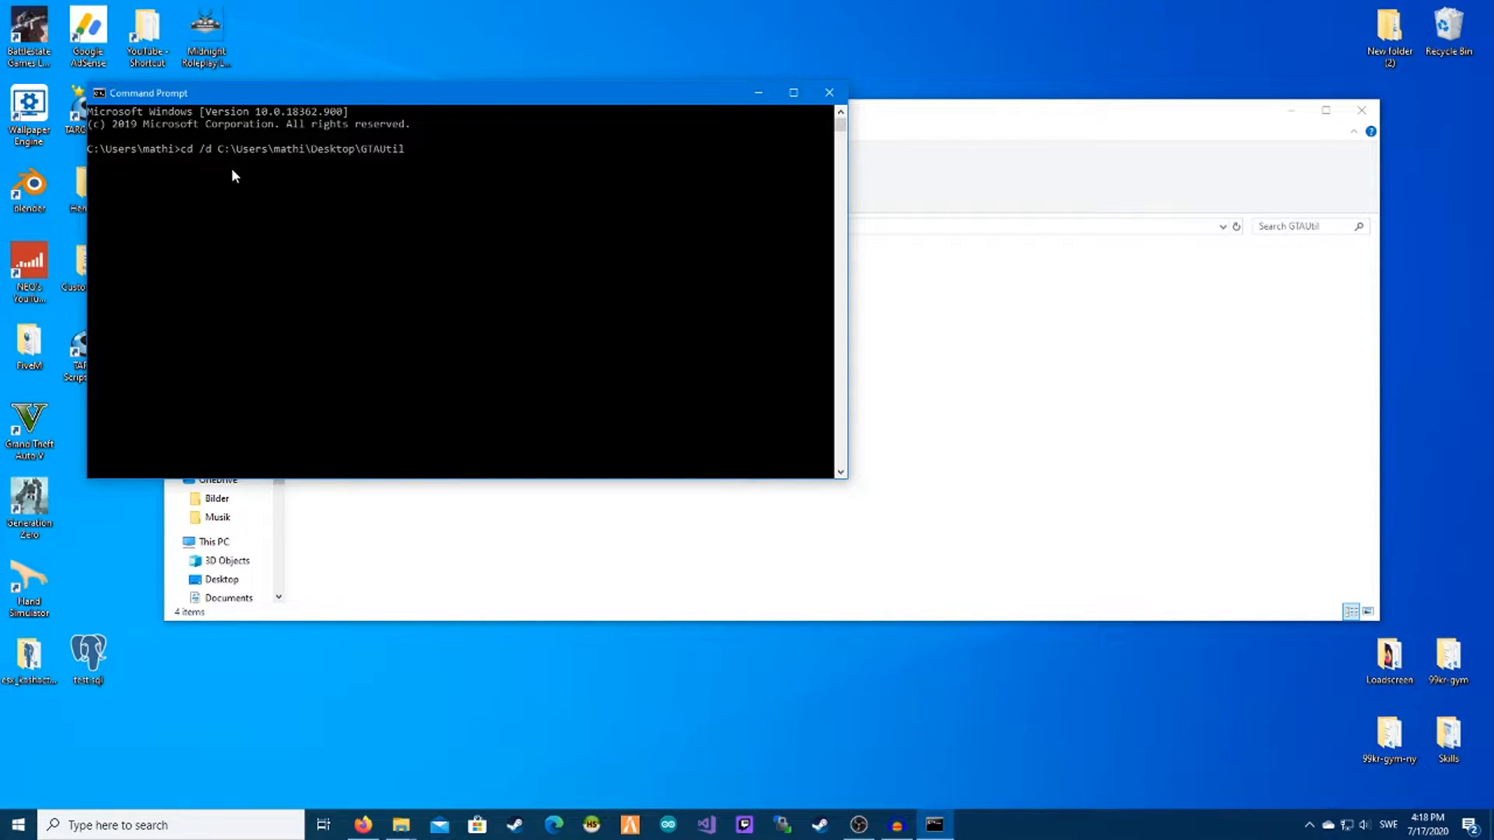
{"action": "mouse_move", "coordinate": [387, 171]}
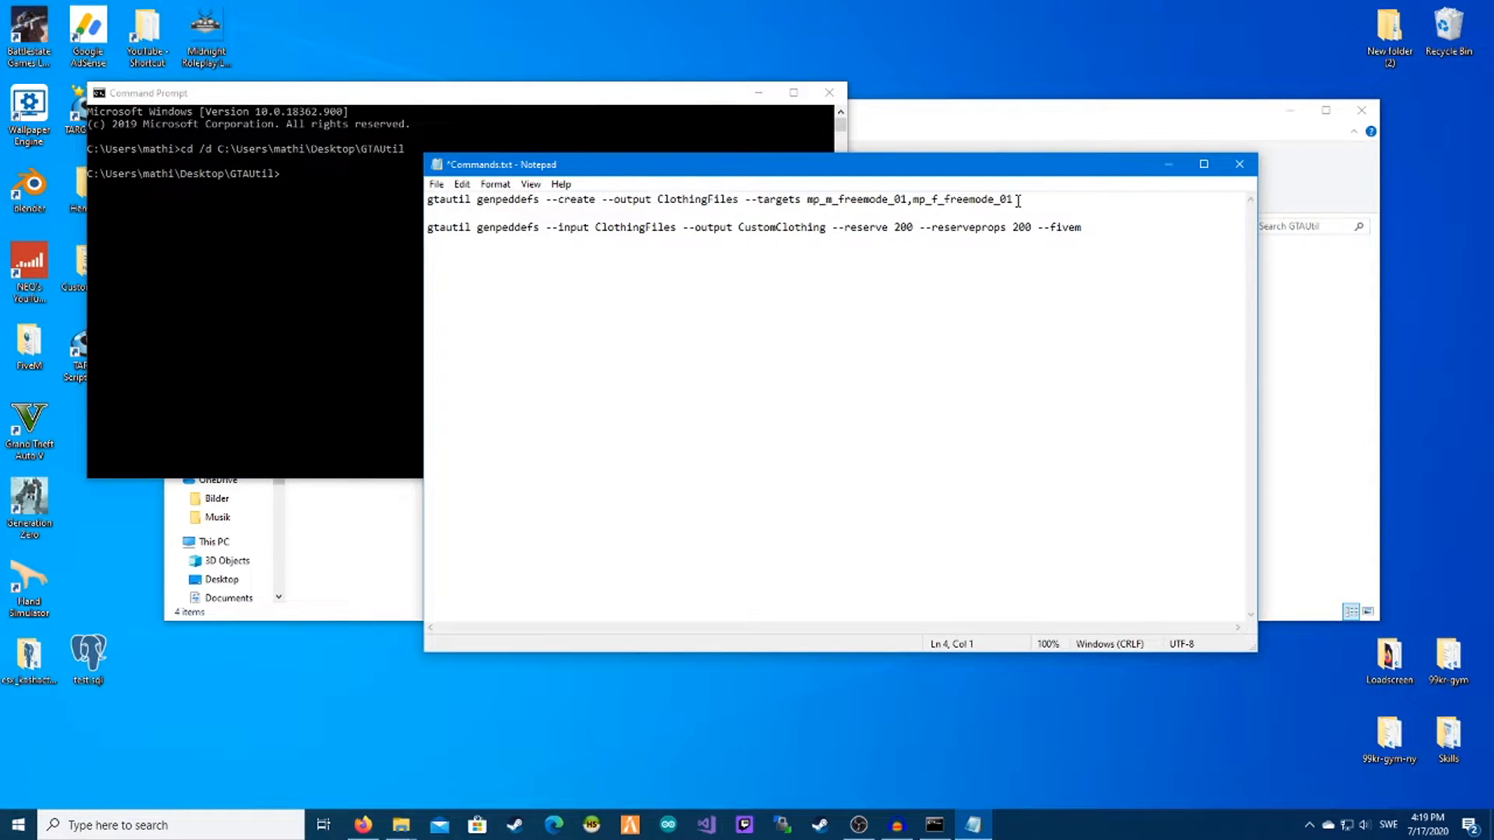
Step: Select the first genpeddefs --create command line in Commands.txt
{"action": "triple_click", "coordinate": [719, 199]}
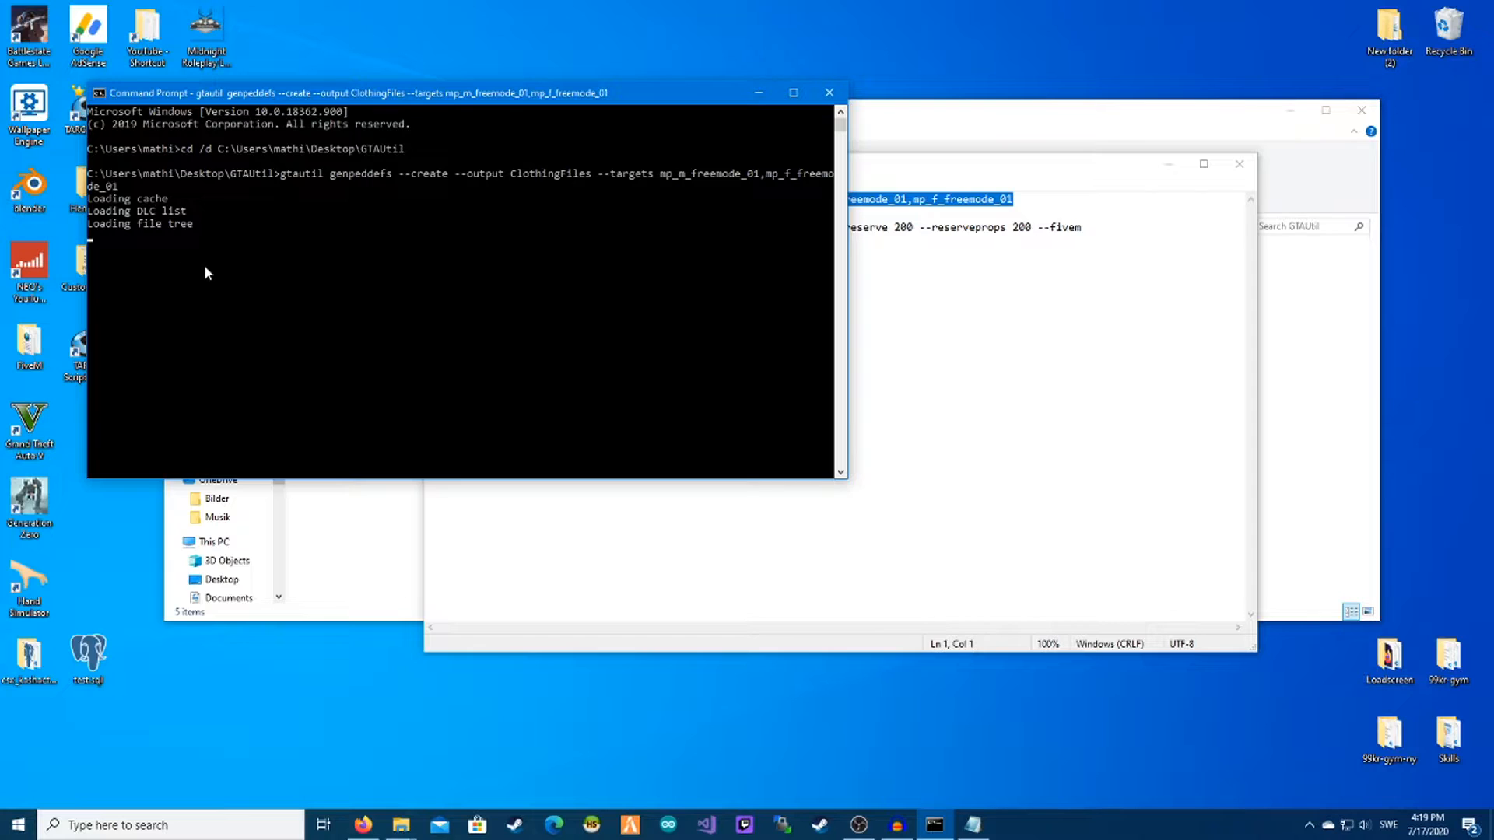
{"action": "mouse_move", "coordinate": [209, 275]}
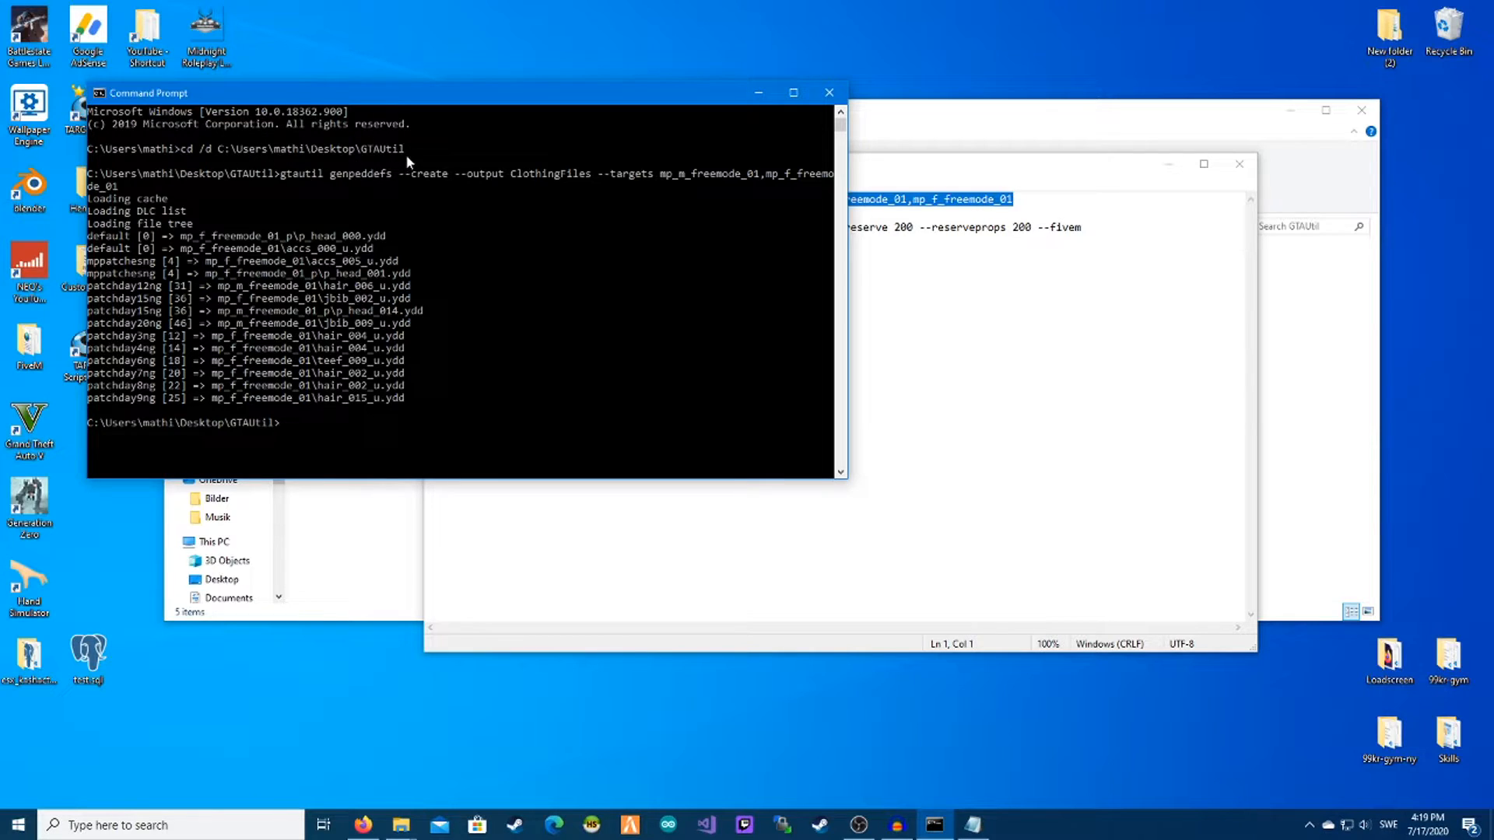
{"action": "mouse_move", "coordinate": [321, 432]}
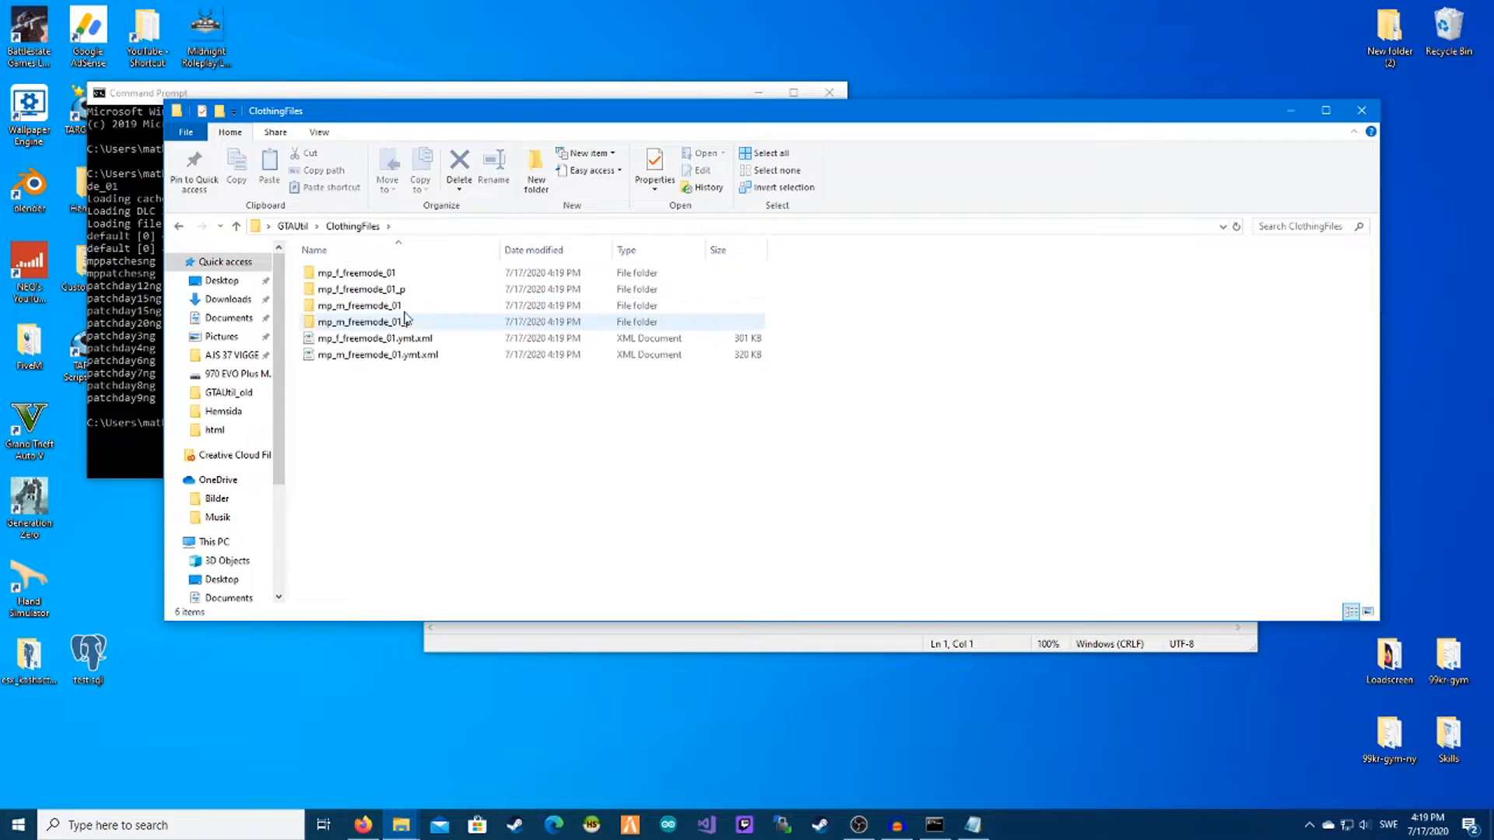
Step: Browse ClothingFiles > mp_m_freemode_01 > components to check the generated folders, then bring up Firefox
{"action": "left_click", "coordinate": [235, 226]}
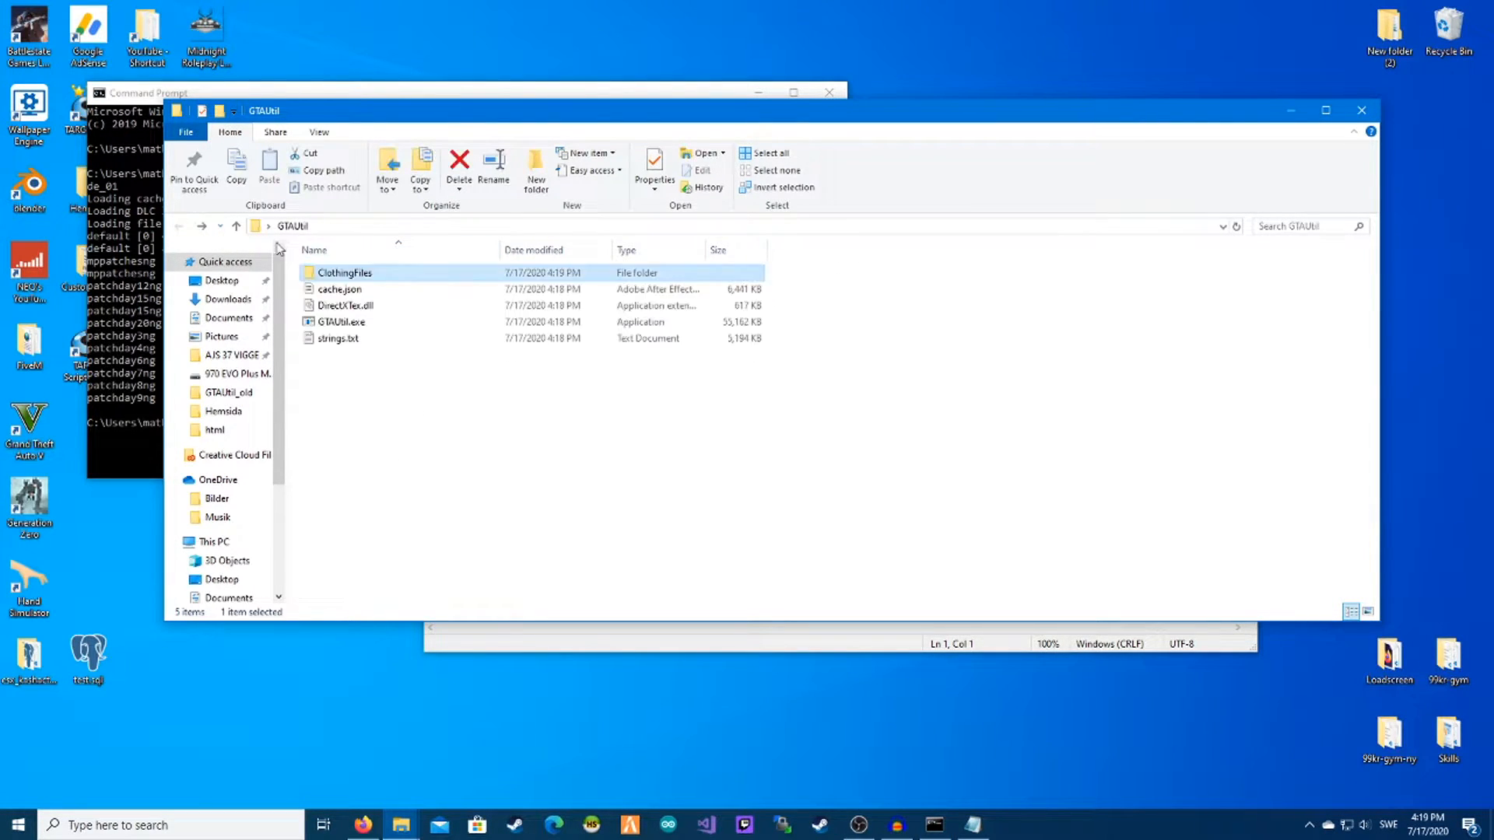
{"action": "mouse_move", "coordinate": [389, 277]}
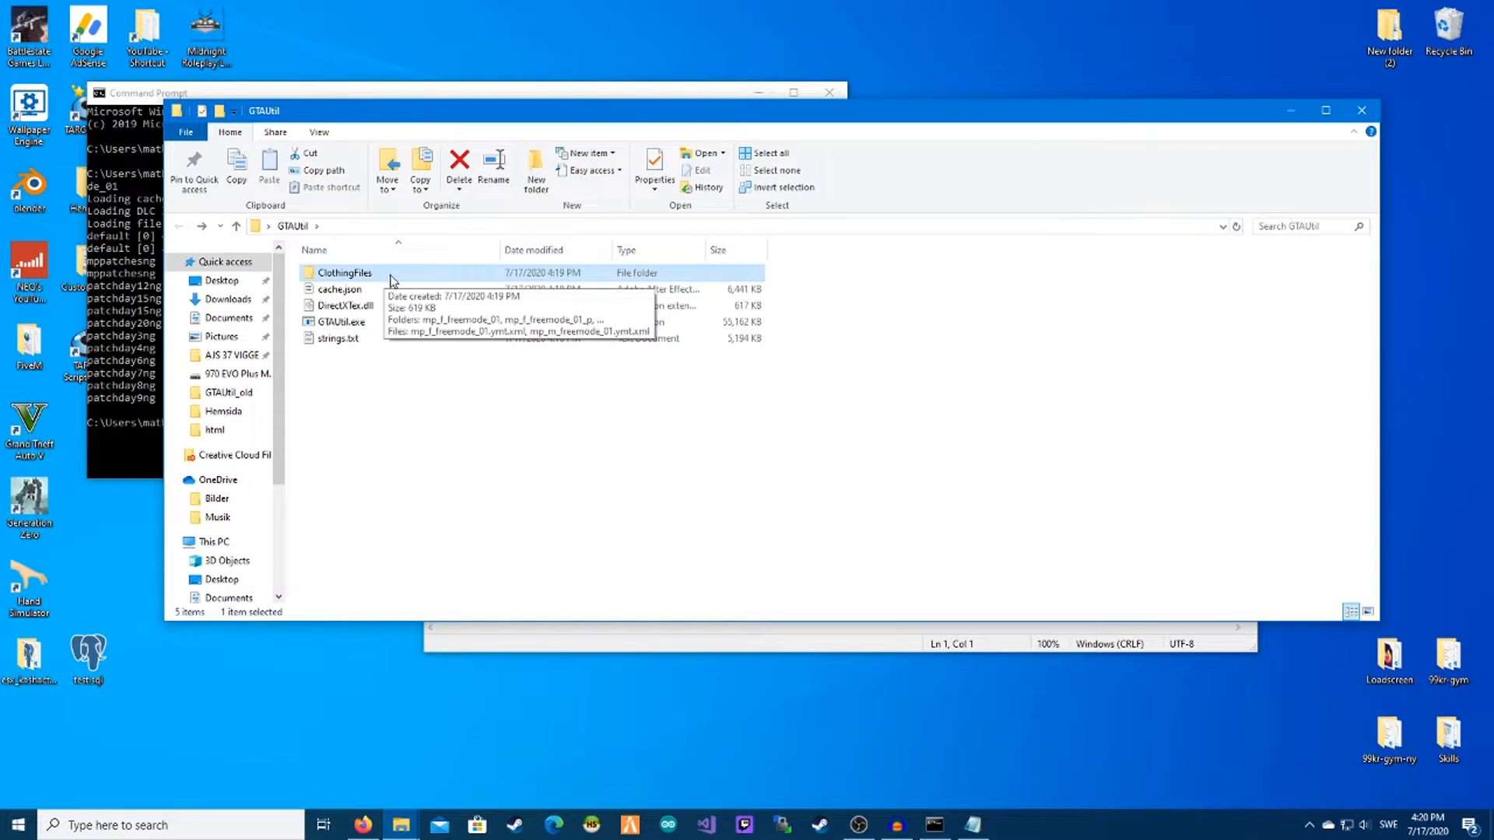
{"action": "double_click", "coordinate": [343, 272]}
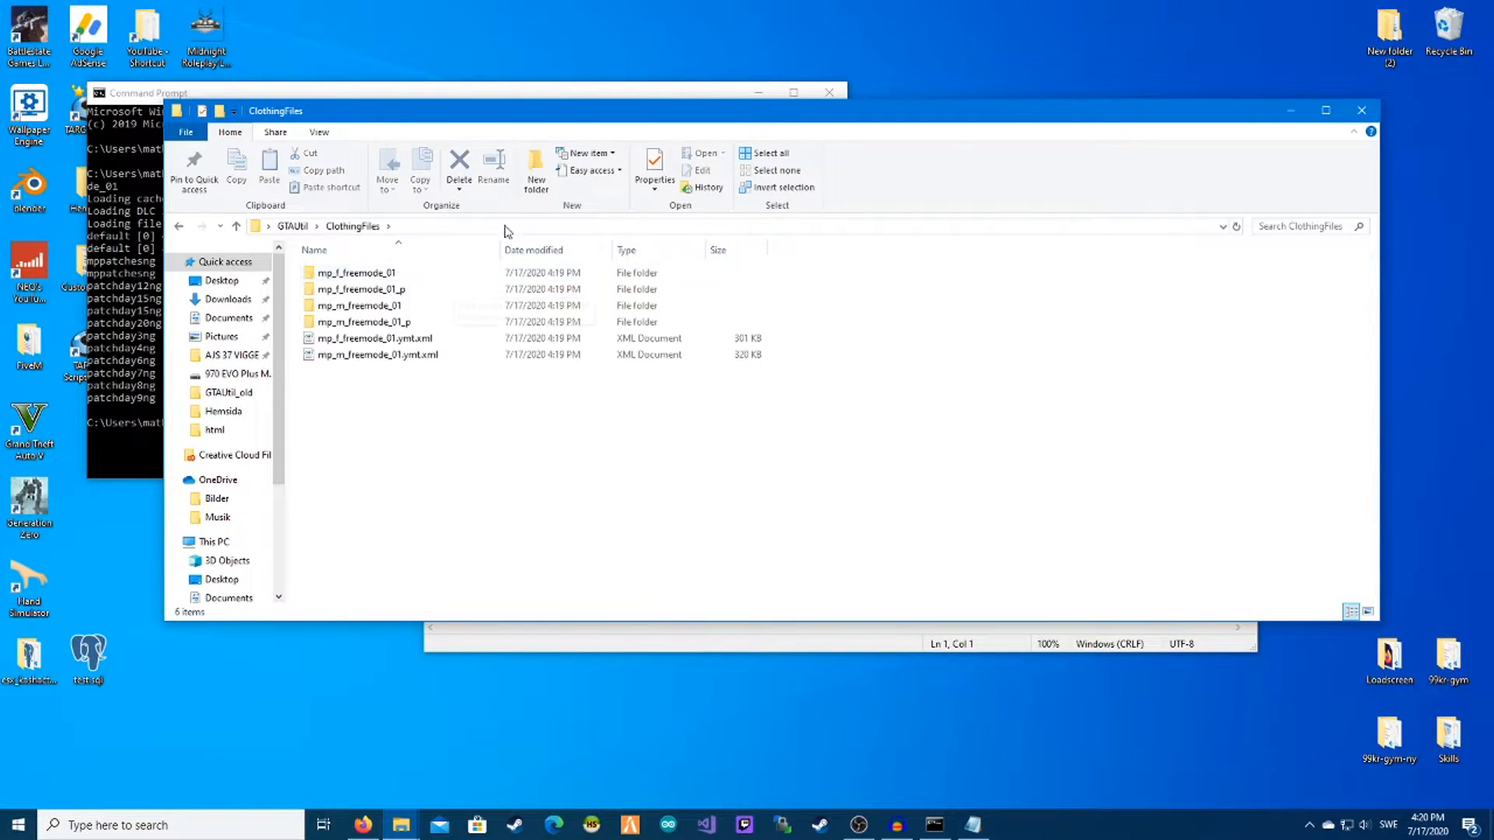
{"action": "left_click", "coordinate": [355, 272]}
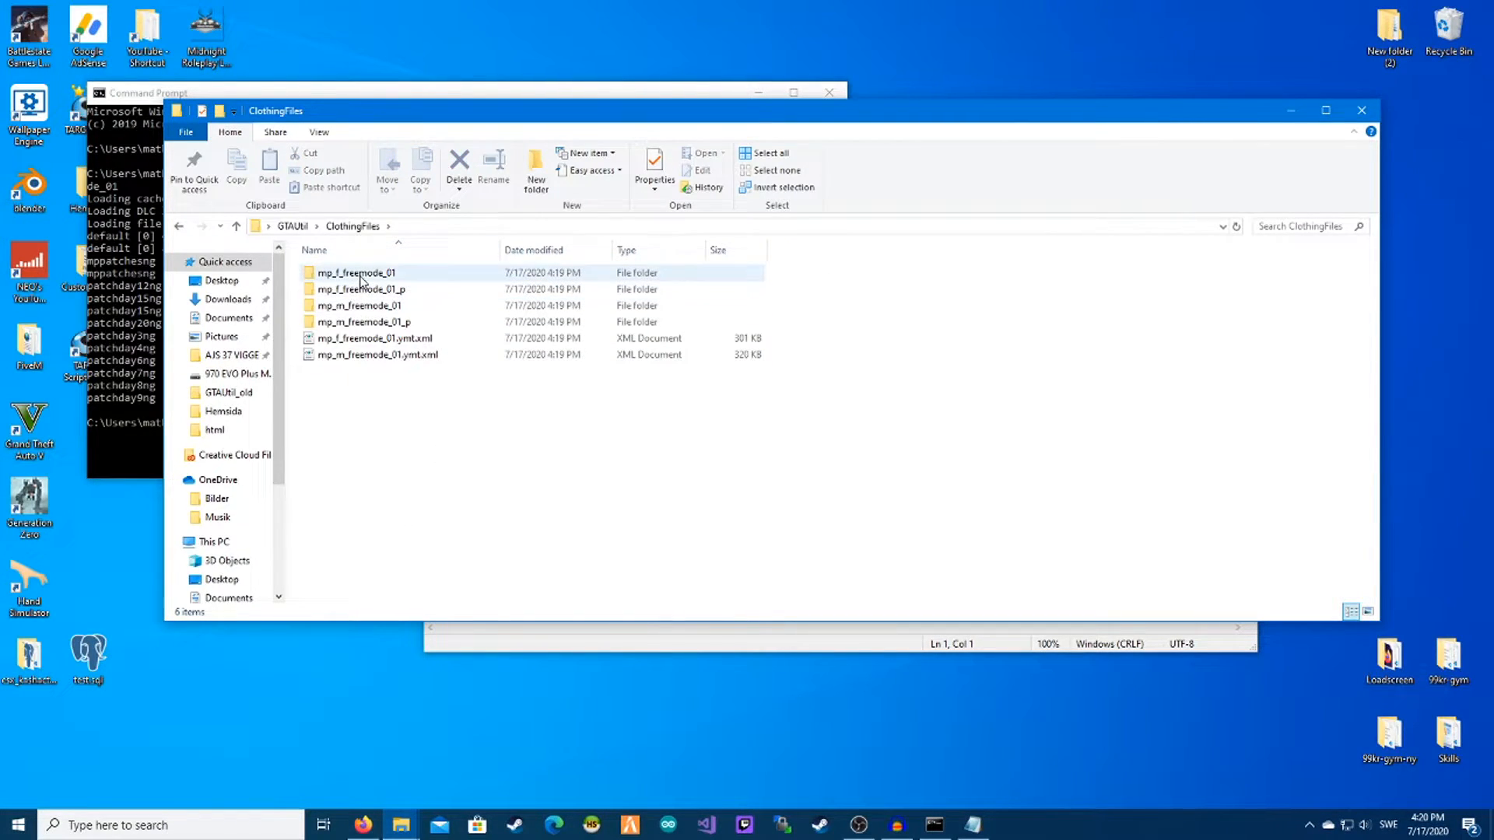
{"action": "double_click", "coordinate": [361, 305]}
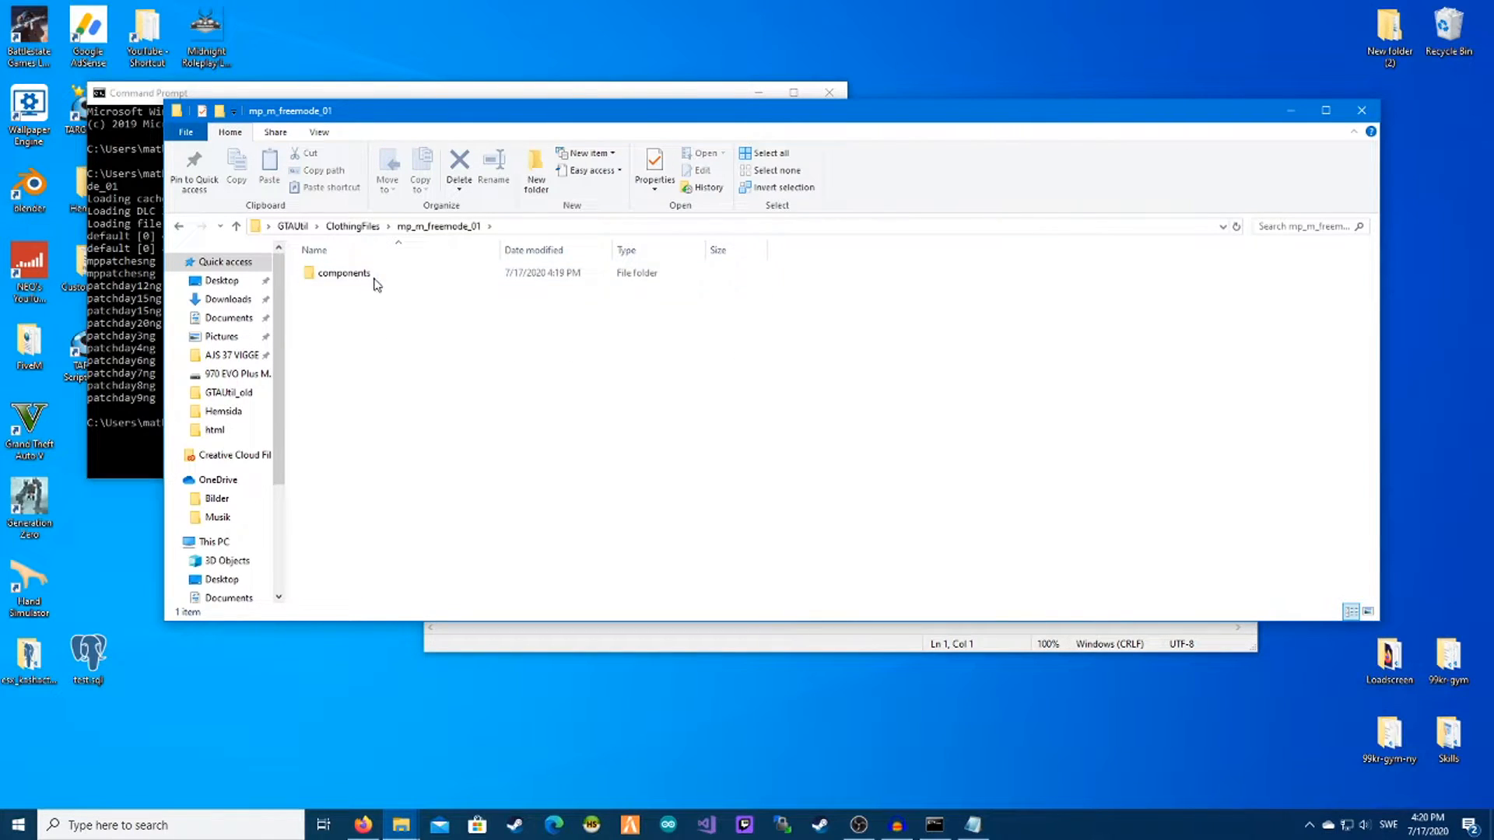
{"action": "double_click", "coordinate": [342, 273]}
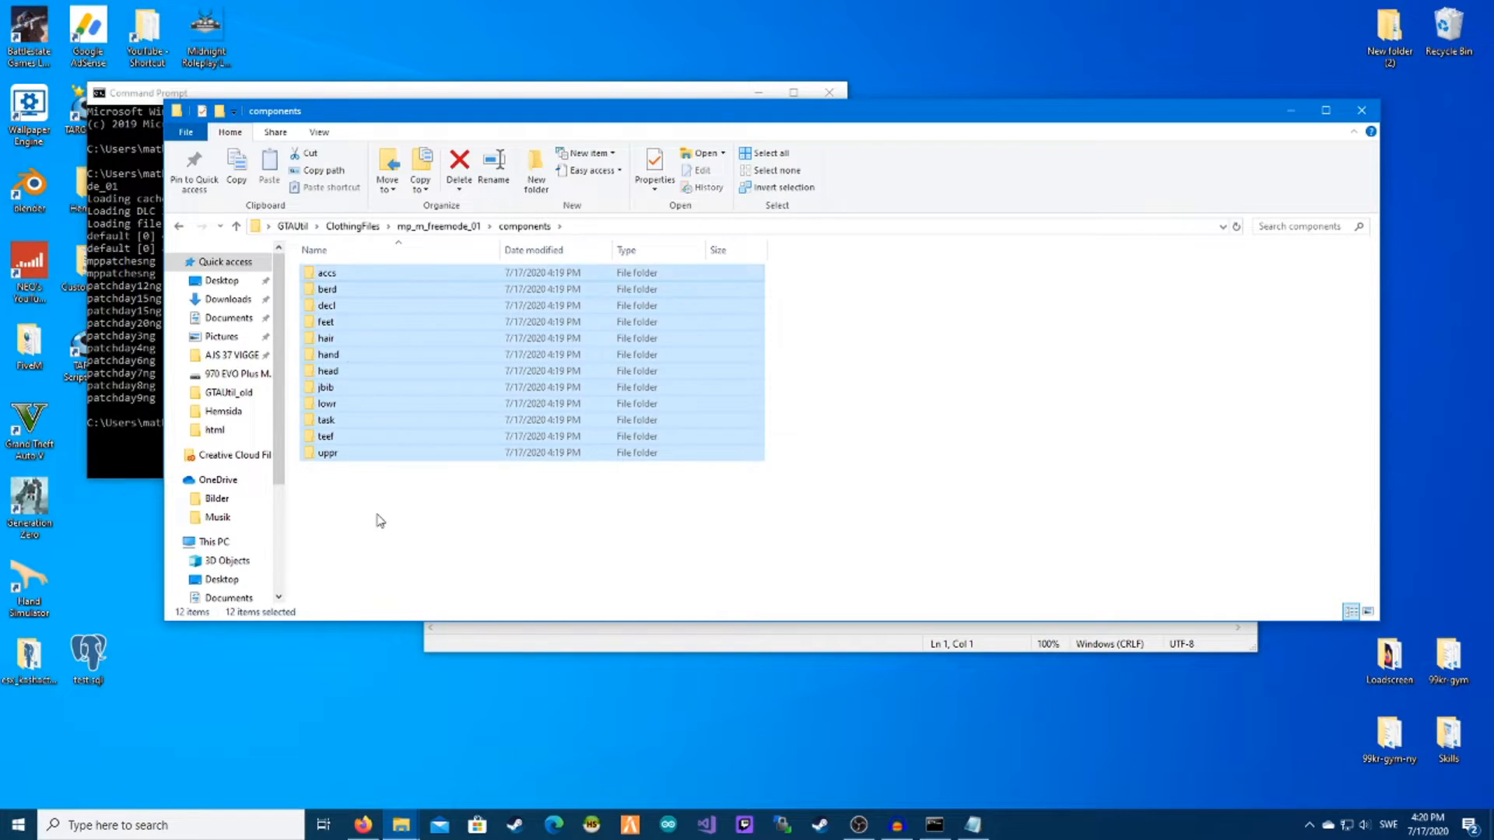
{"action": "left_click", "coordinate": [235, 226]}
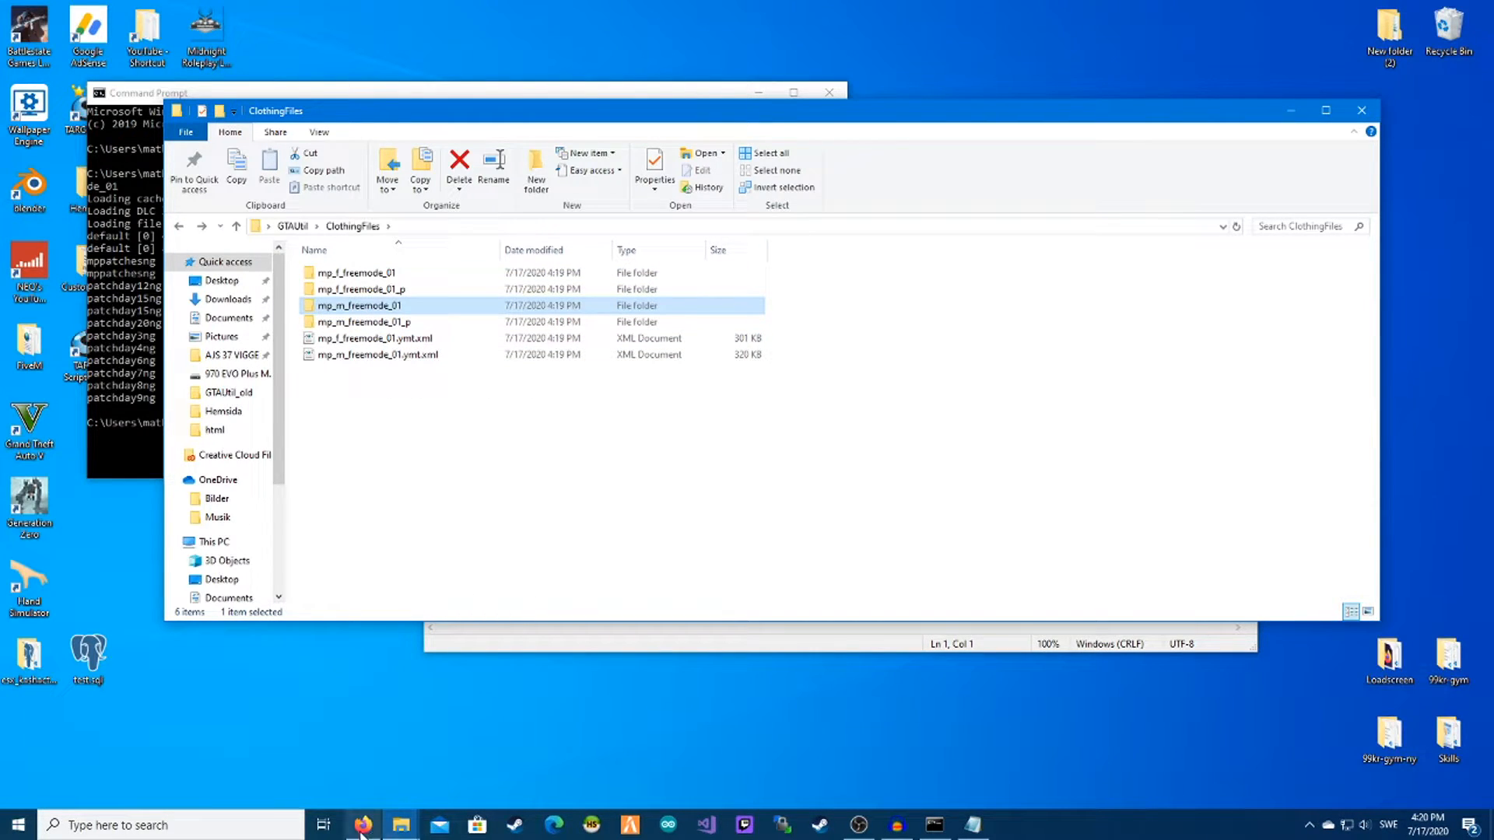
{"action": "left_click", "coordinate": [362, 825]}
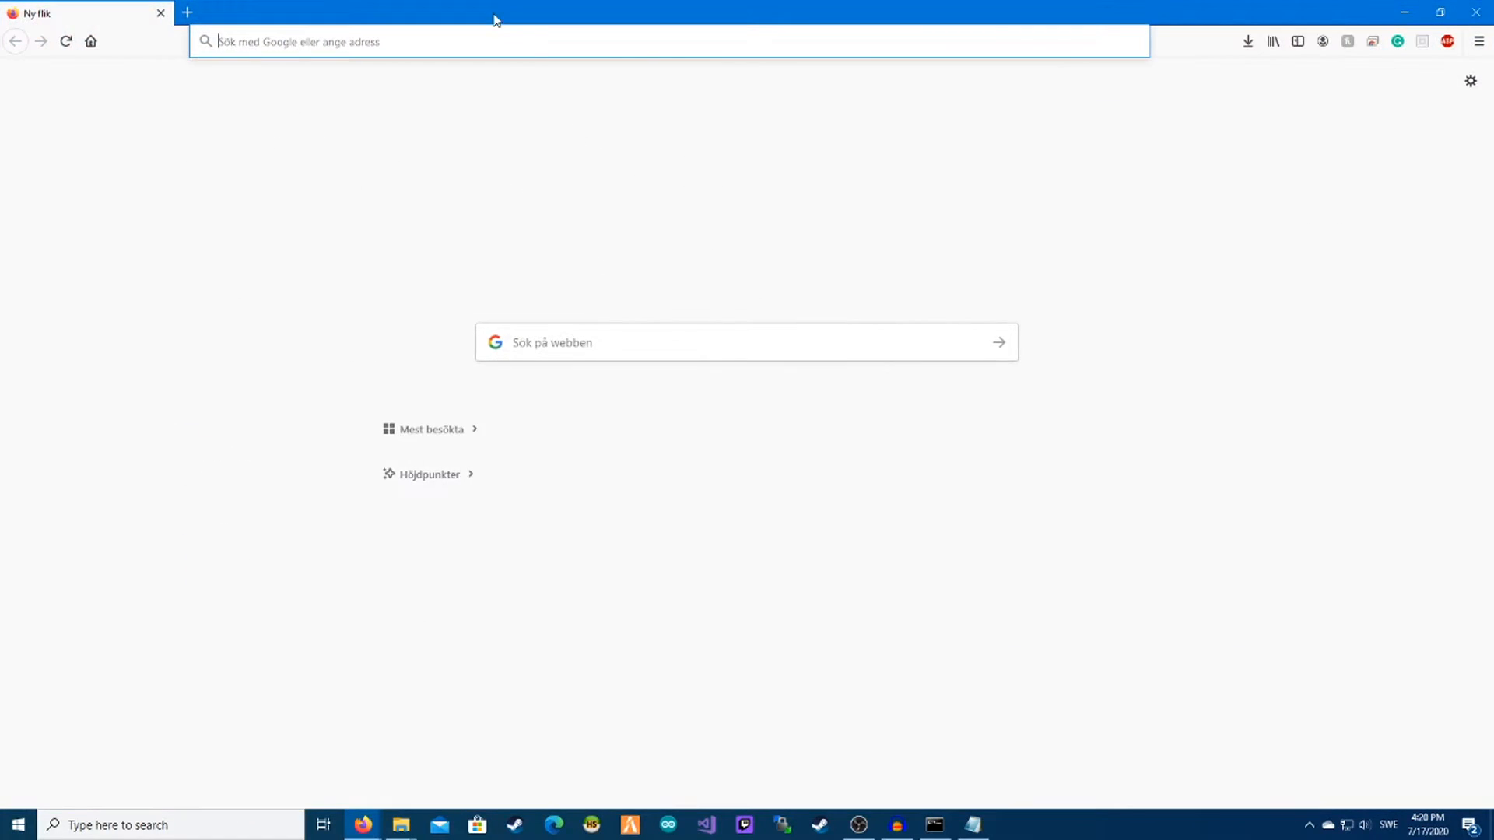
Step: Download the Hoodie Jacket for Freemode/MP Male rar from GTA5-Mods.com and extract it
{"action": "type", "text": "gta+5+mods"}
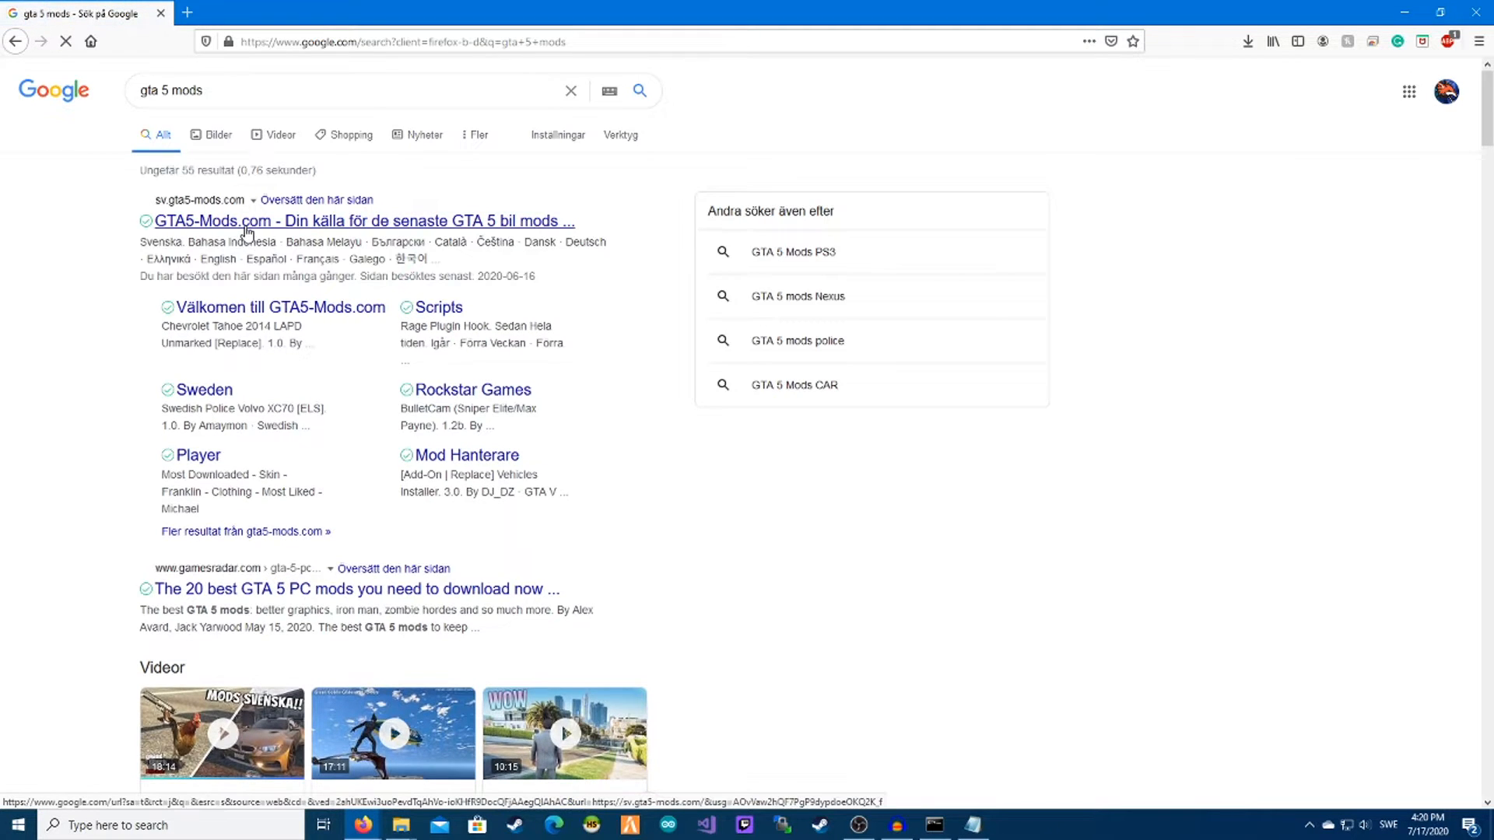
{"action": "left_click", "coordinate": [362, 221]}
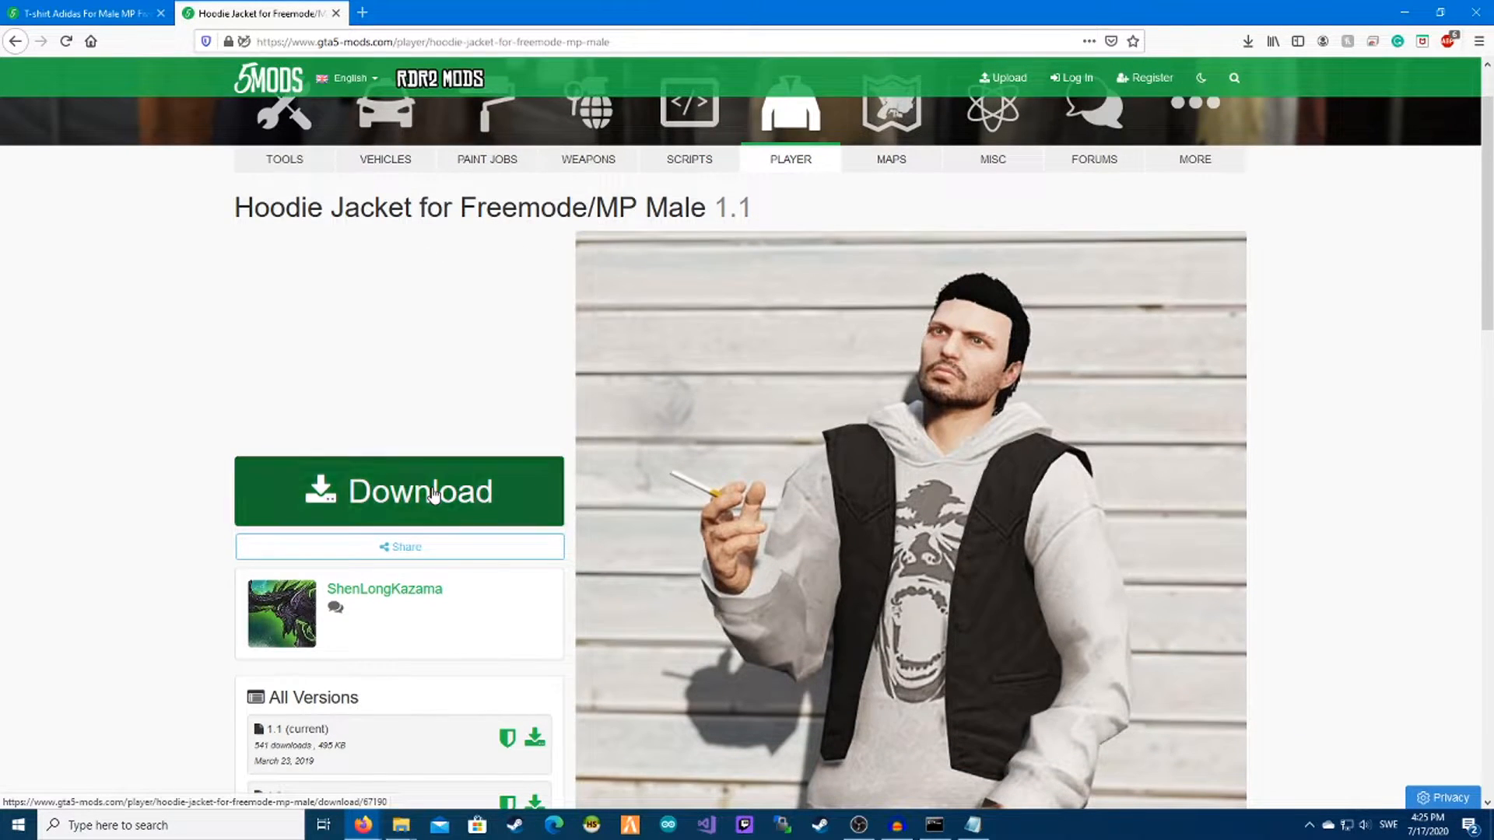
{"action": "left_click", "coordinate": [398, 491]}
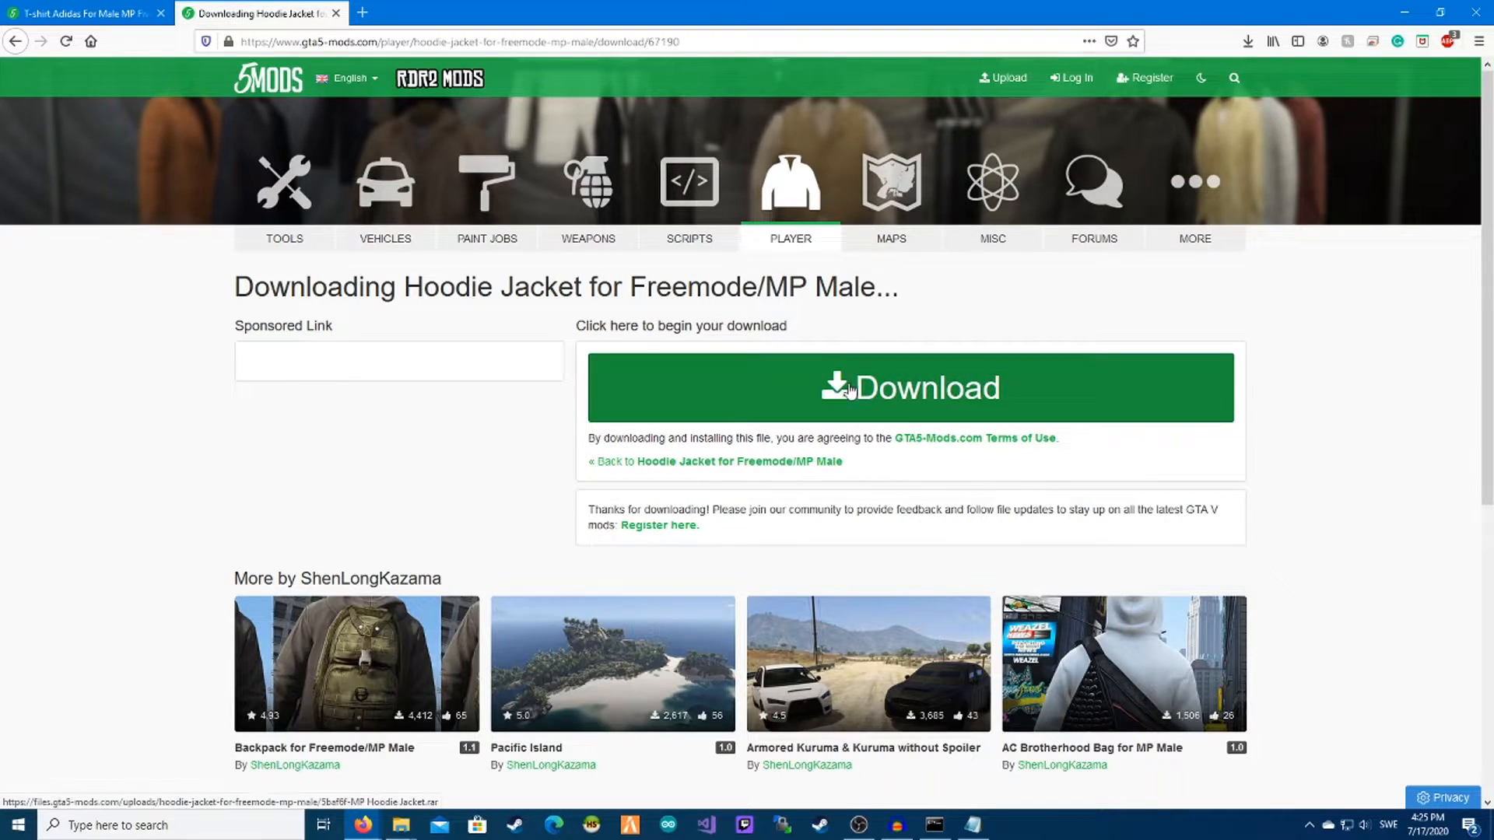
{"action": "left_click", "coordinate": [907, 386]}
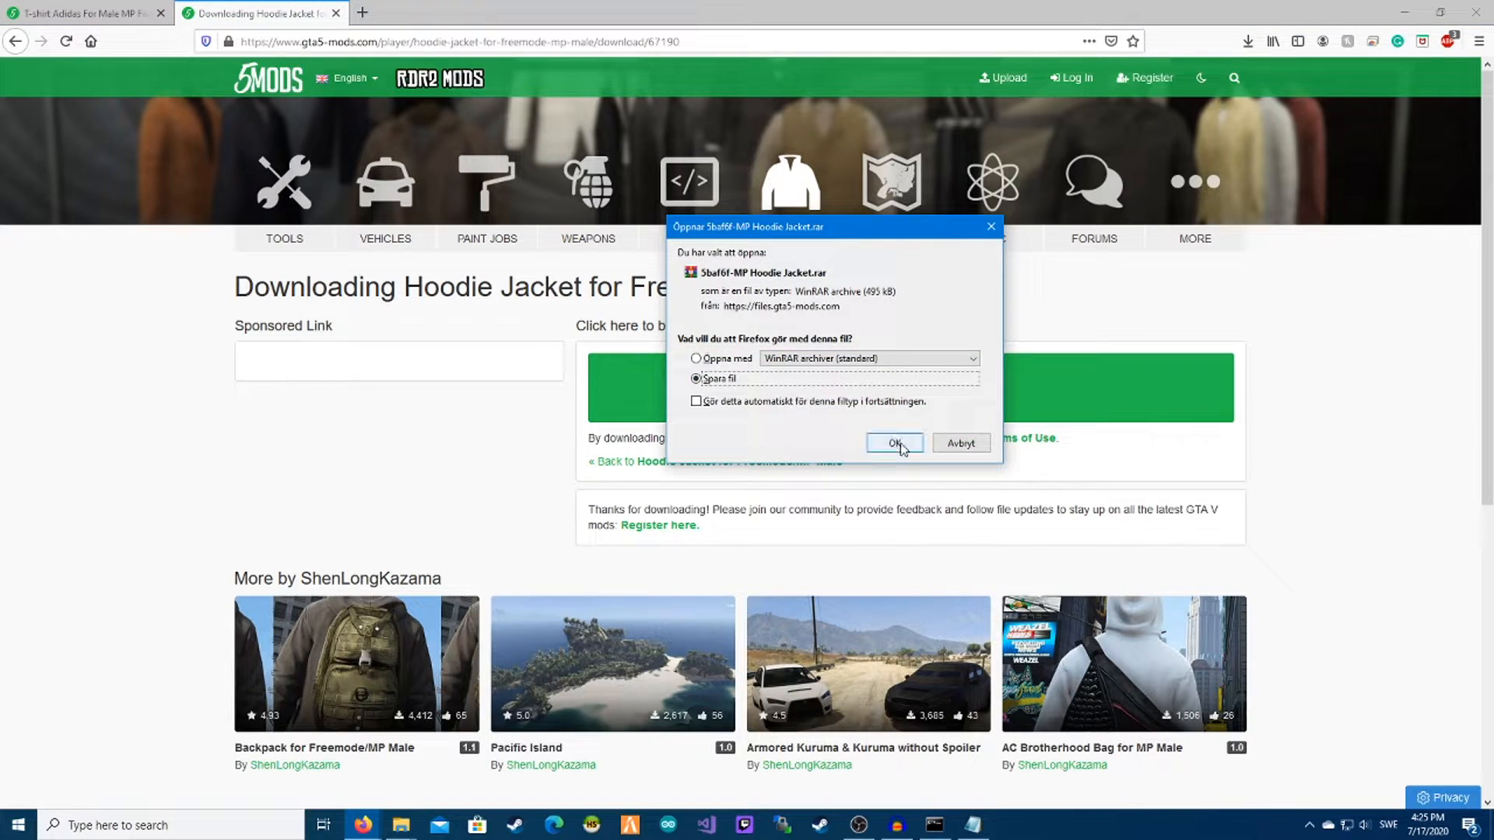
{"action": "left_click", "coordinate": [891, 442]}
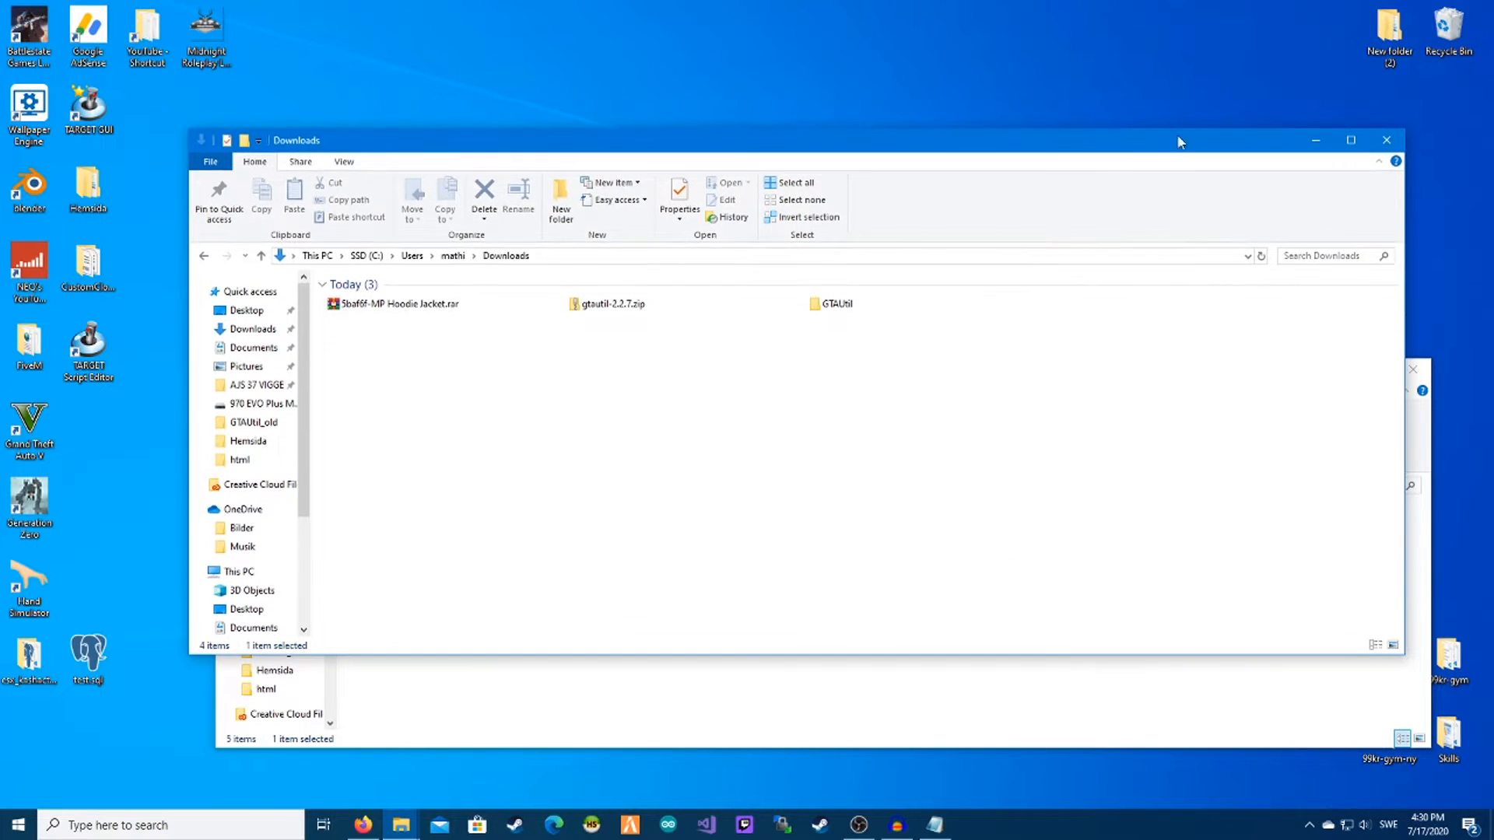
{"action": "left_click", "coordinate": [1349, 140]}
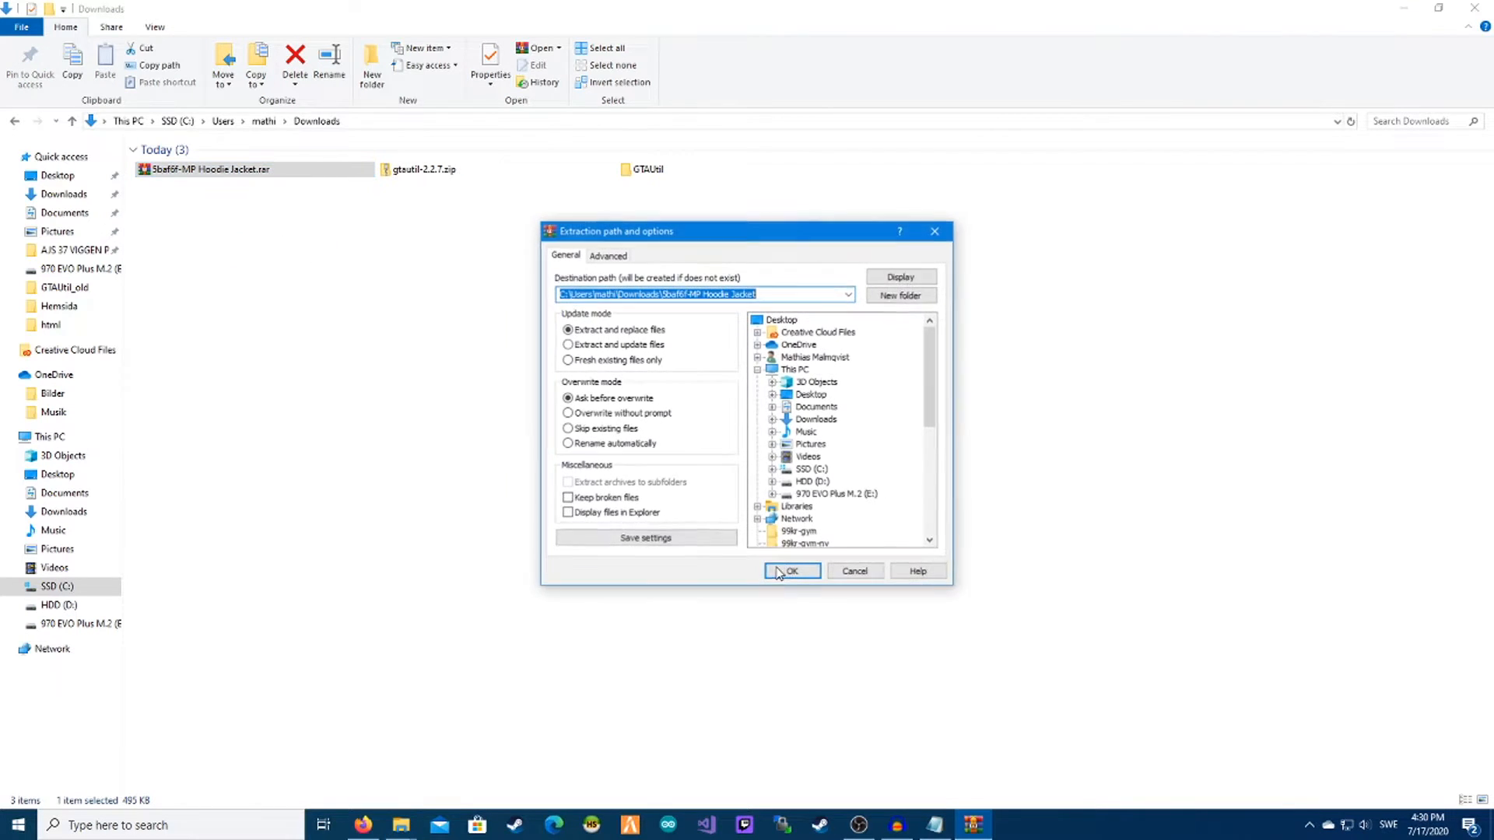
{"action": "left_click", "coordinate": [791, 570]}
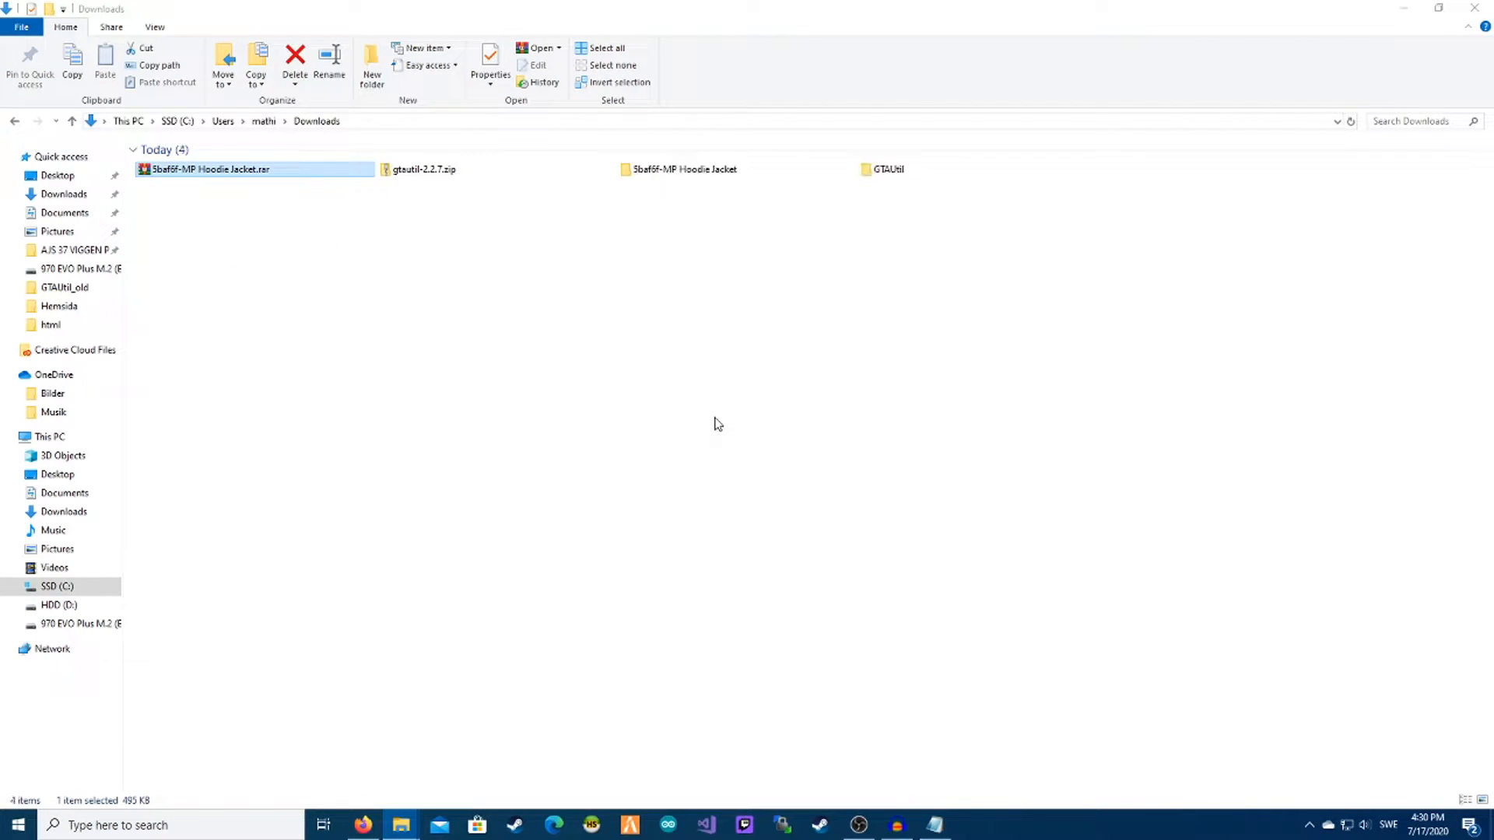
Step: Open the extracted 5baf6f-MP Hoodie Jacket folder and its MP Hoodie Jacket subfolder
{"action": "double_click", "coordinate": [682, 169]}
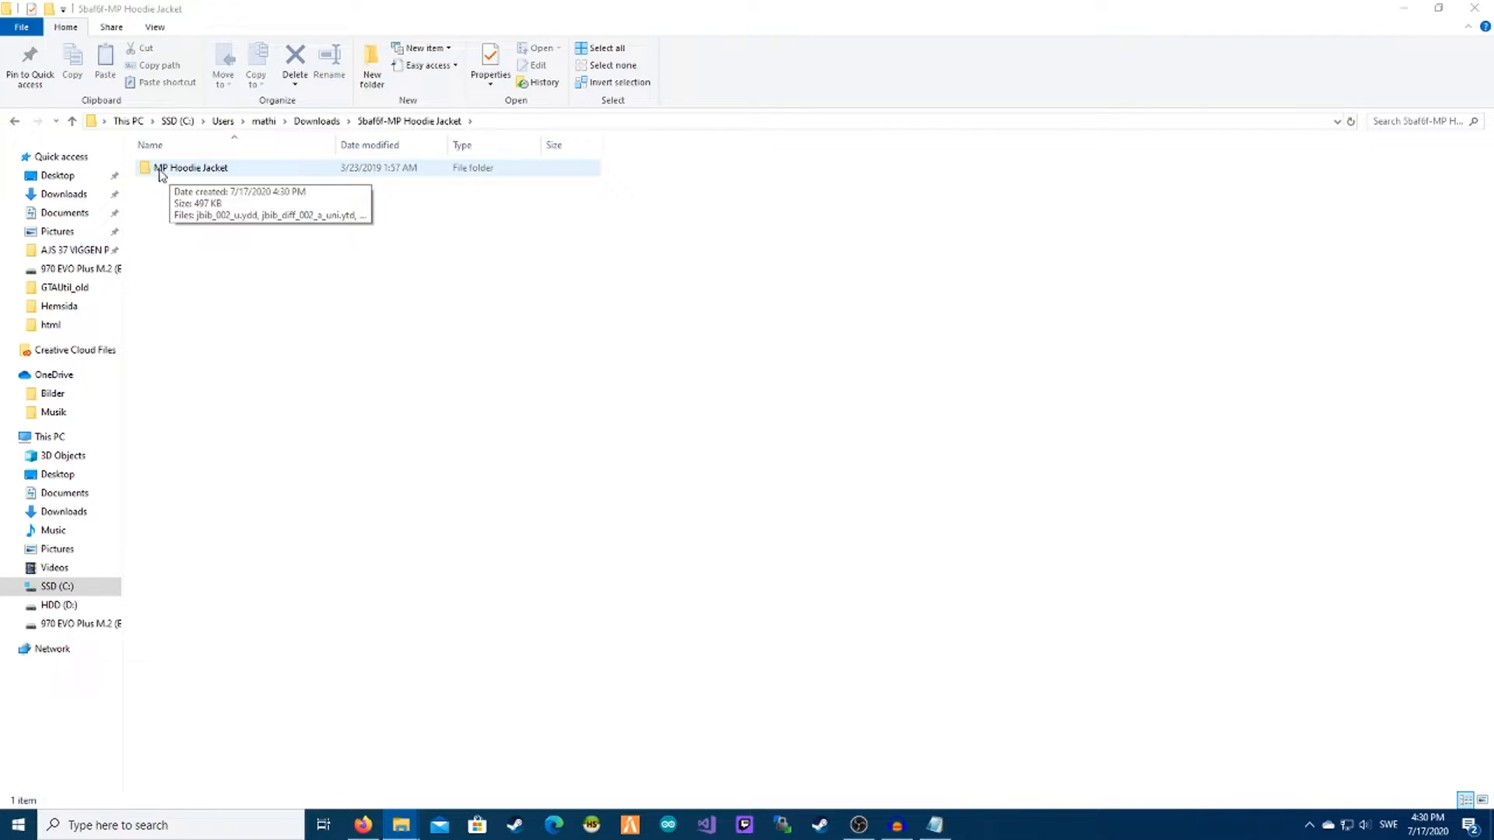
{"action": "double_click", "coordinate": [191, 168]}
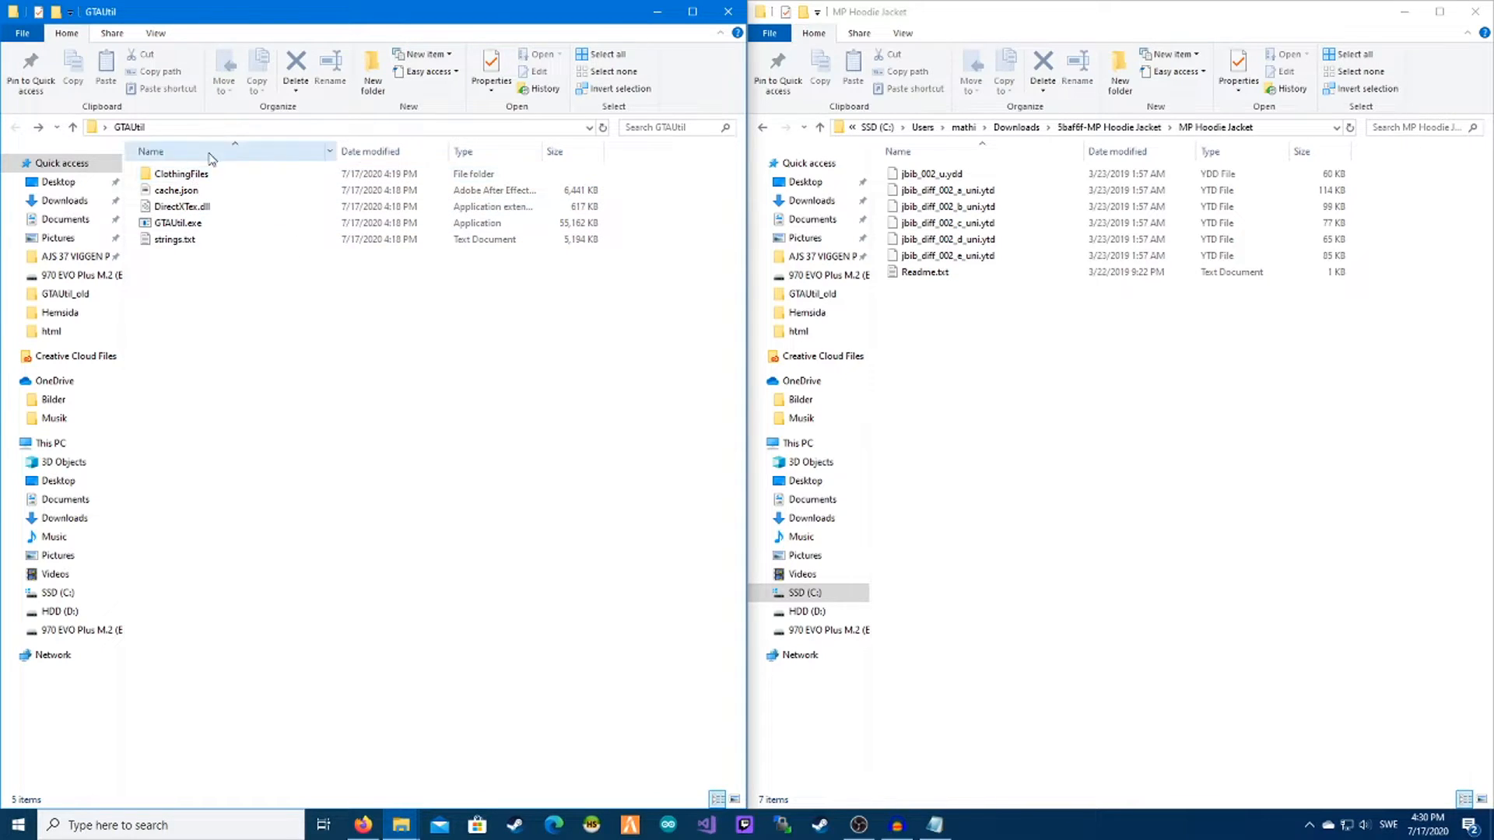
Step: Navigate ClothingFiles to mp_m_freemode_01's components and pick the jbib folder
{"action": "double_click", "coordinate": [181, 173]}
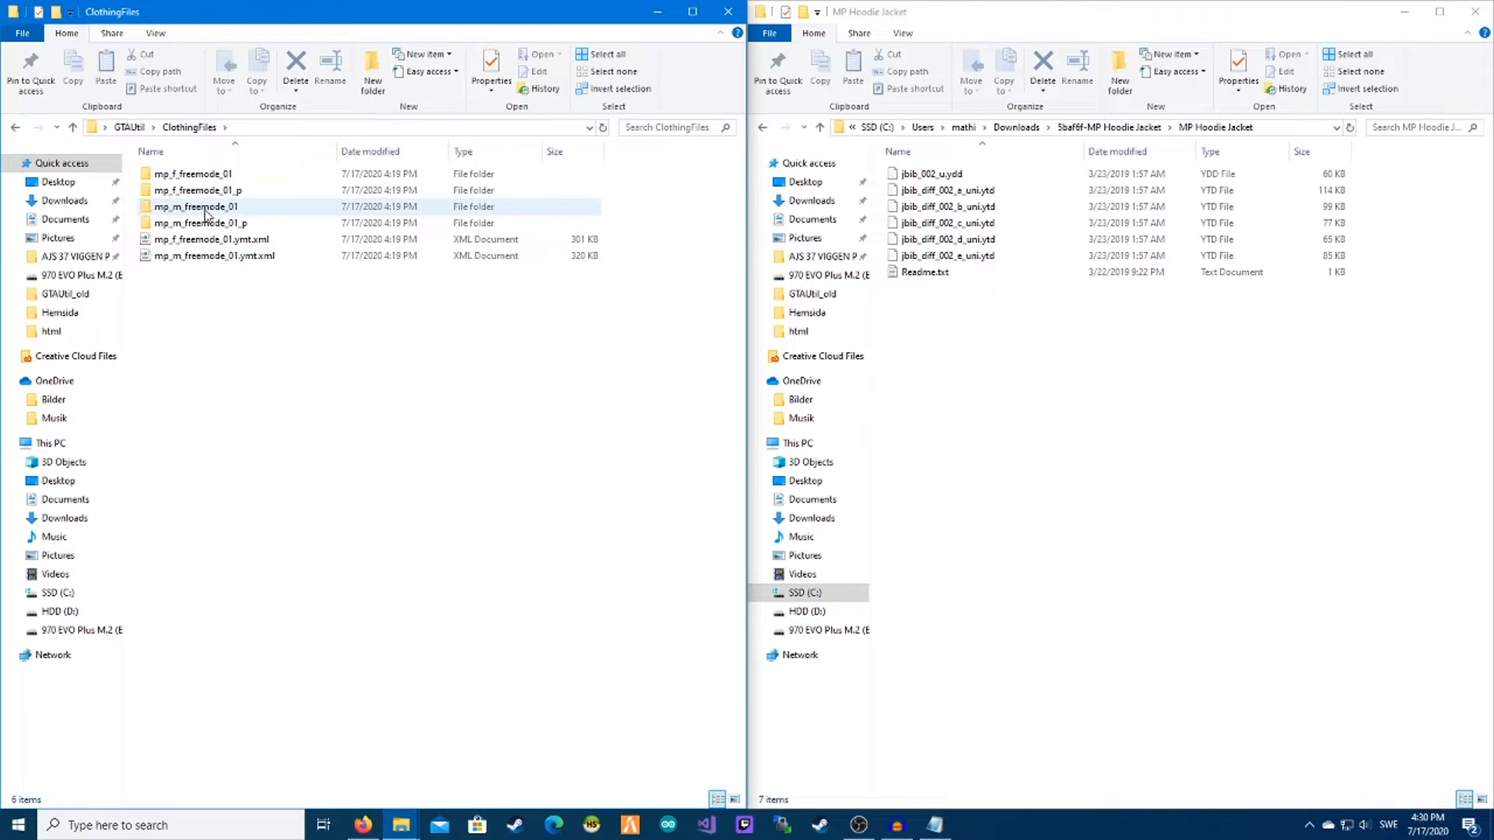
{"action": "mouse_move", "coordinate": [191, 189]}
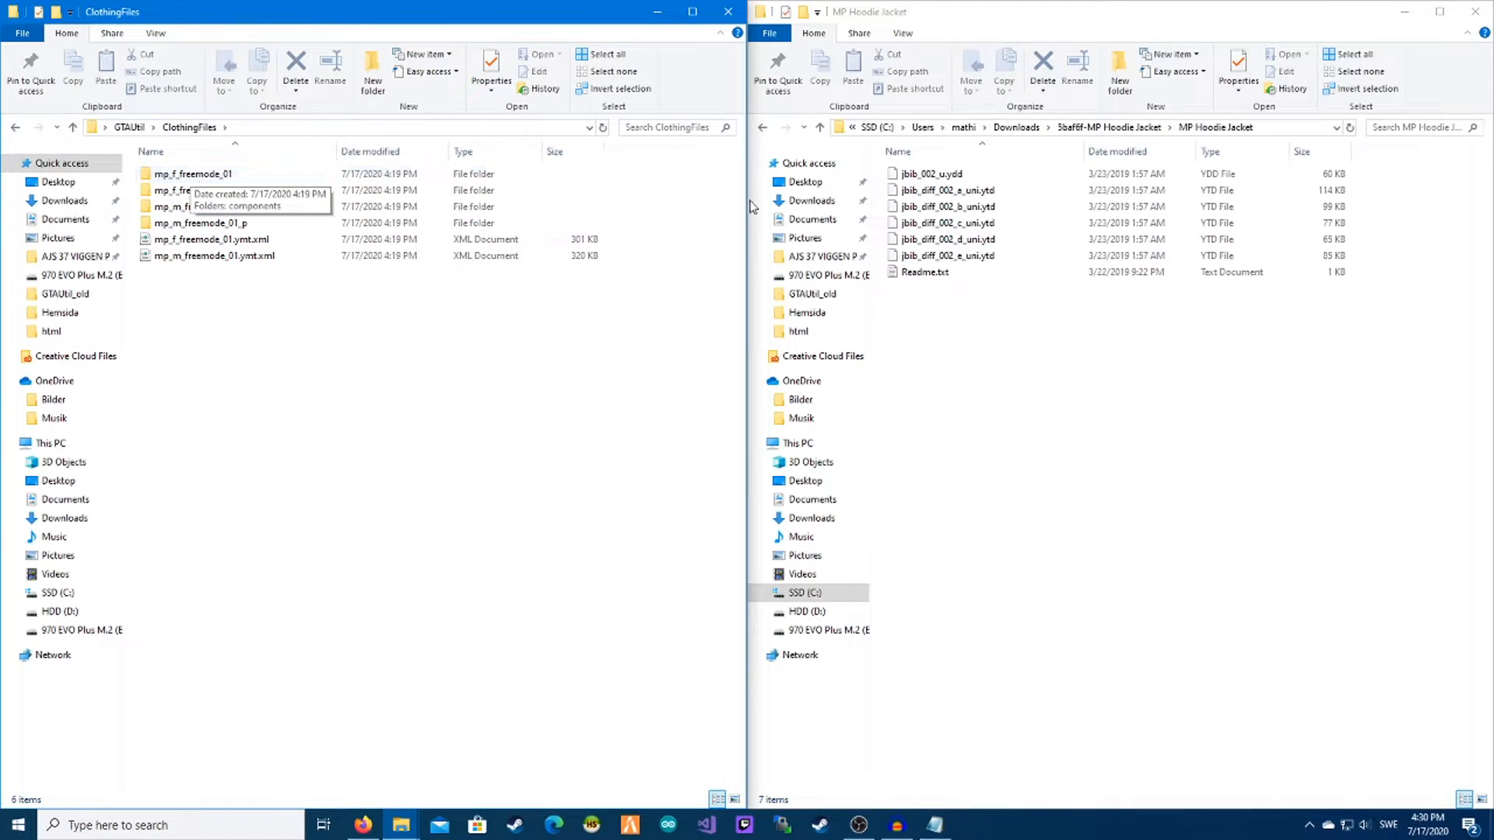
{"action": "left_click", "coordinate": [197, 207]}
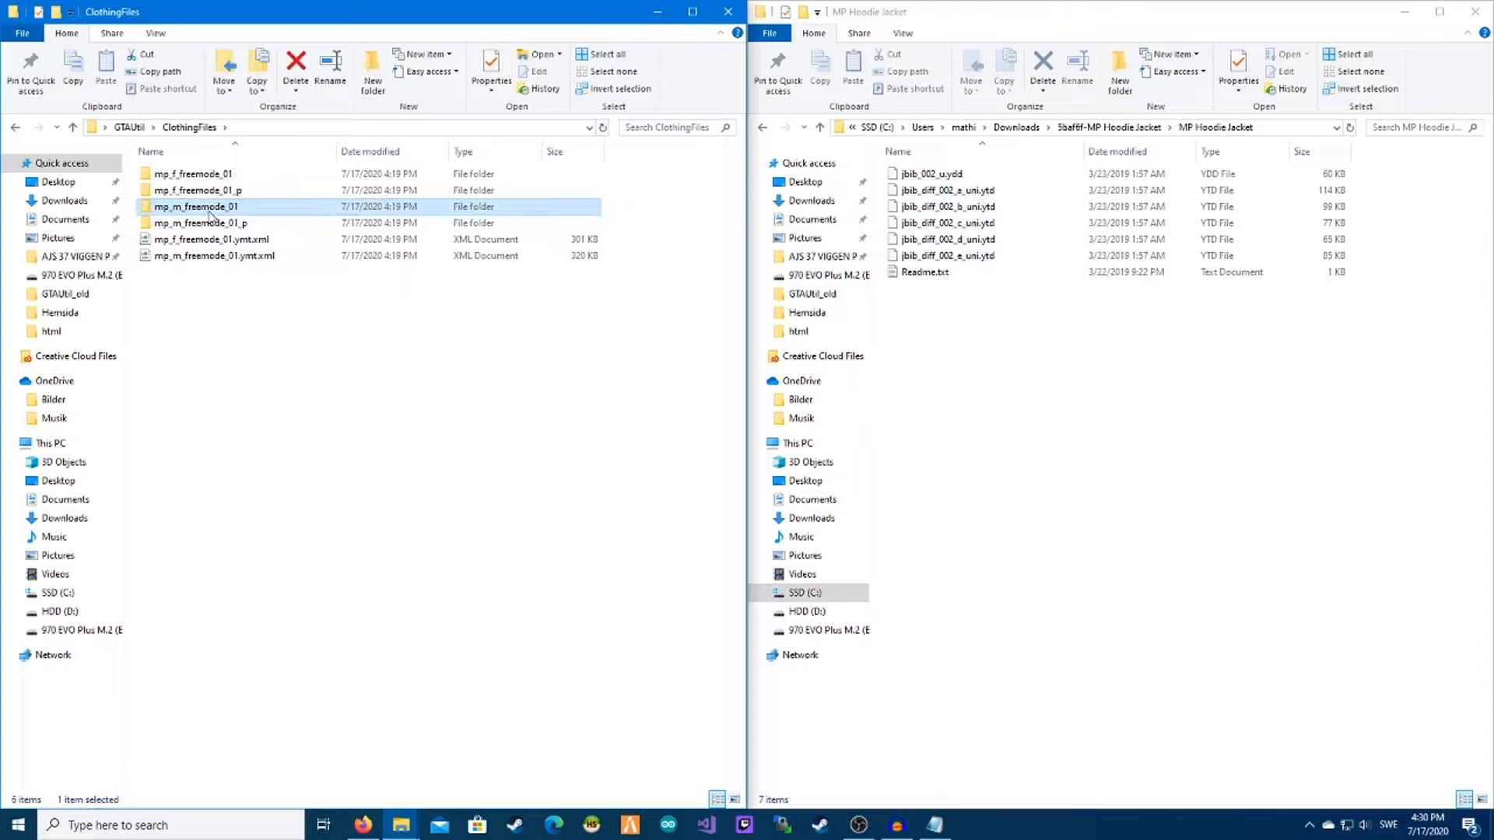
{"action": "double_click", "coordinate": [195, 207]}
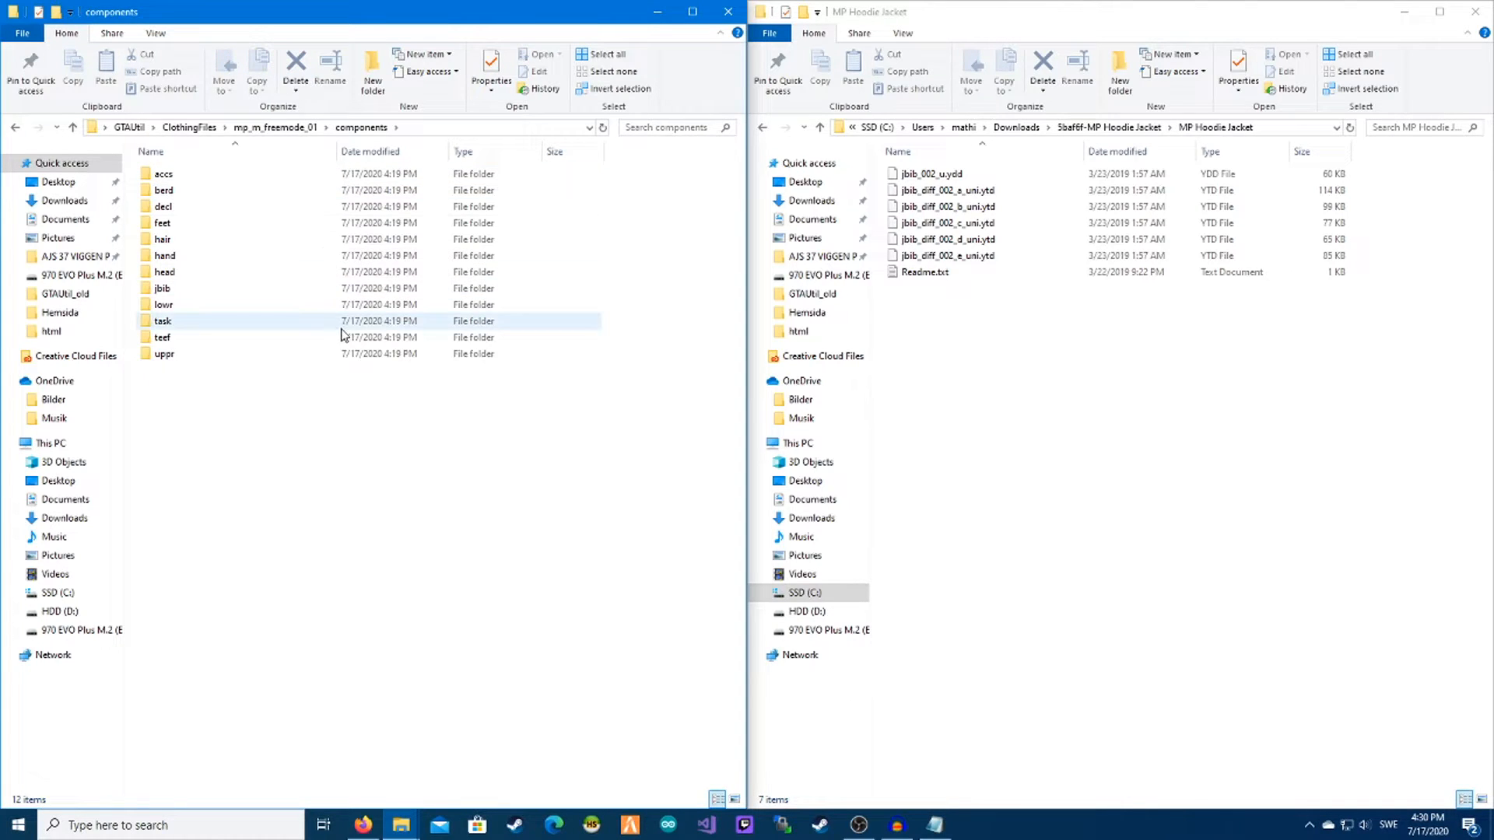
{"action": "left_click", "coordinate": [942, 190]}
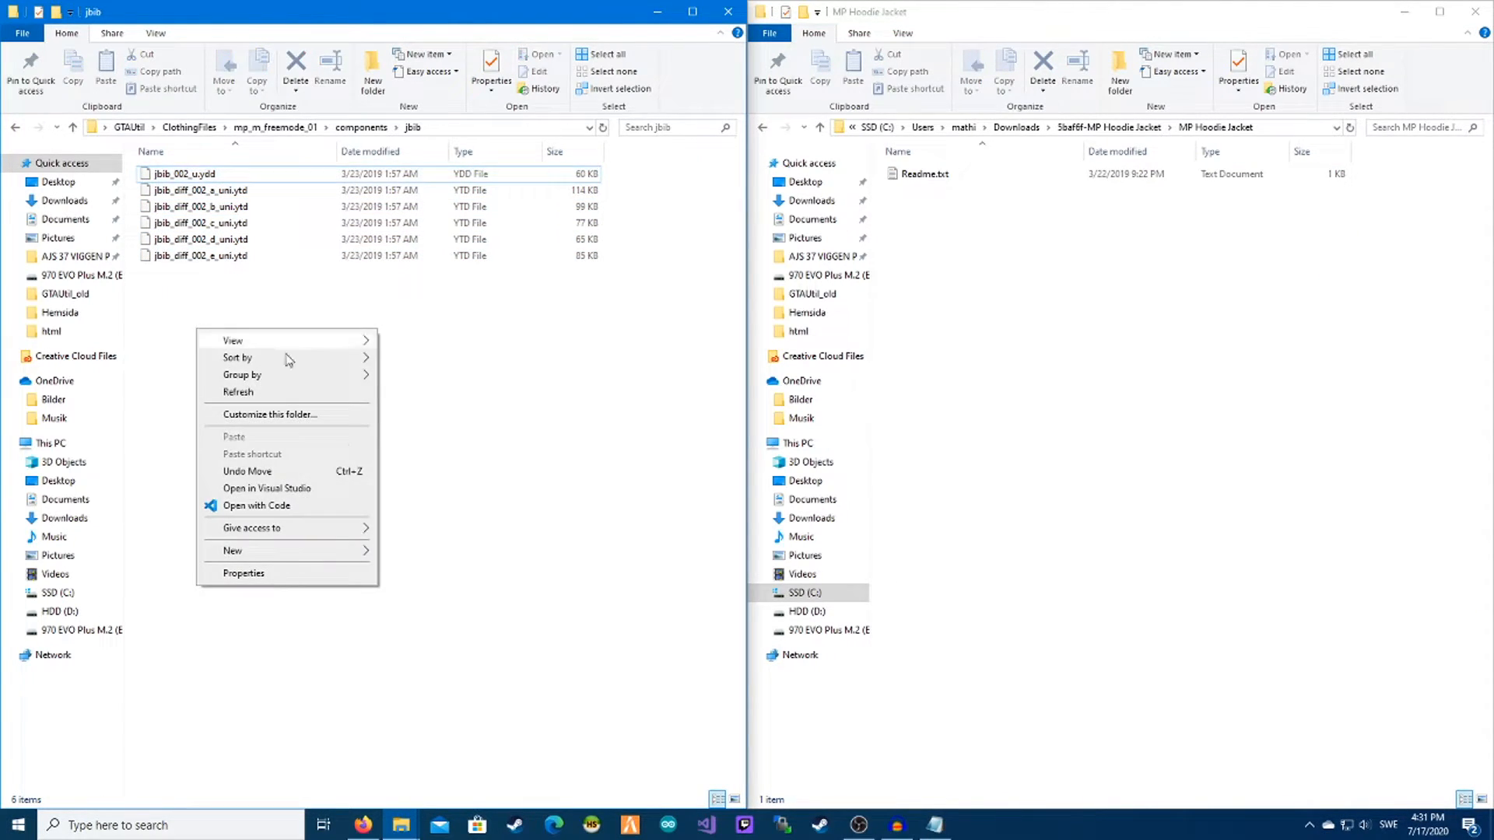
Step: Put the textures in new jbib folder 0, rename the model 0.ydd, then return to GTAUtil
{"action": "left_click", "coordinate": [231, 551]}
{"action": "type", "text": "0"}
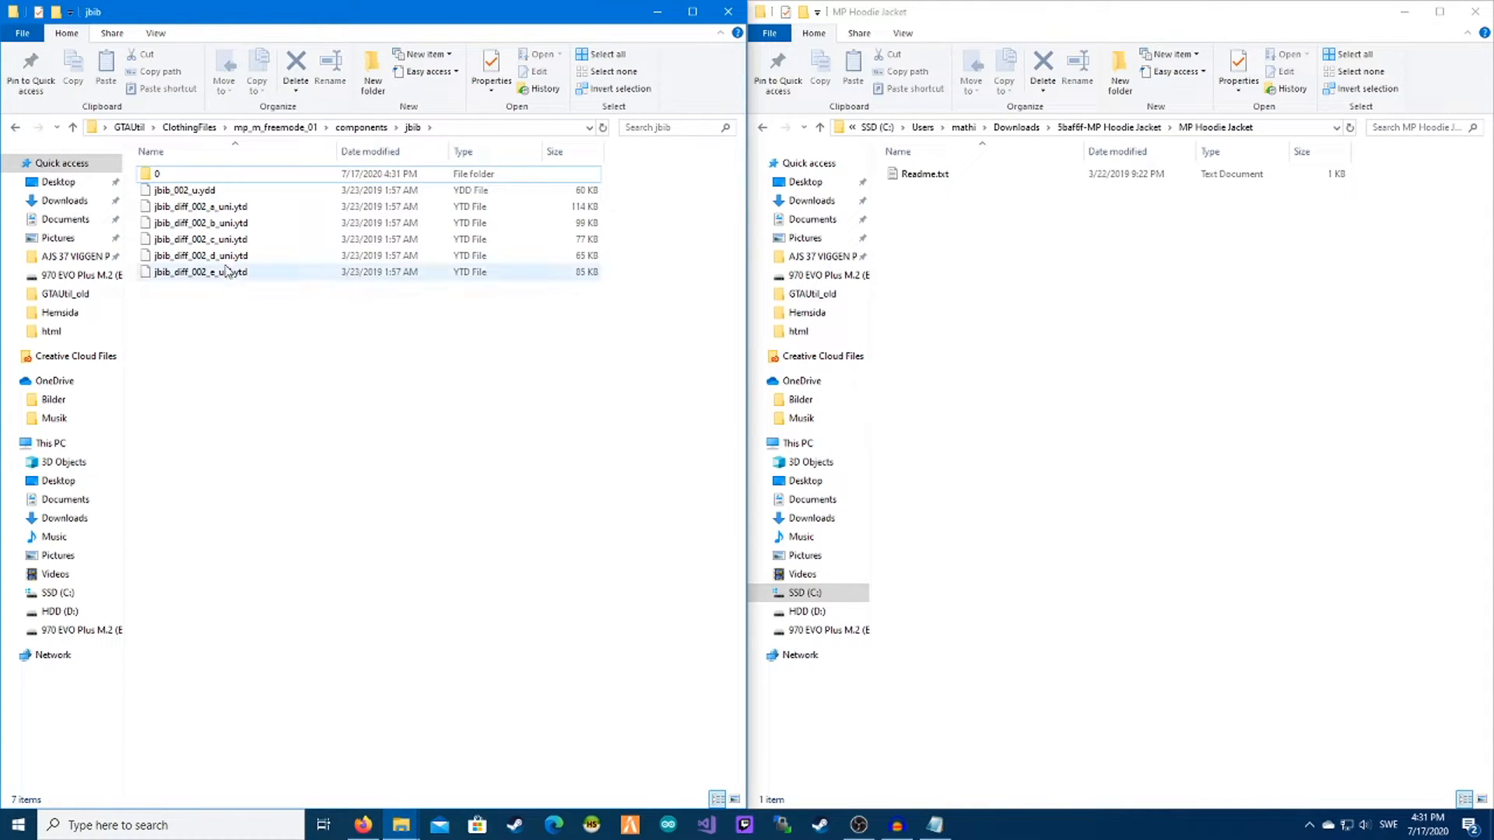
{"action": "left_click_drag", "start_coordinate": [246, 238], "coordinate": [280, 353]}
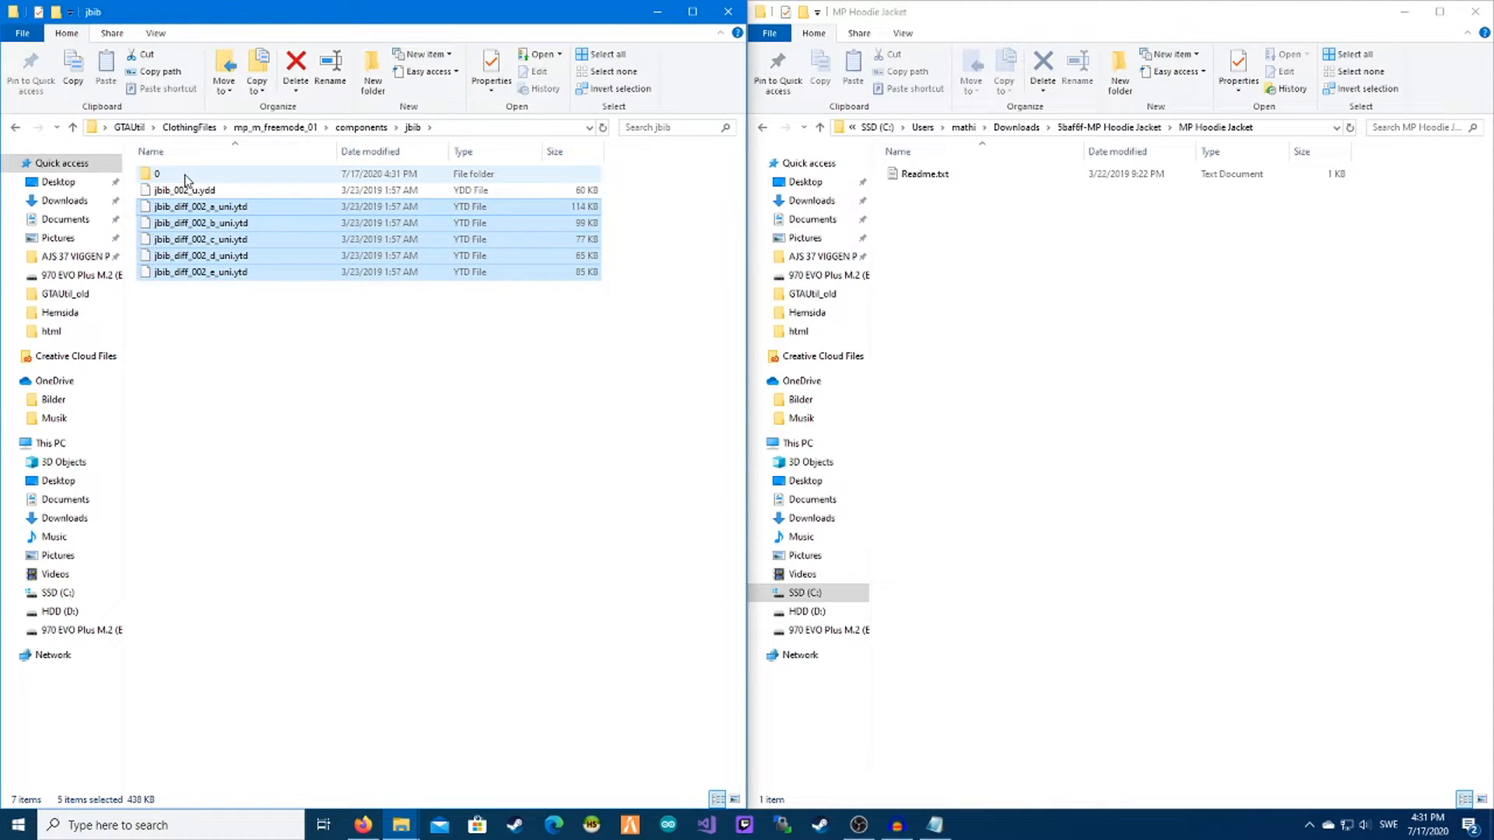
{"action": "right_click", "coordinate": [182, 190]}
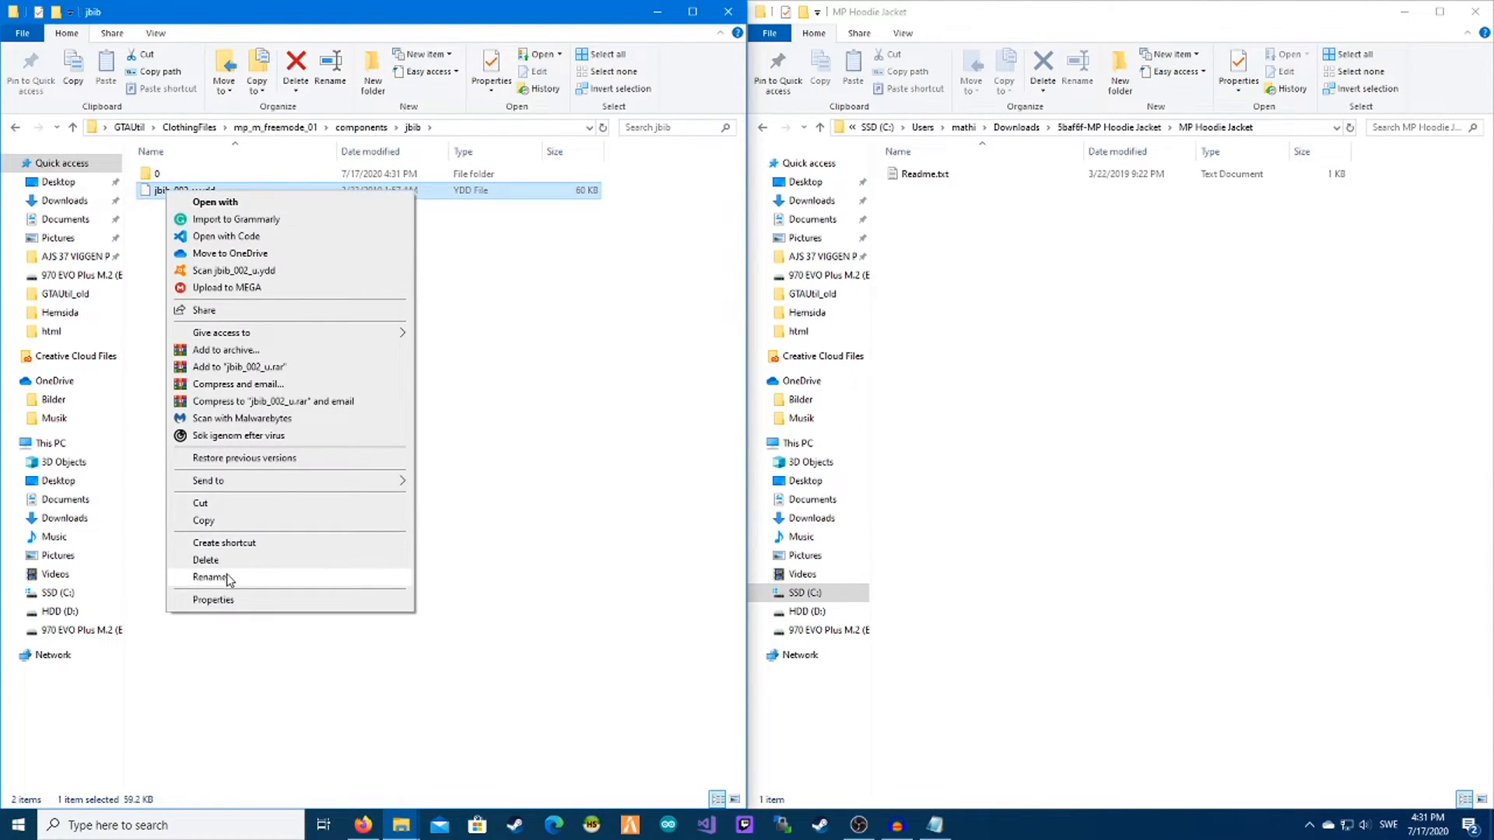
{"action": "left_click", "coordinate": [210, 576]}
{"action": "type", "text": "0"}
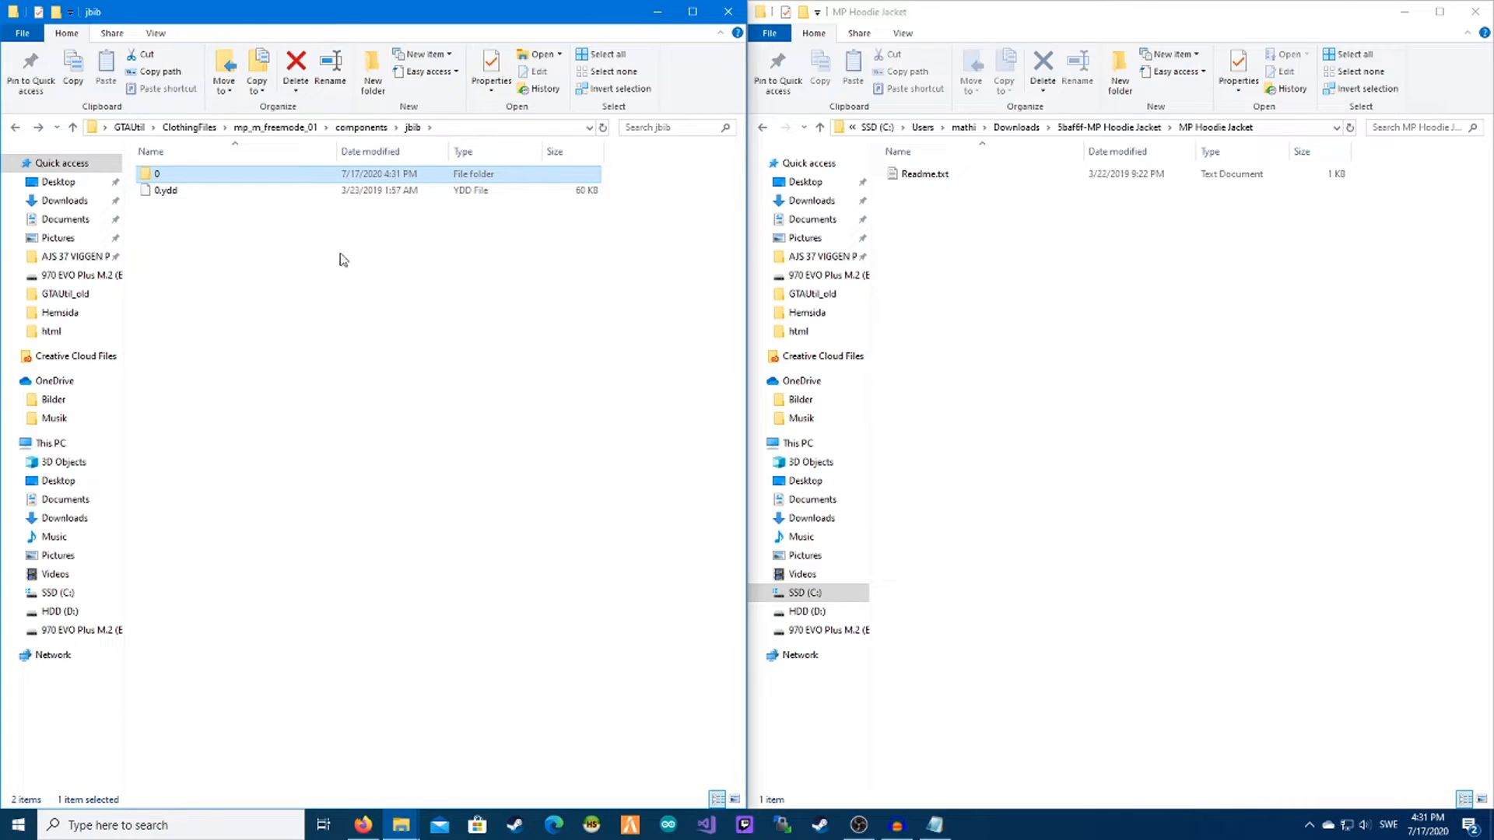
{"action": "right_click", "coordinate": [343, 259]}
{"action": "type", "text": "1"}
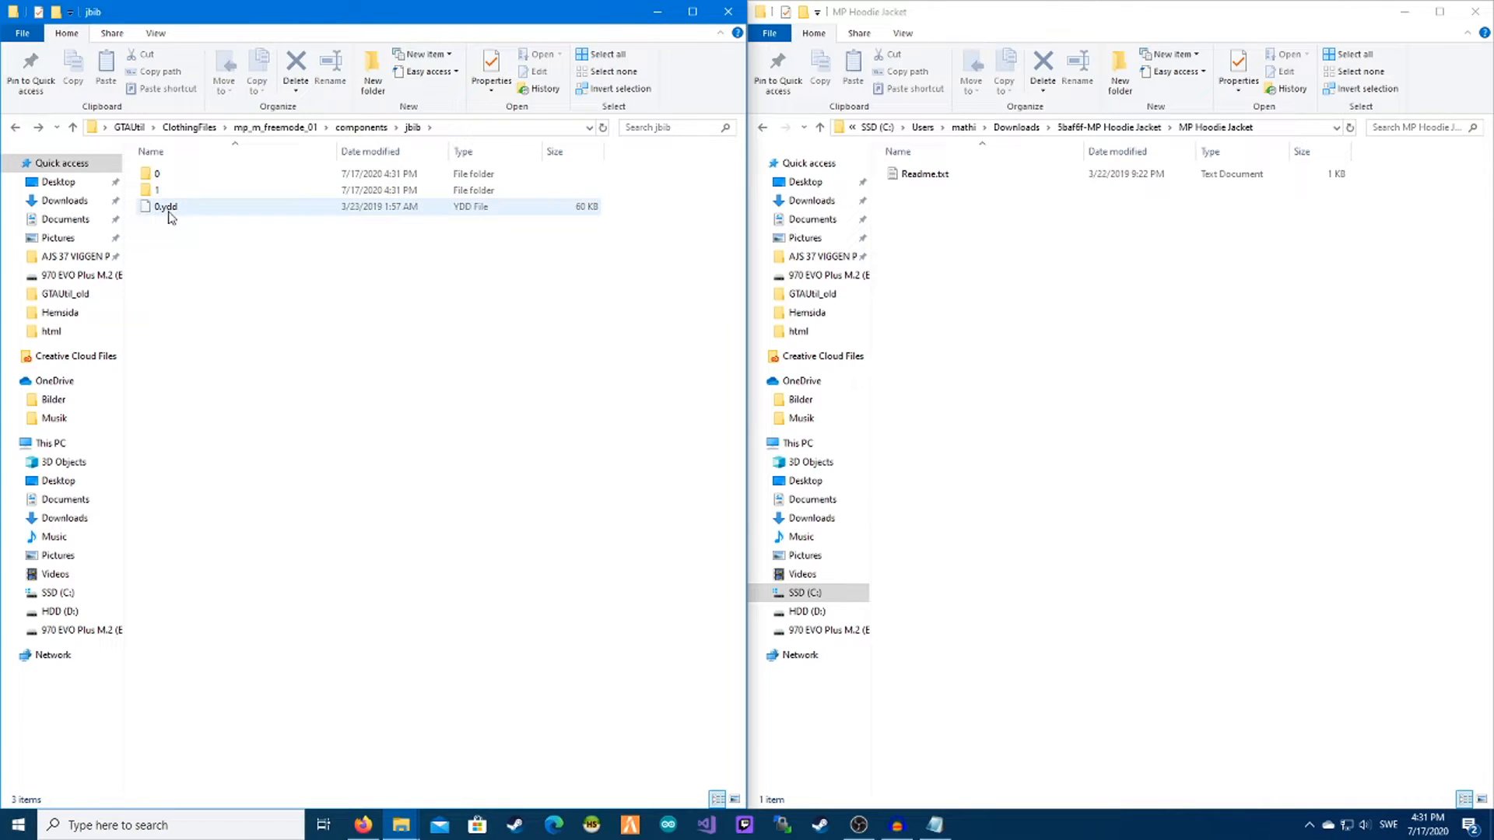
{"action": "left_click", "coordinate": [209, 310]}
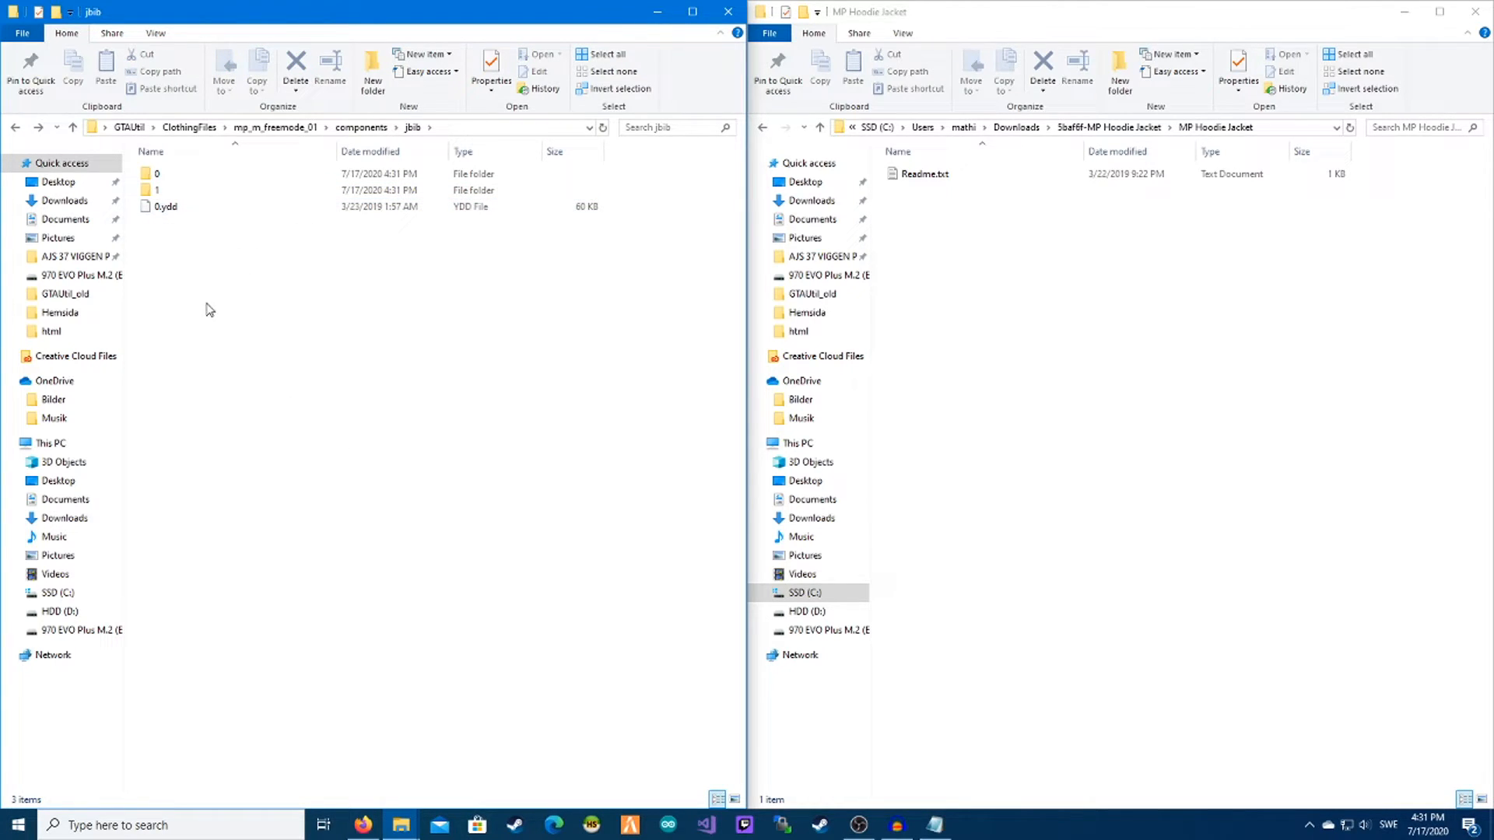
{"action": "left_click", "coordinate": [165, 205]}
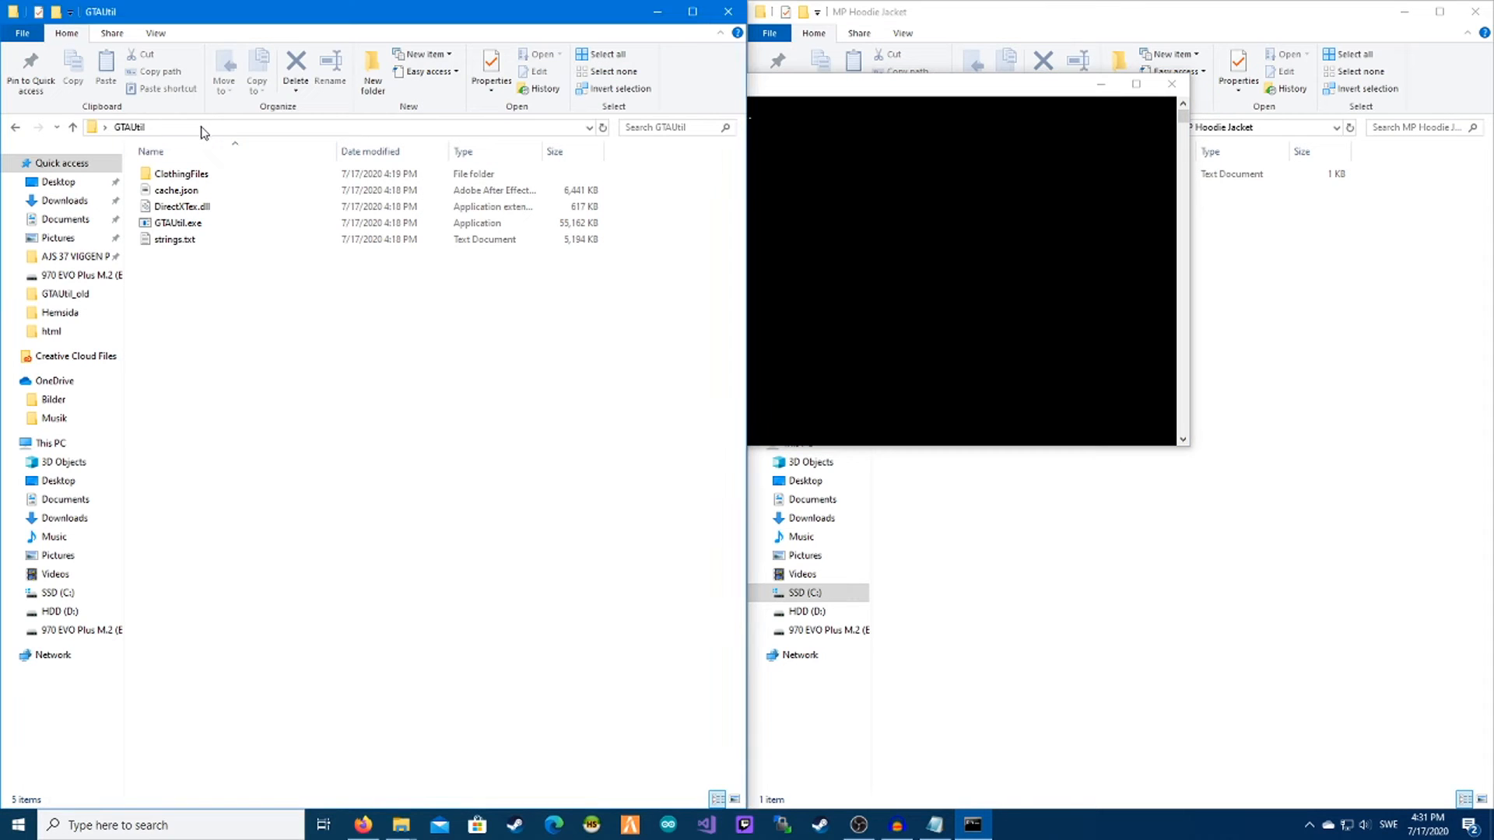
Step: cd to C:\Users\mathi\Desktop\GTAUtil, run the FiveM genpeddefs conversion, and select CustomClothing
{"action": "type", "text": "cd /d C:\\Users\\mathi\\Desktop\\GTAUtil"}
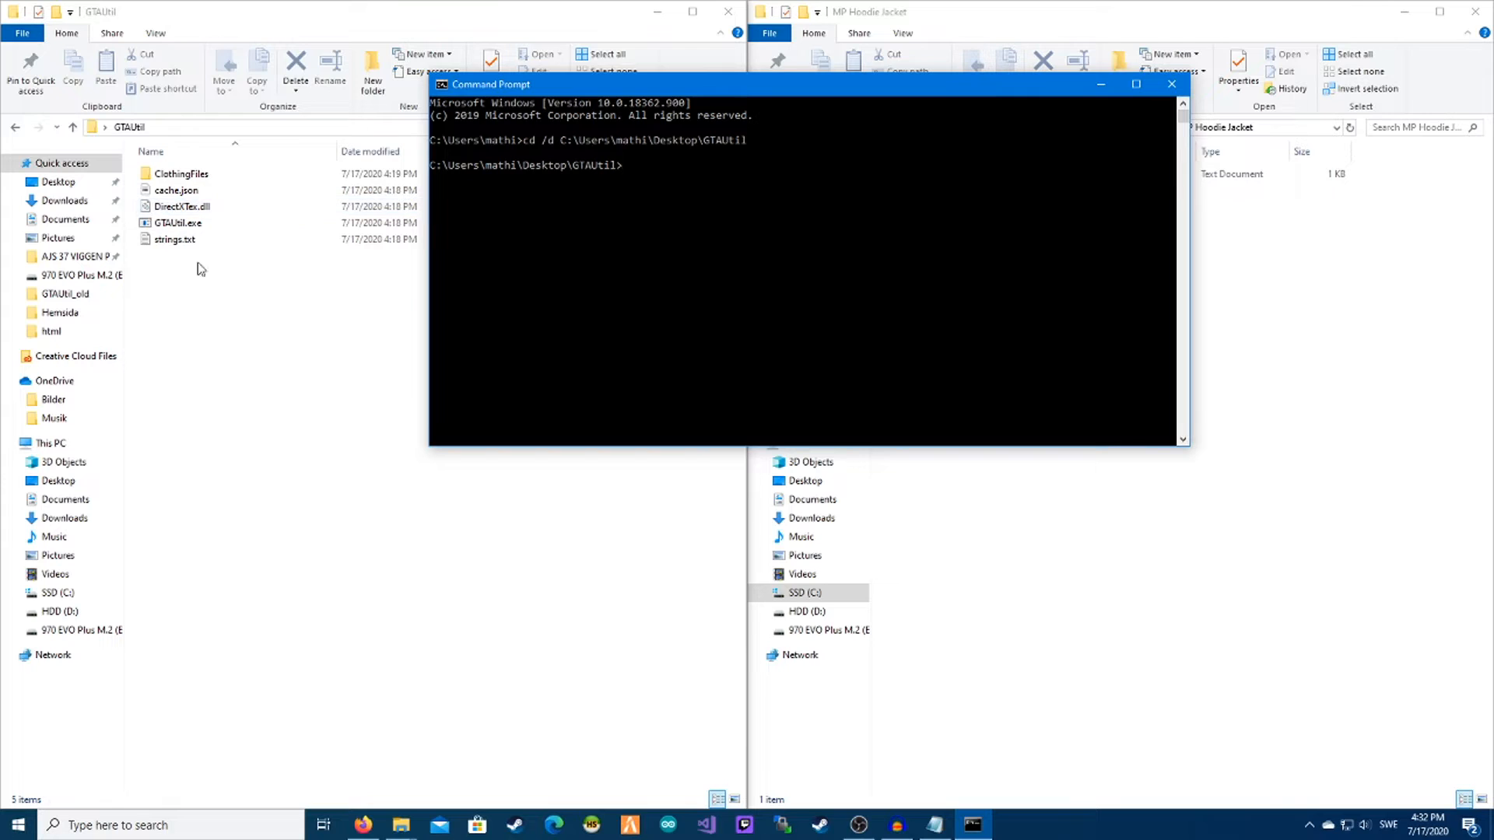
{"action": "mouse_move", "coordinate": [950, 801]}
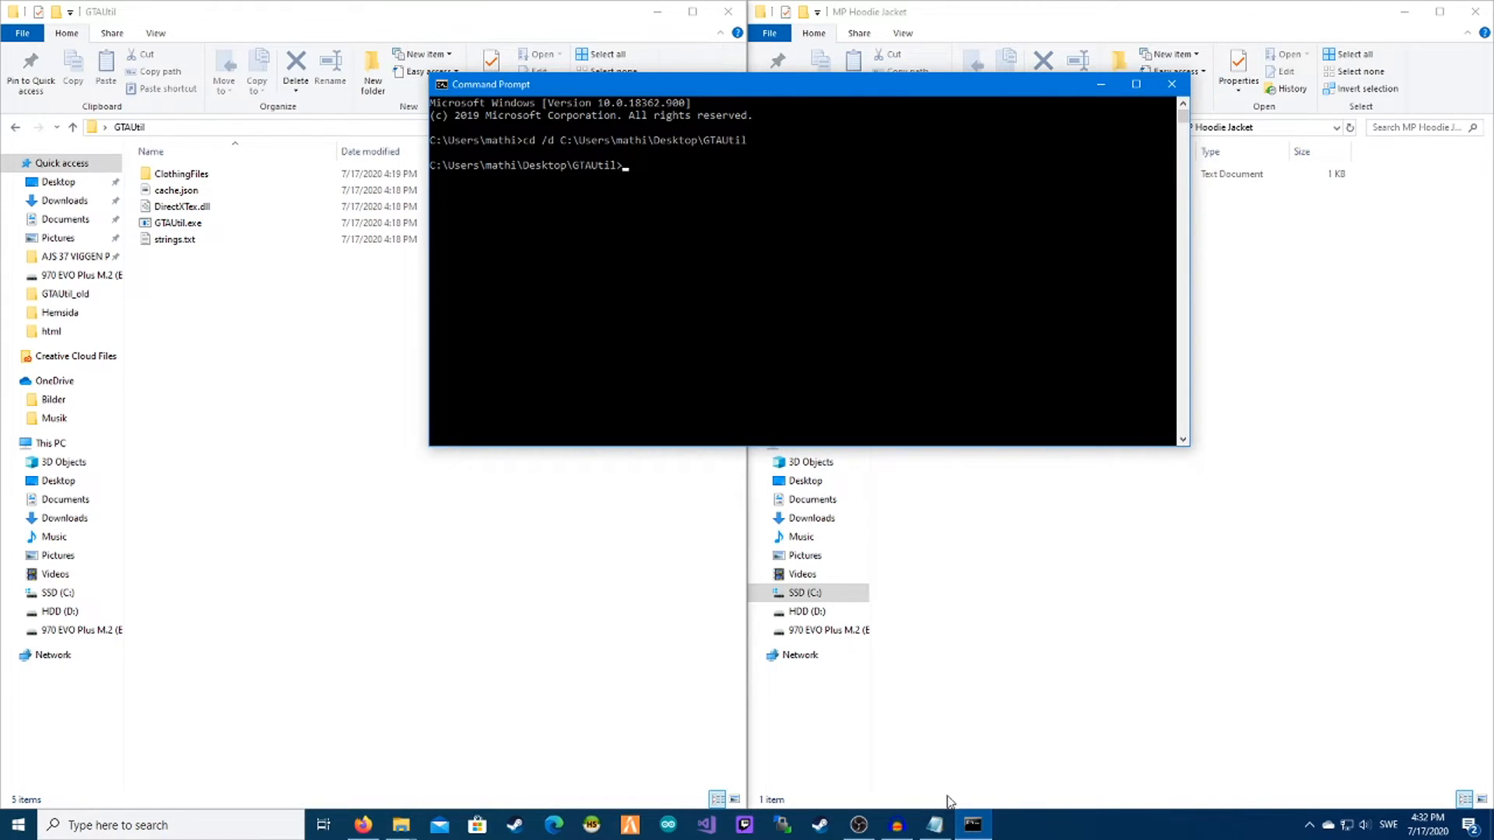
{"action": "left_click", "coordinate": [933, 825]}
{"action": "type", "text": "gtautil genpeddefs --input ClothingFiles --output CustomClothing --reserve 200 --reserveprops 200 --fivem"}
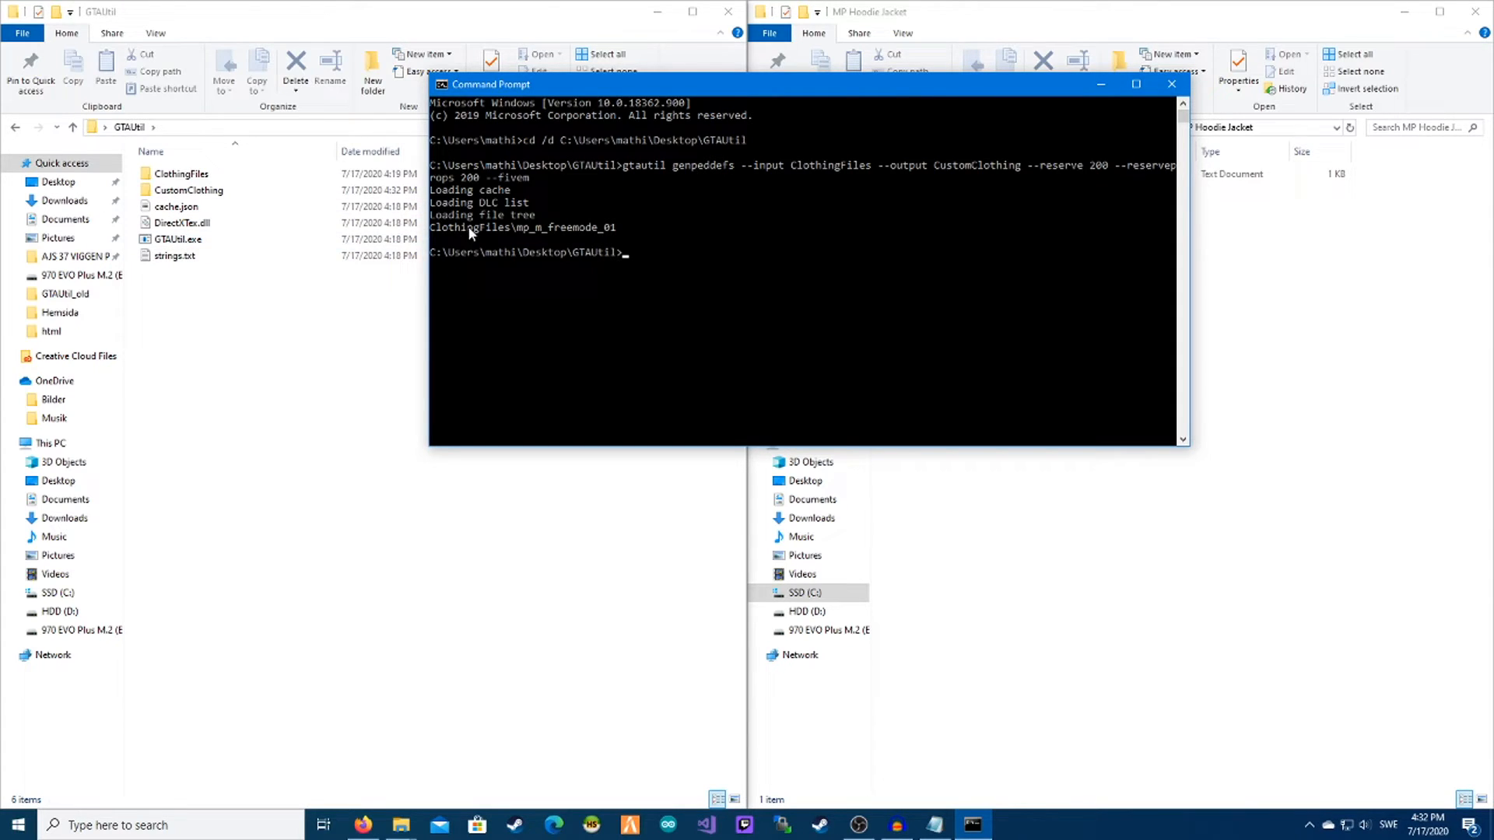
{"action": "left_click", "coordinate": [187, 190]}
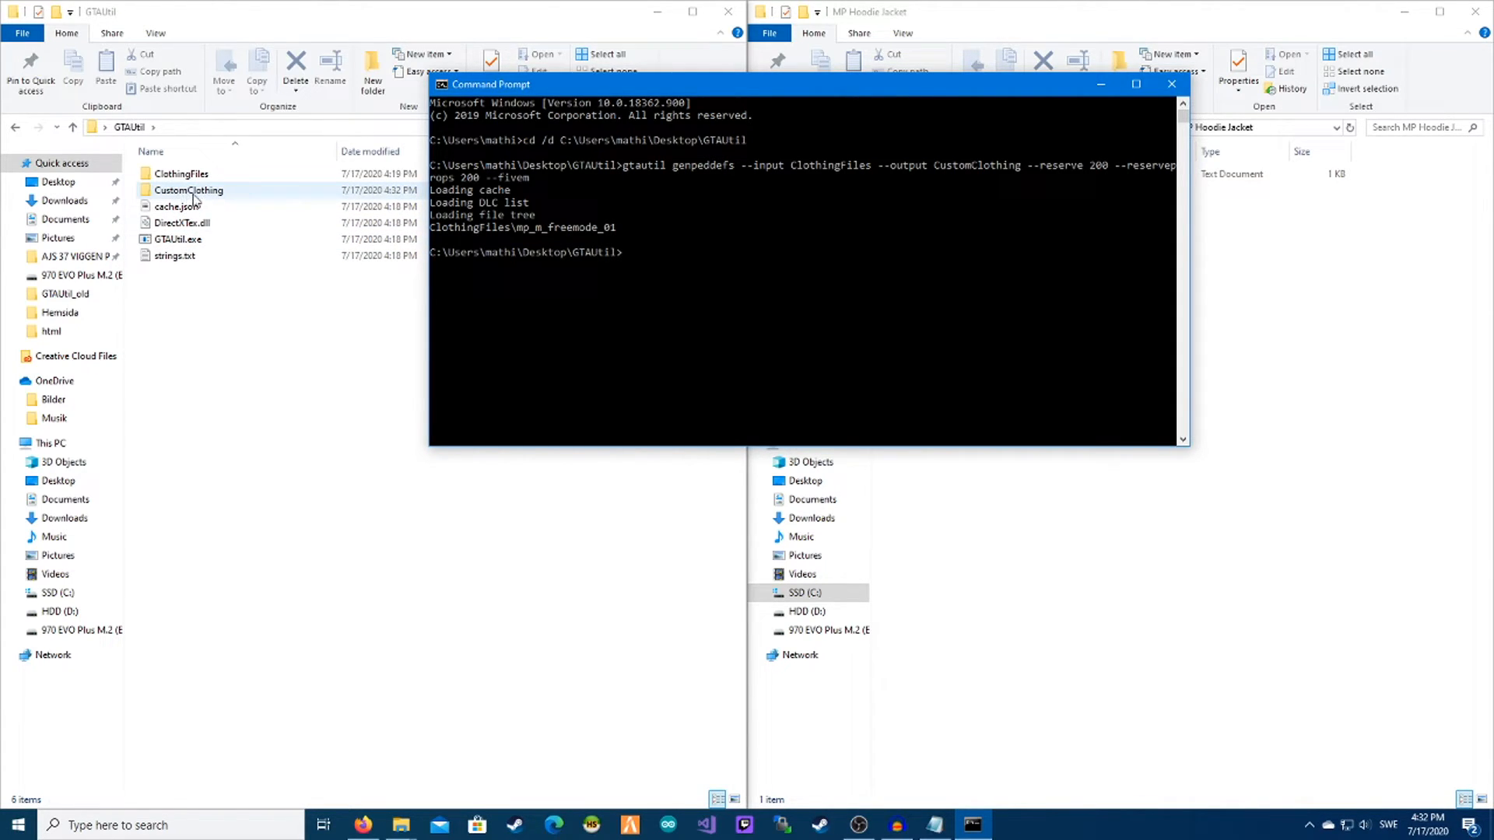
{"action": "double_click", "coordinate": [188, 190]}
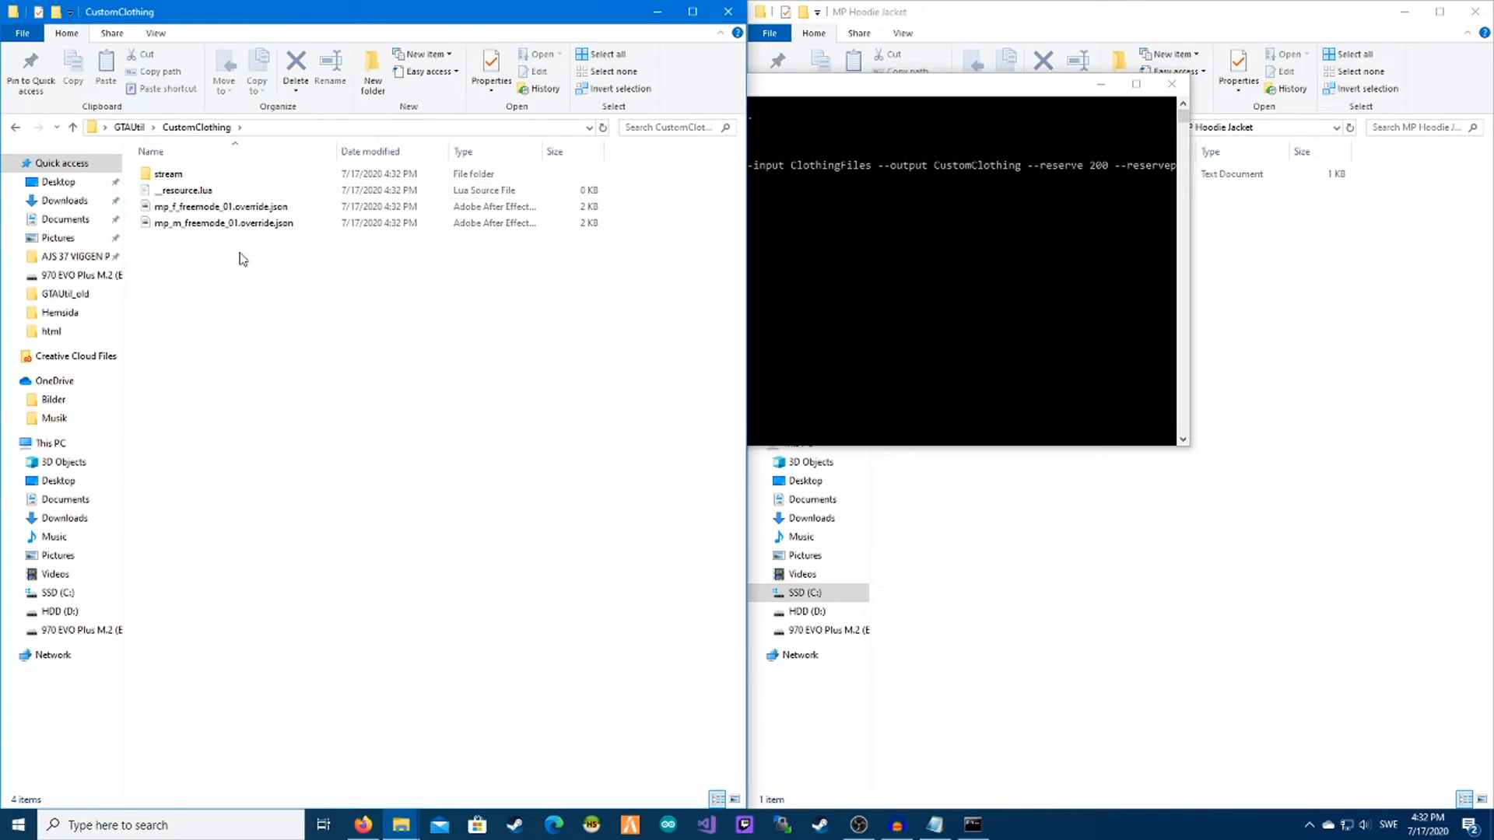
{"action": "mouse_move", "coordinate": [181, 190]}
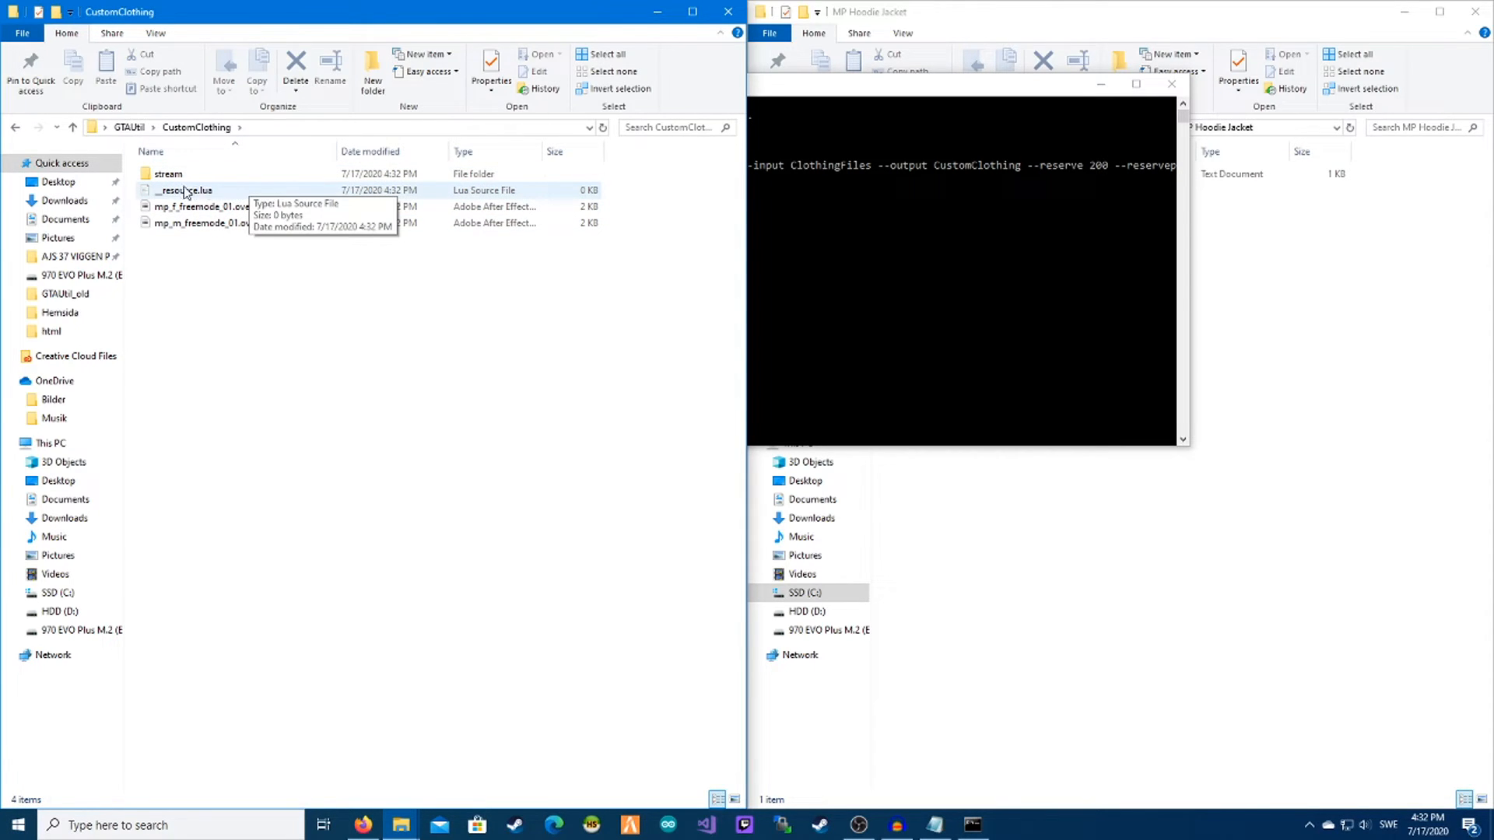
{"action": "double_click", "coordinate": [166, 173]}
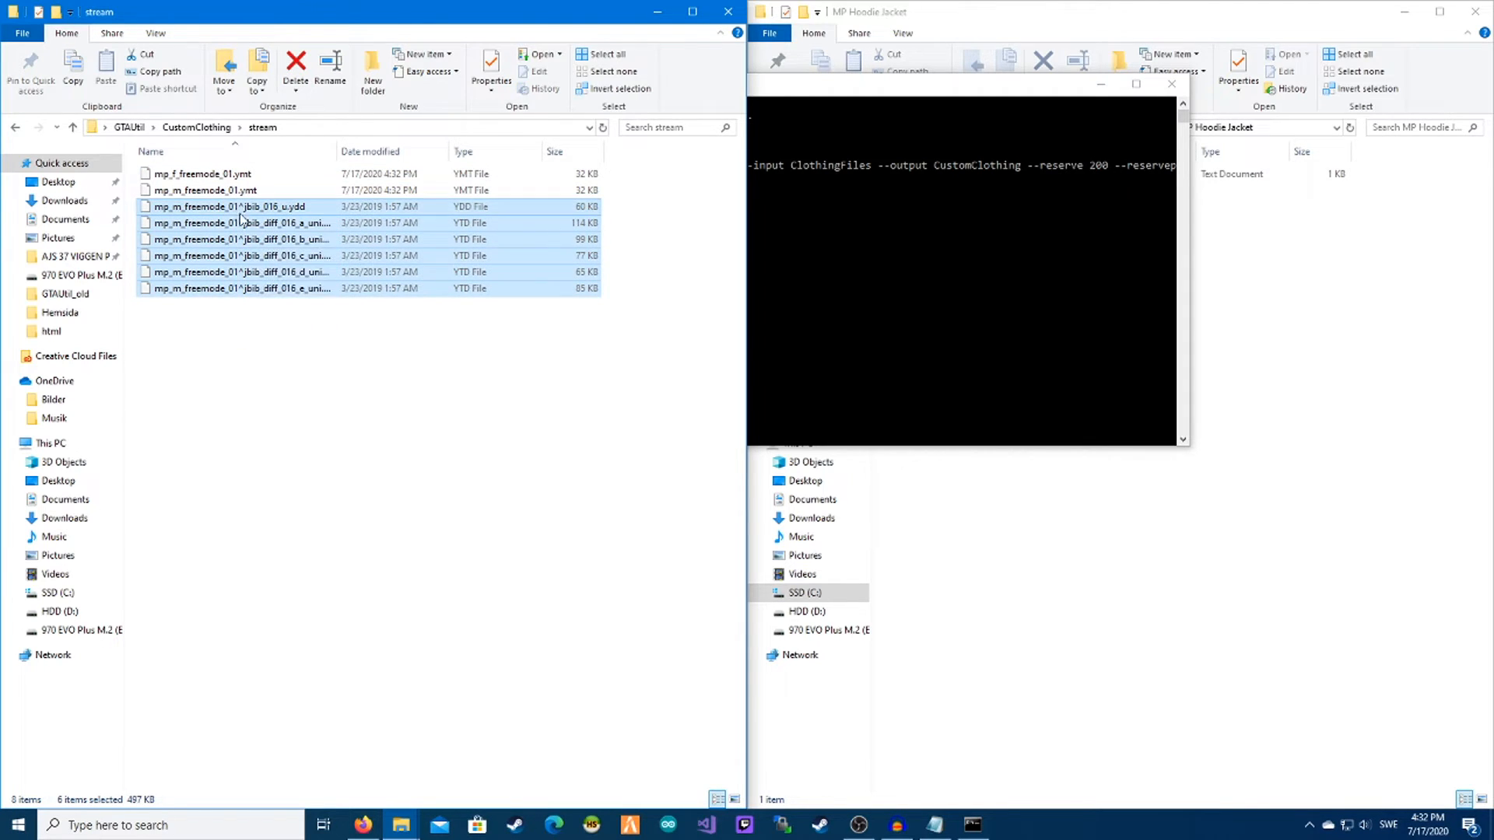
{"action": "left_click", "coordinate": [365, 349]}
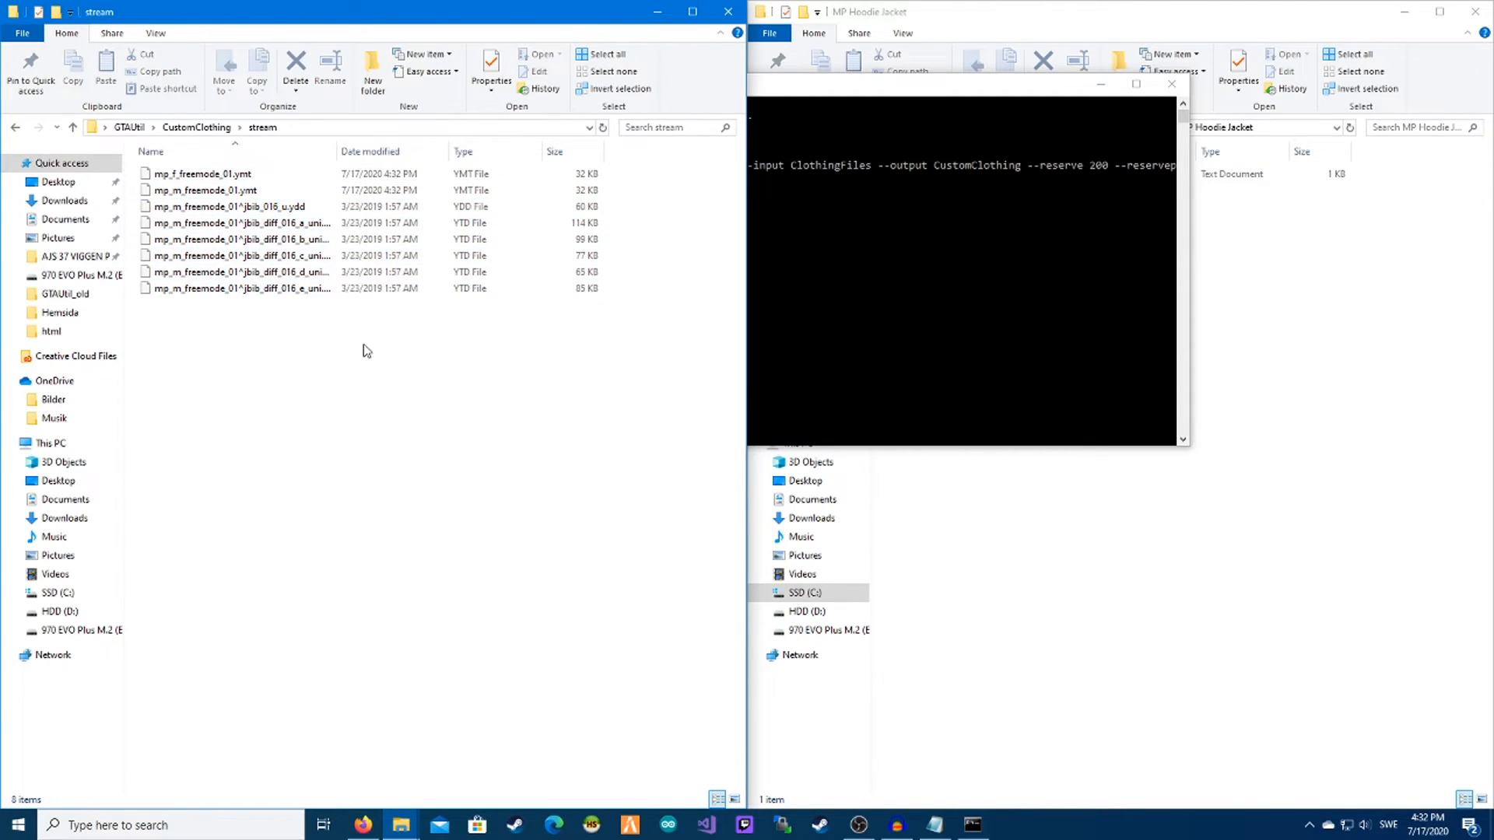
{"action": "left_click", "coordinate": [15, 126]}
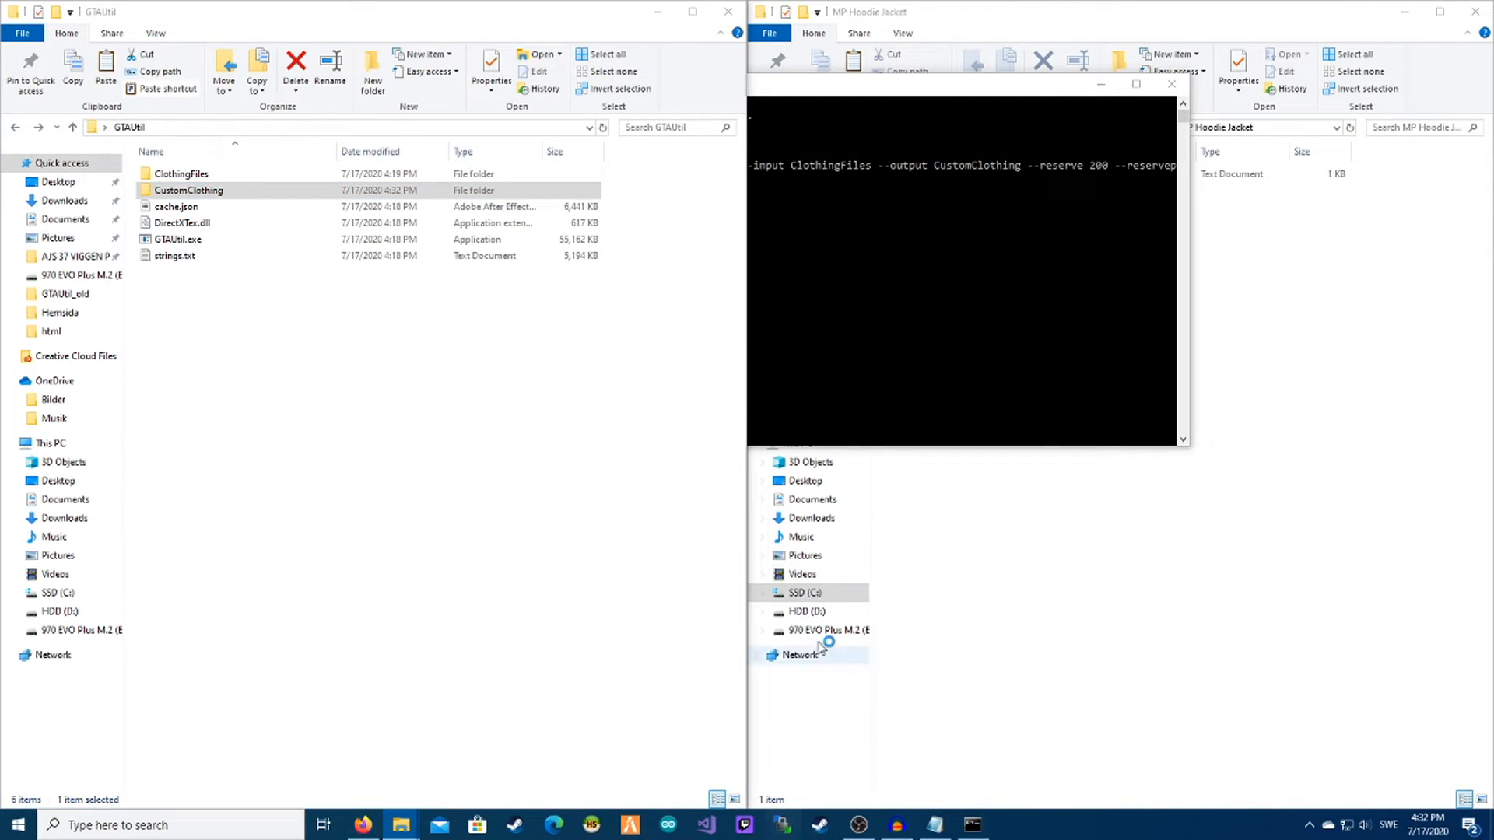
{"action": "left_click", "coordinate": [782, 825]}
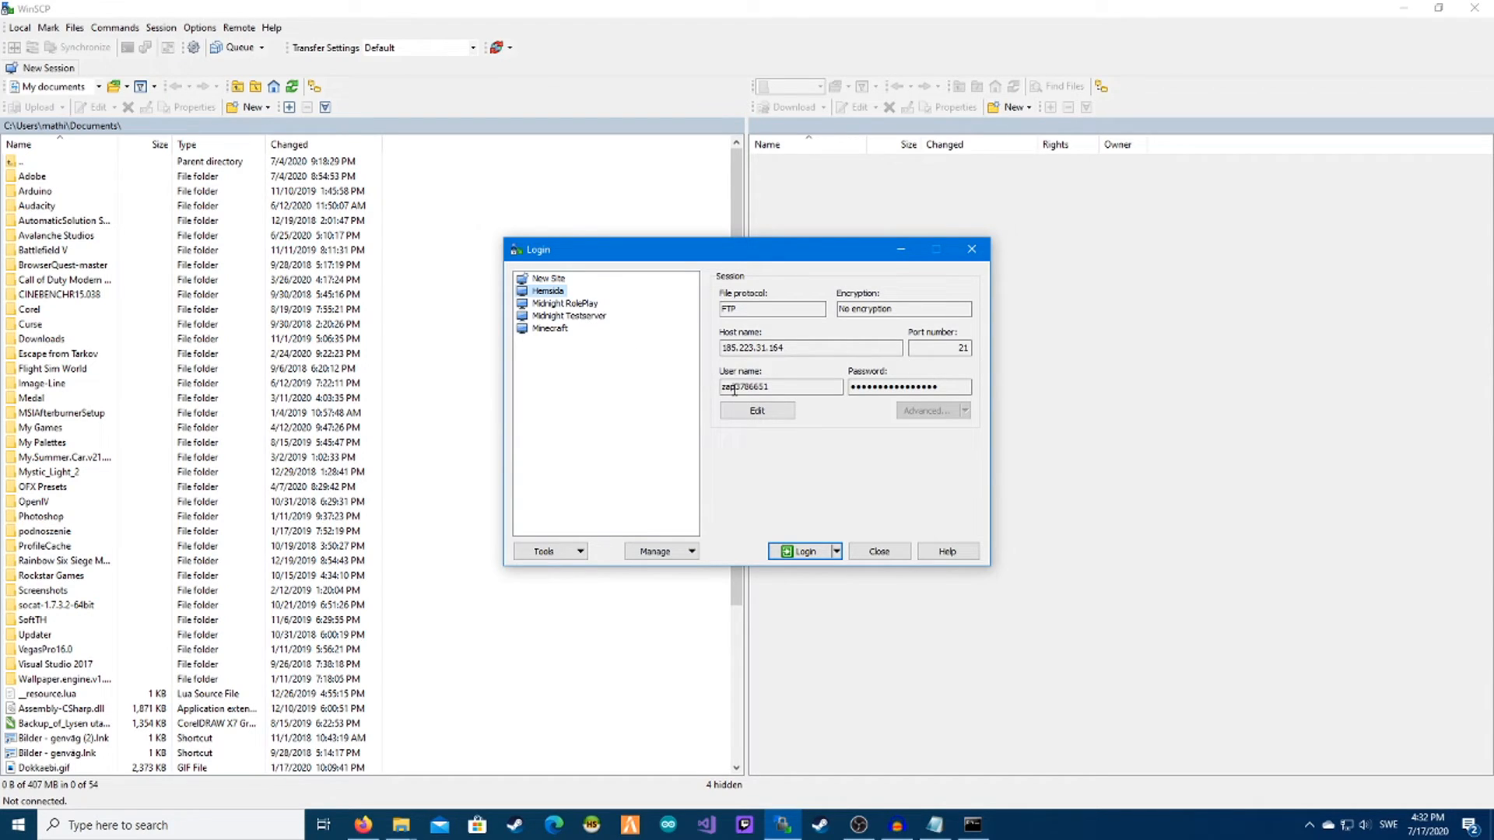
Step: Upload CustomClothing into the Emil Test Mapp resources folder on Midnight RolePlay, then go to server-data
{"action": "left_click", "coordinate": [805, 551]}
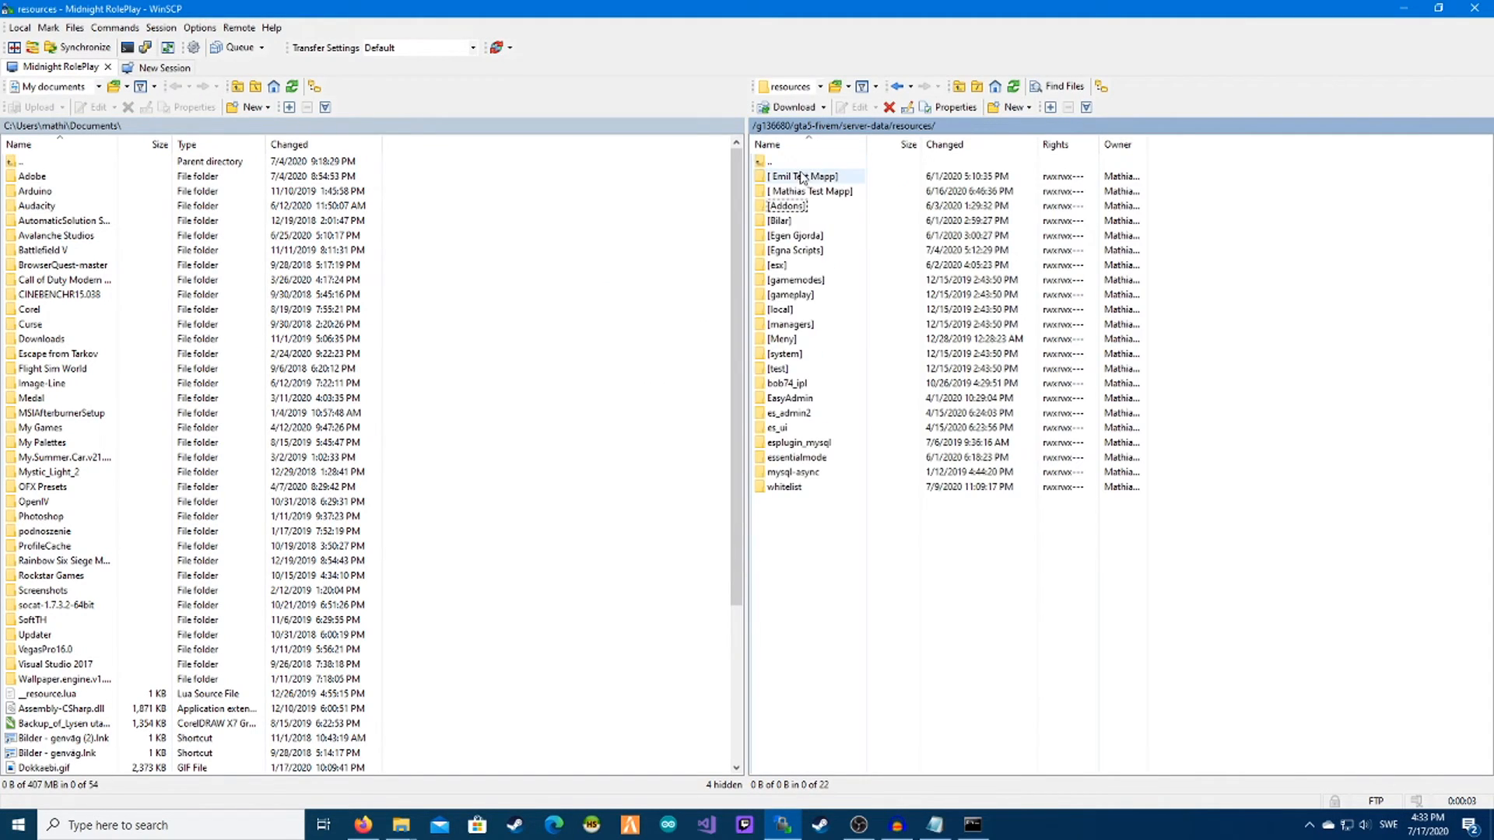
{"action": "double_click", "coordinate": [801, 177]}
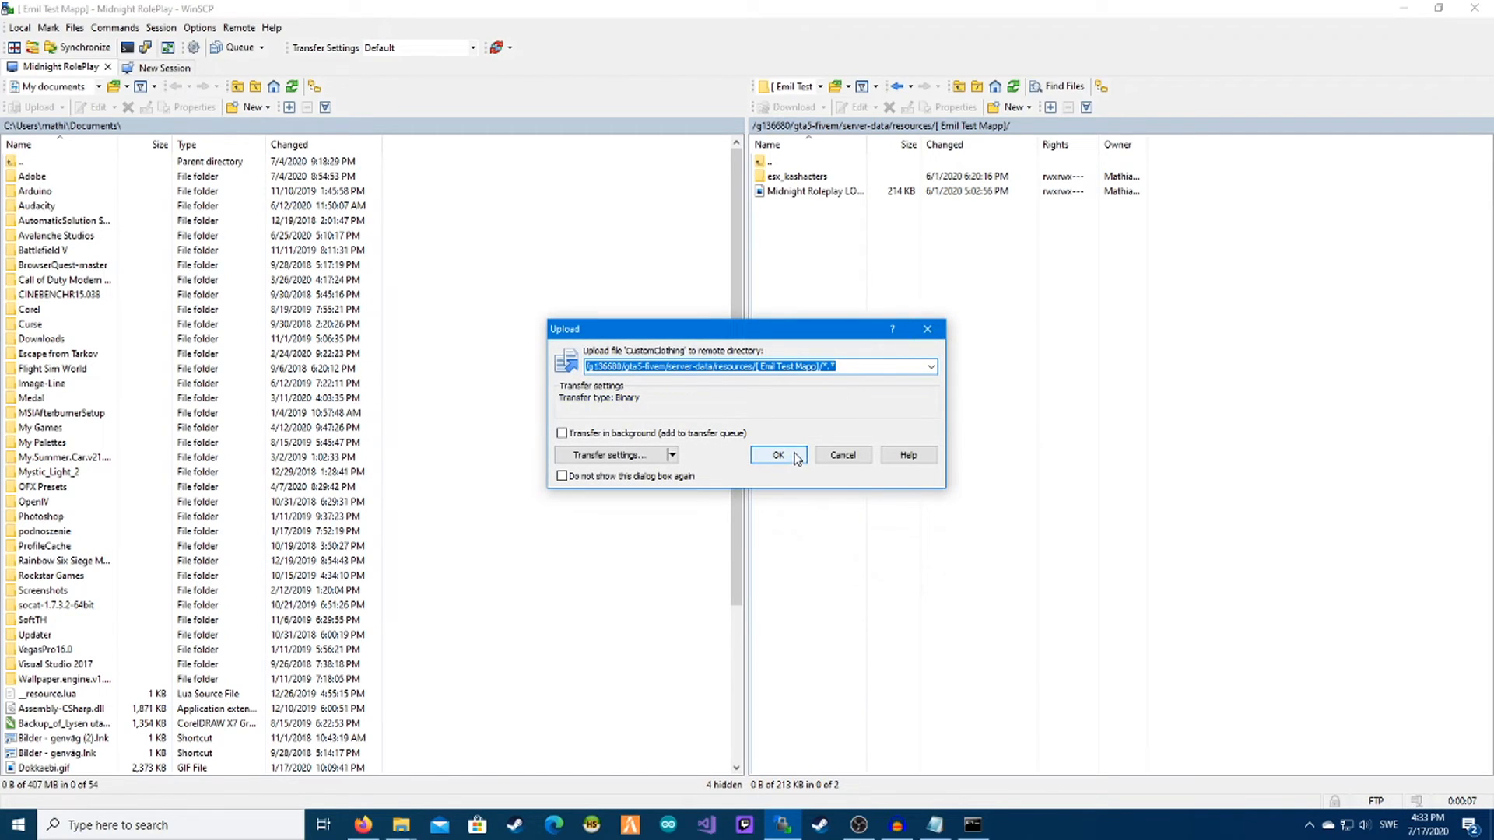
{"action": "left_click", "coordinate": [776, 454]}
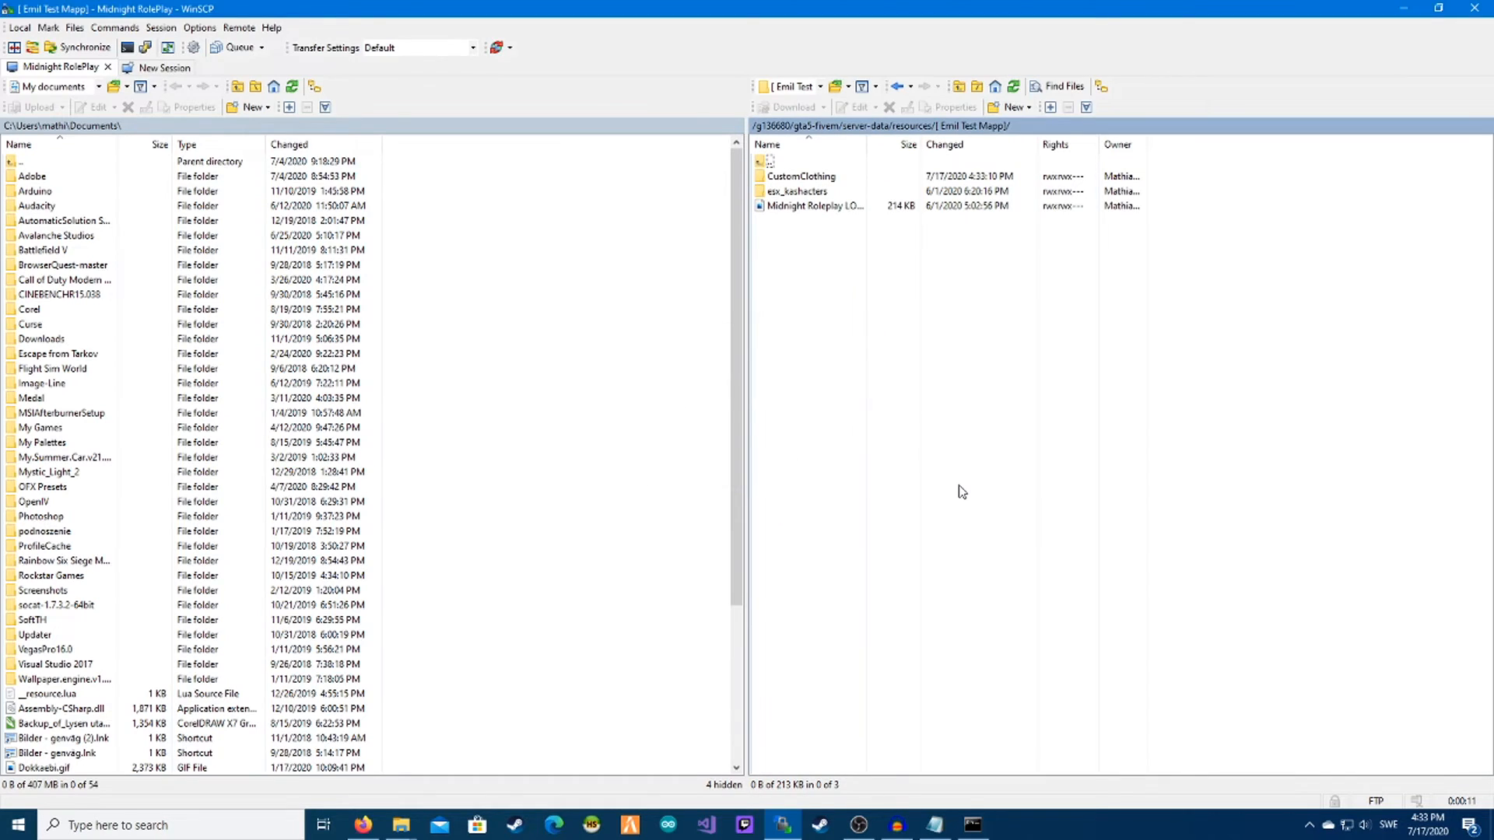
{"action": "right_click", "coordinate": [801, 177]}
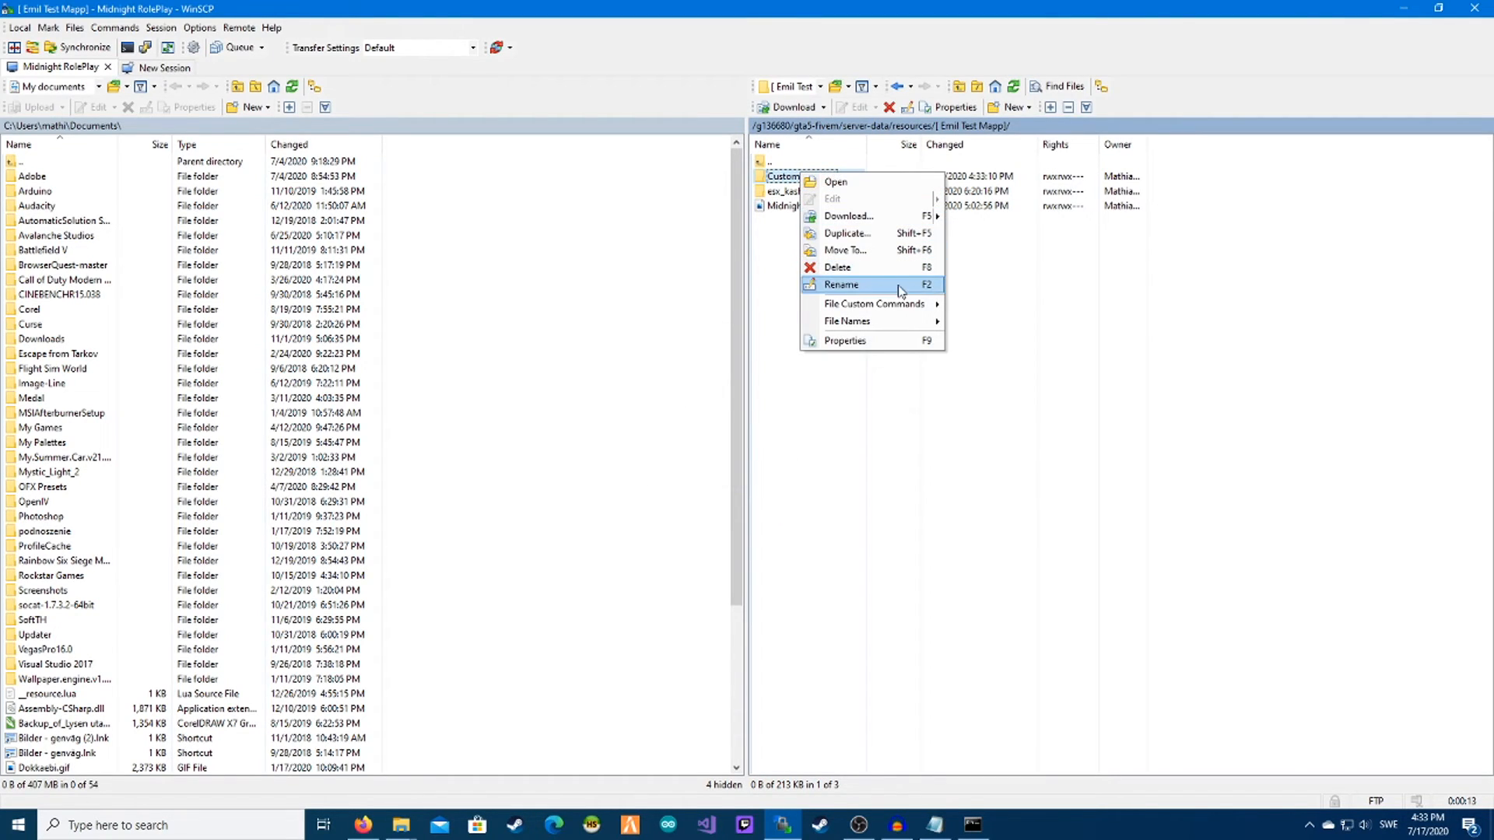
{"action": "left_click", "coordinate": [840, 285]}
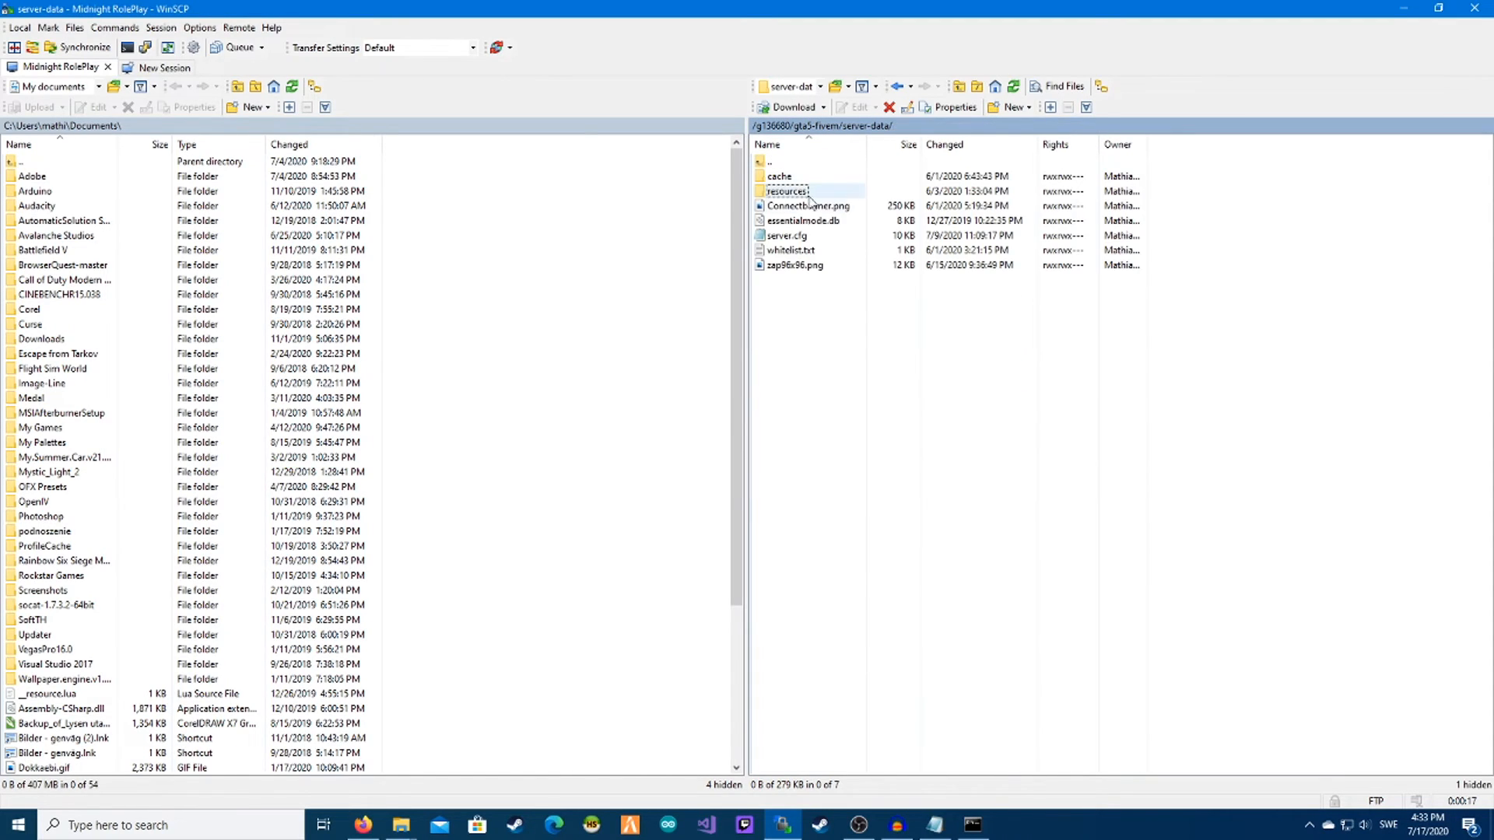
Step: Append the line 'start CustomClothing' to server.cfg's start list and save it
{"action": "double_click", "coordinate": [785, 234]}
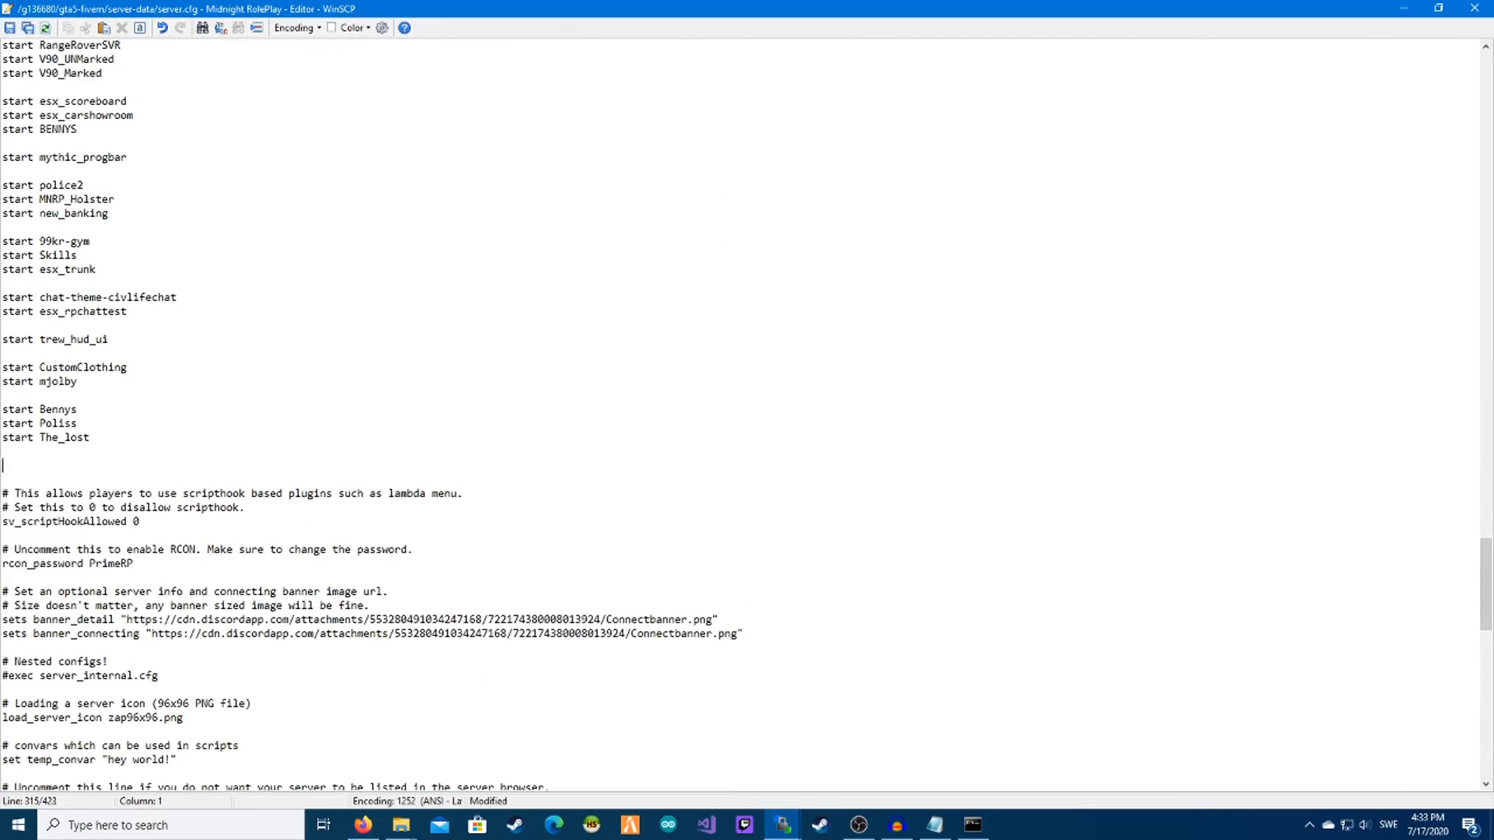
{"action": "type", "text": "start CustomClothing"}
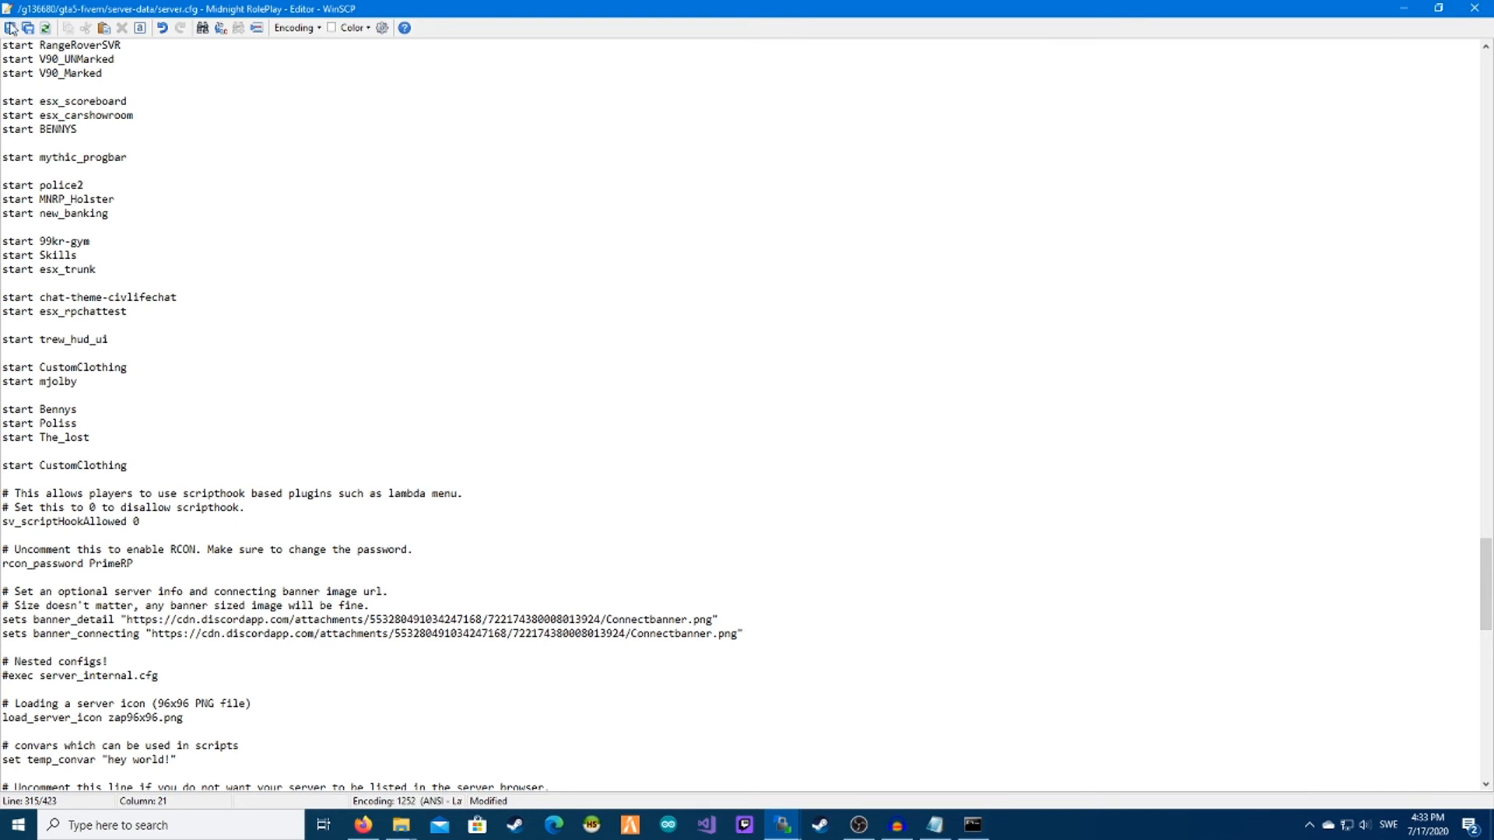
{"action": "left_click", "coordinate": [14, 26]}
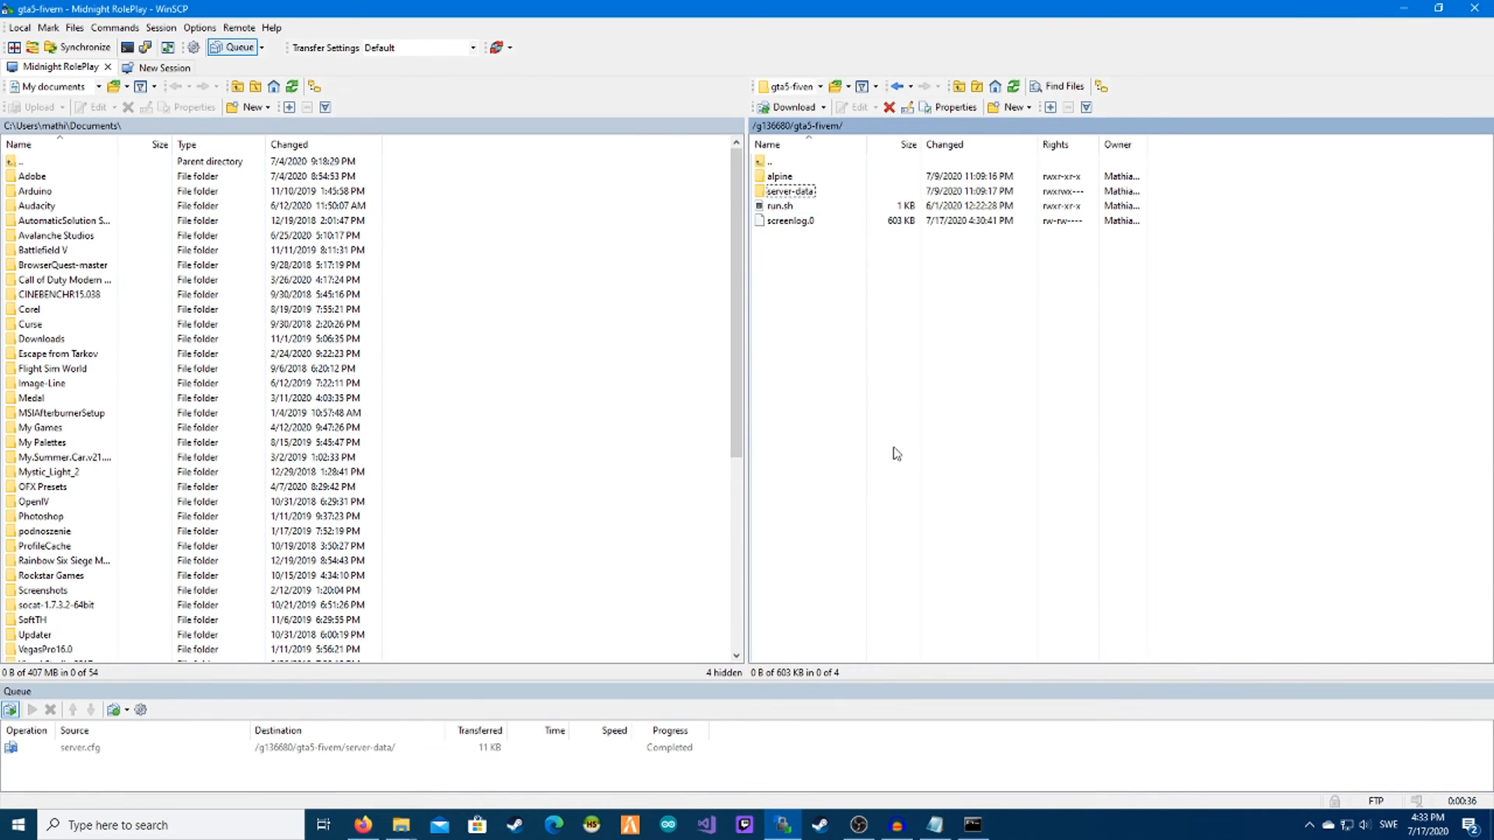
{"action": "mouse_move", "coordinate": [904, 448]}
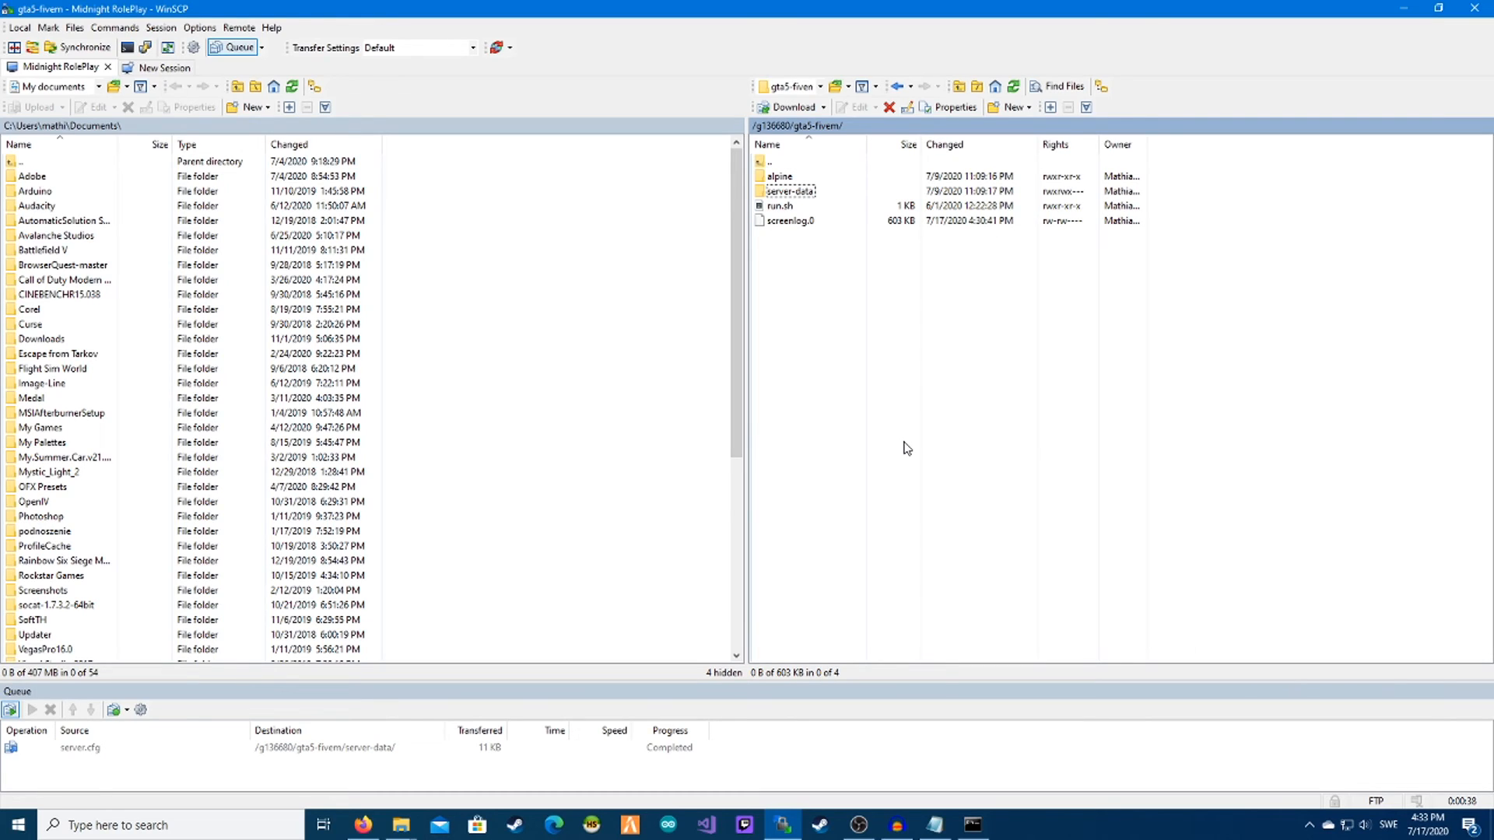